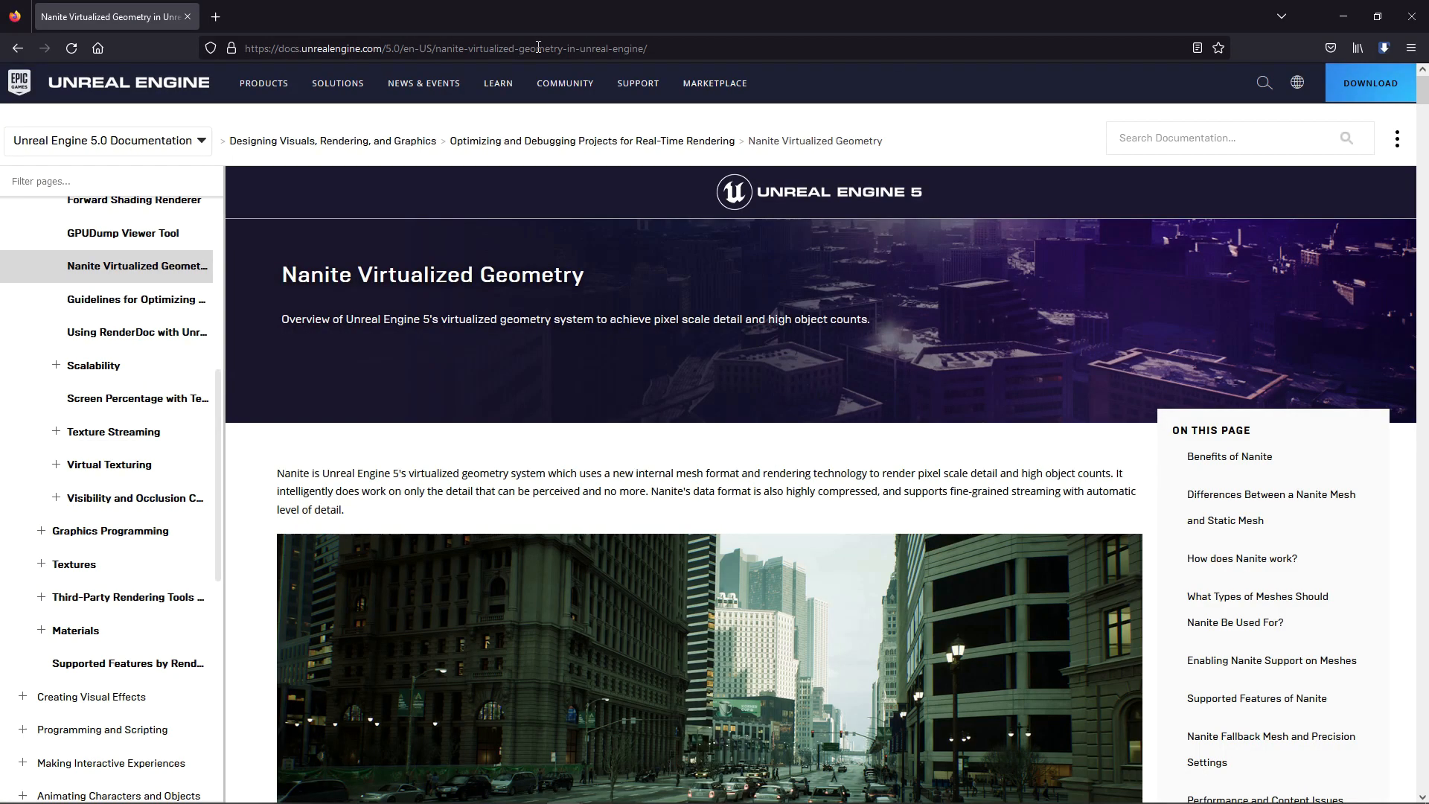
Step: Read through the Benefits of Nanite section down to the Nanite-versus-Static-Mesh differences
click(455, 48)
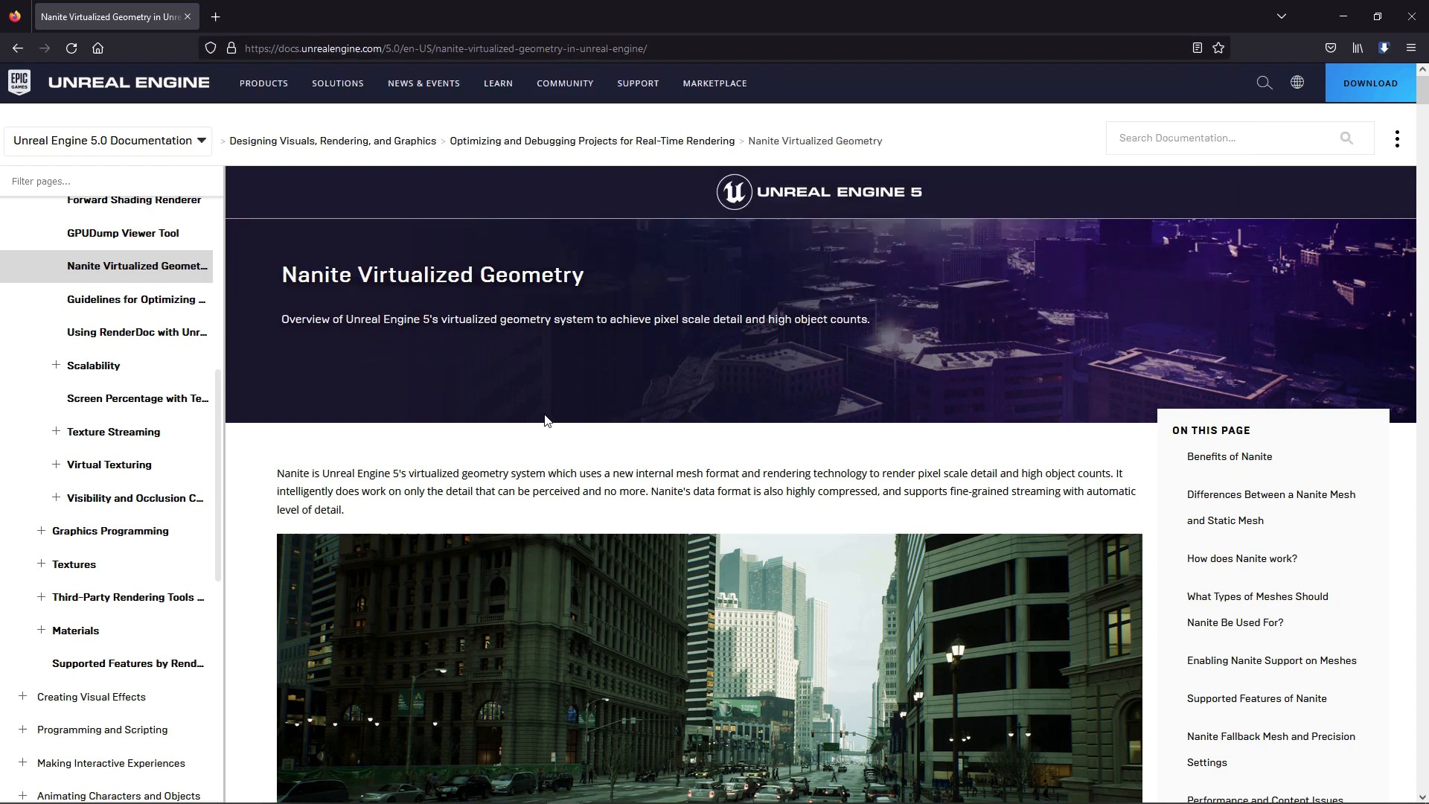
scroll(down, 3)
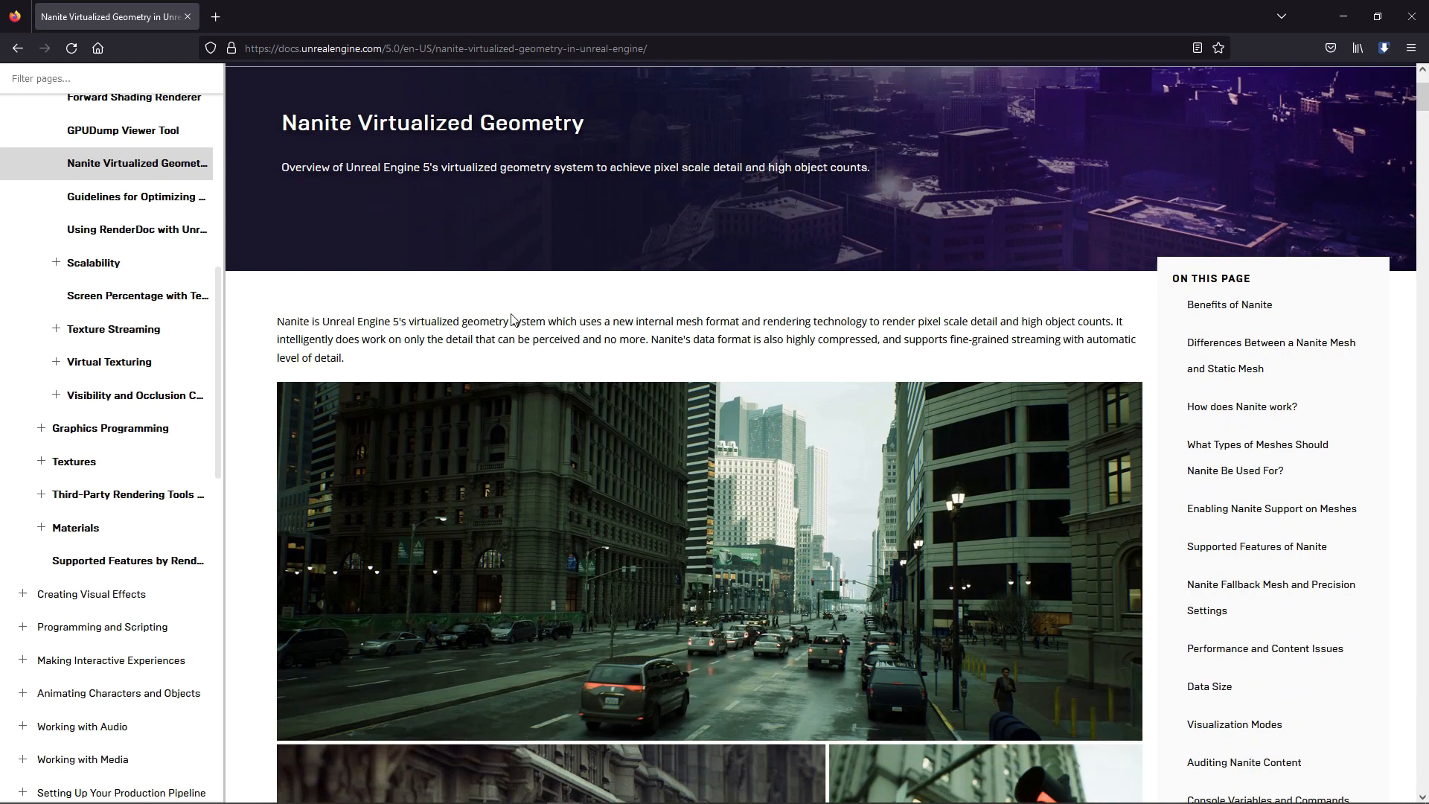
mouse_move(897, 326)
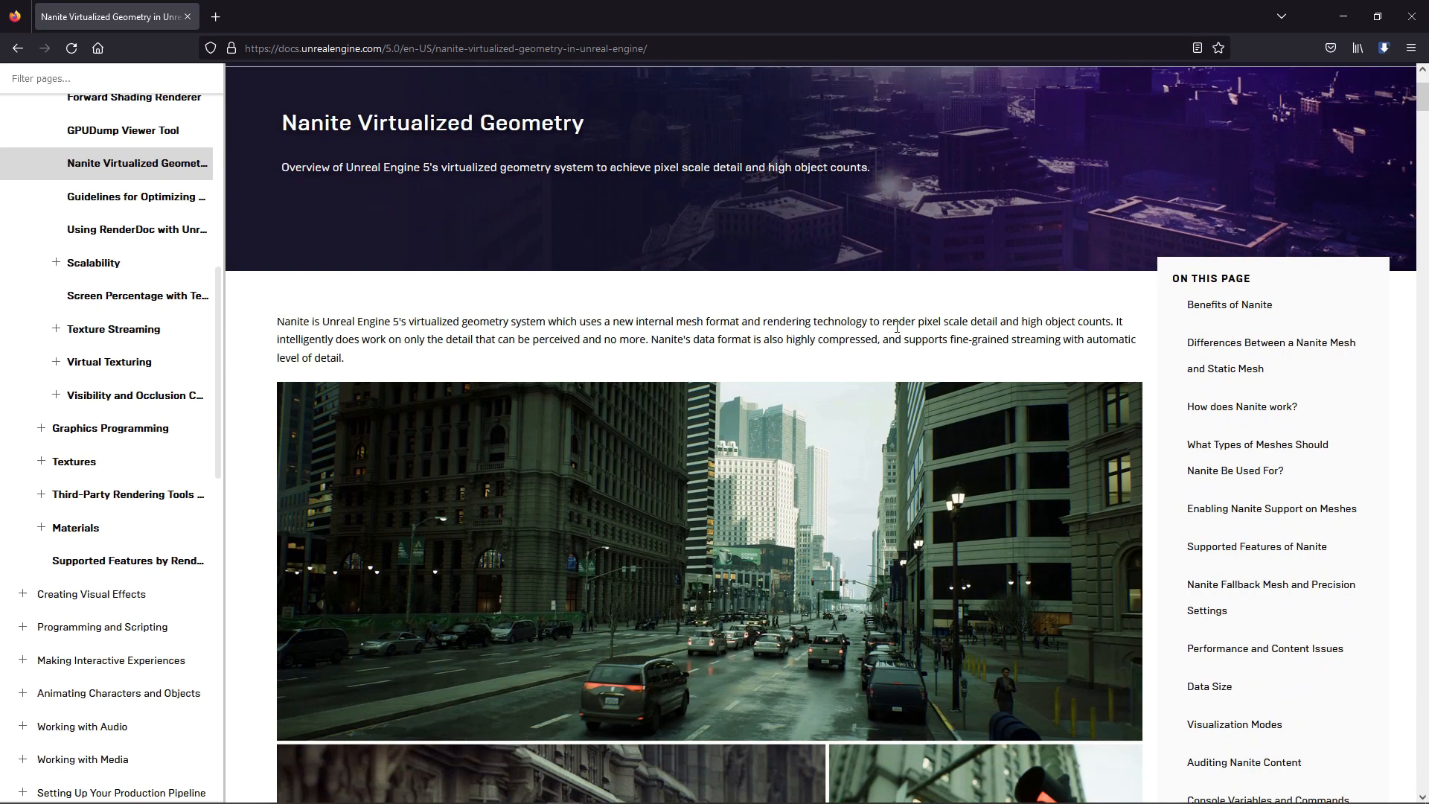
mouse_move(1123, 321)
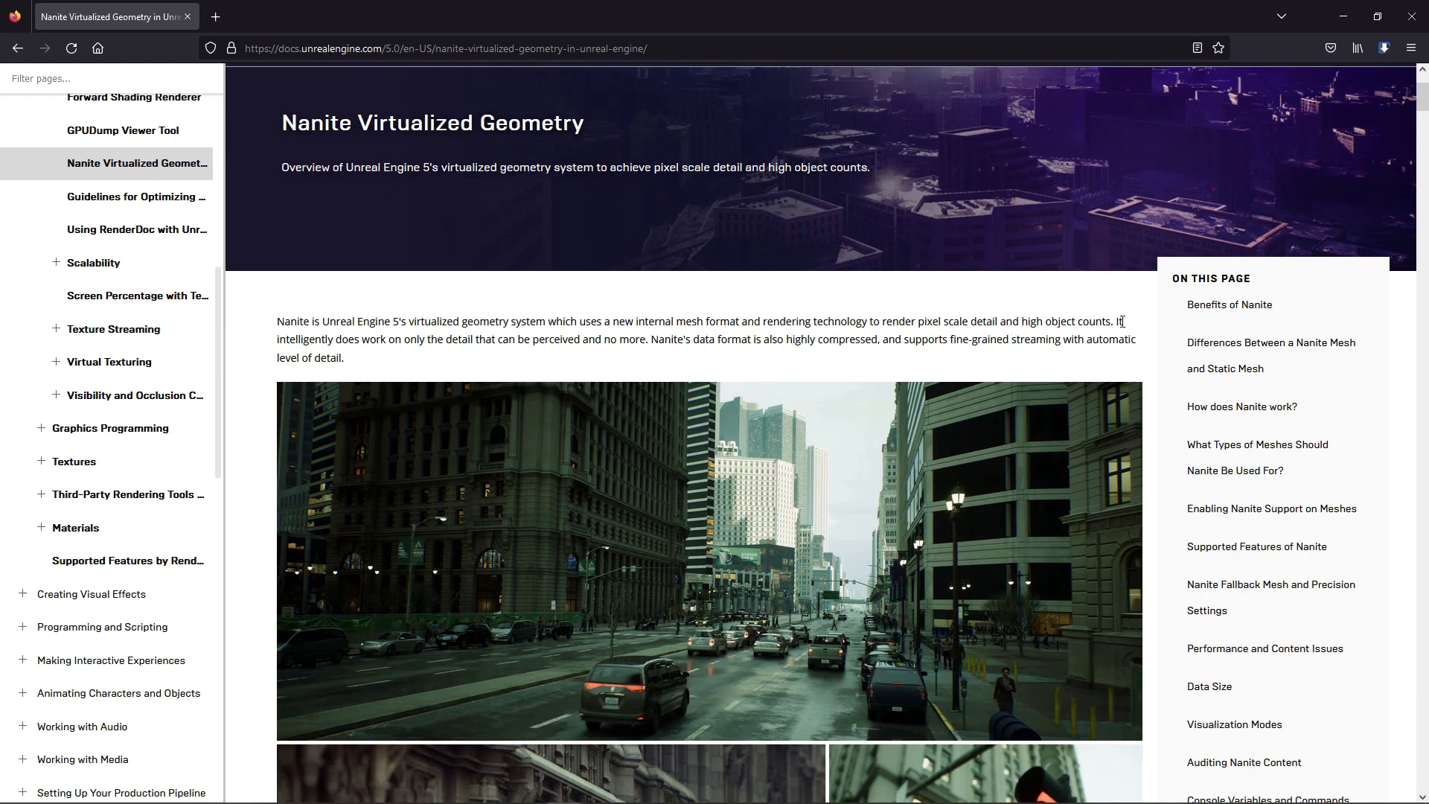
mouse_move(488, 344)
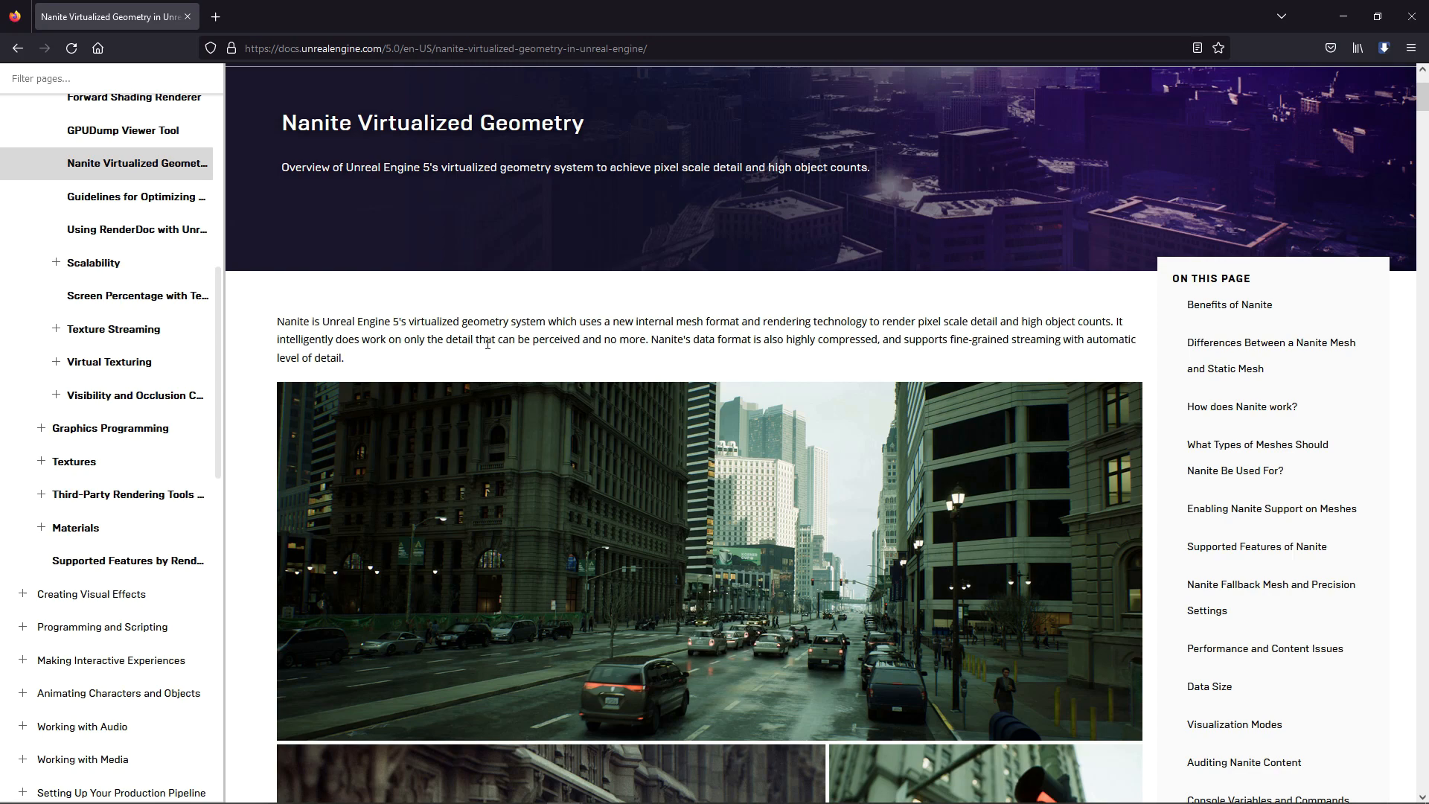
mouse_move(765, 355)
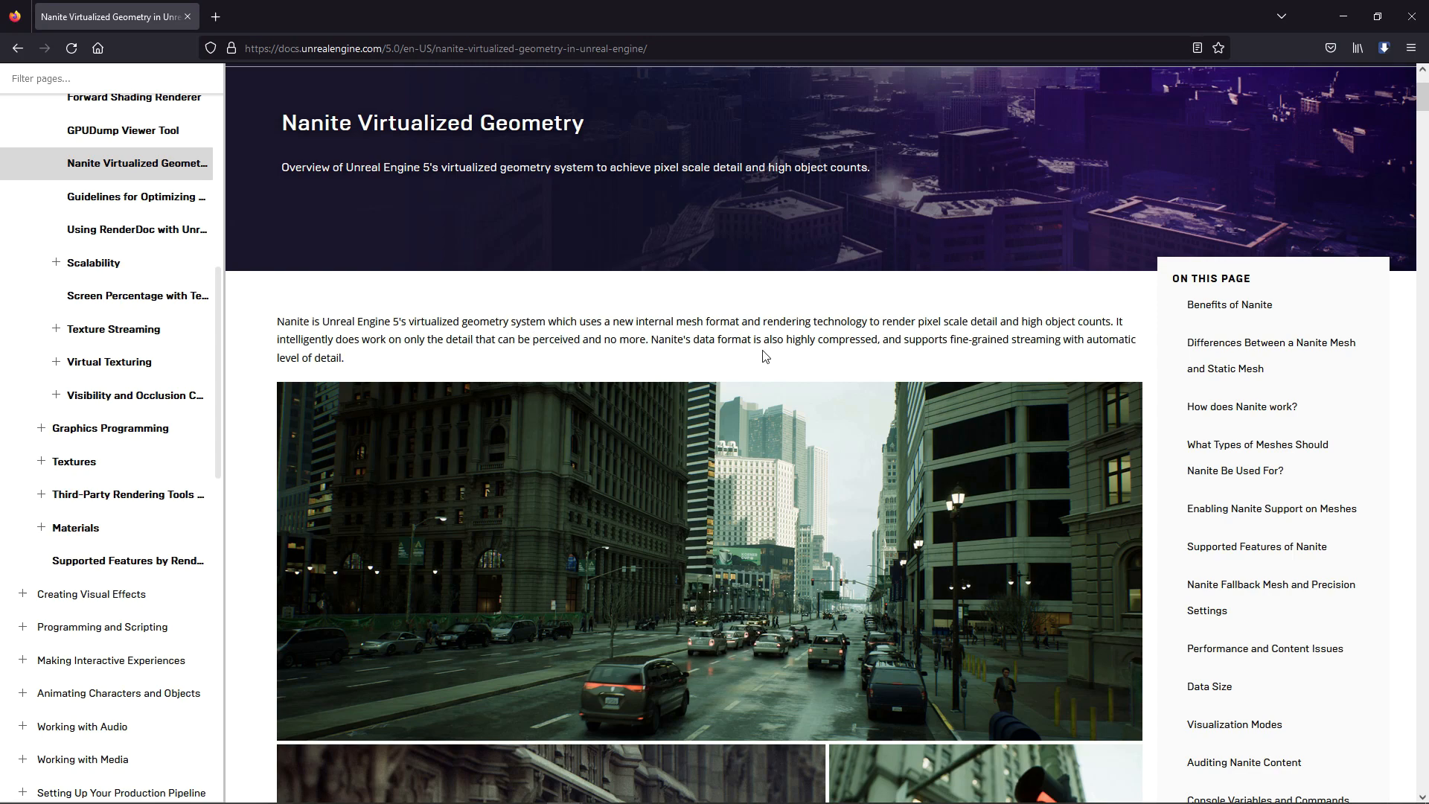
mouse_move(945, 344)
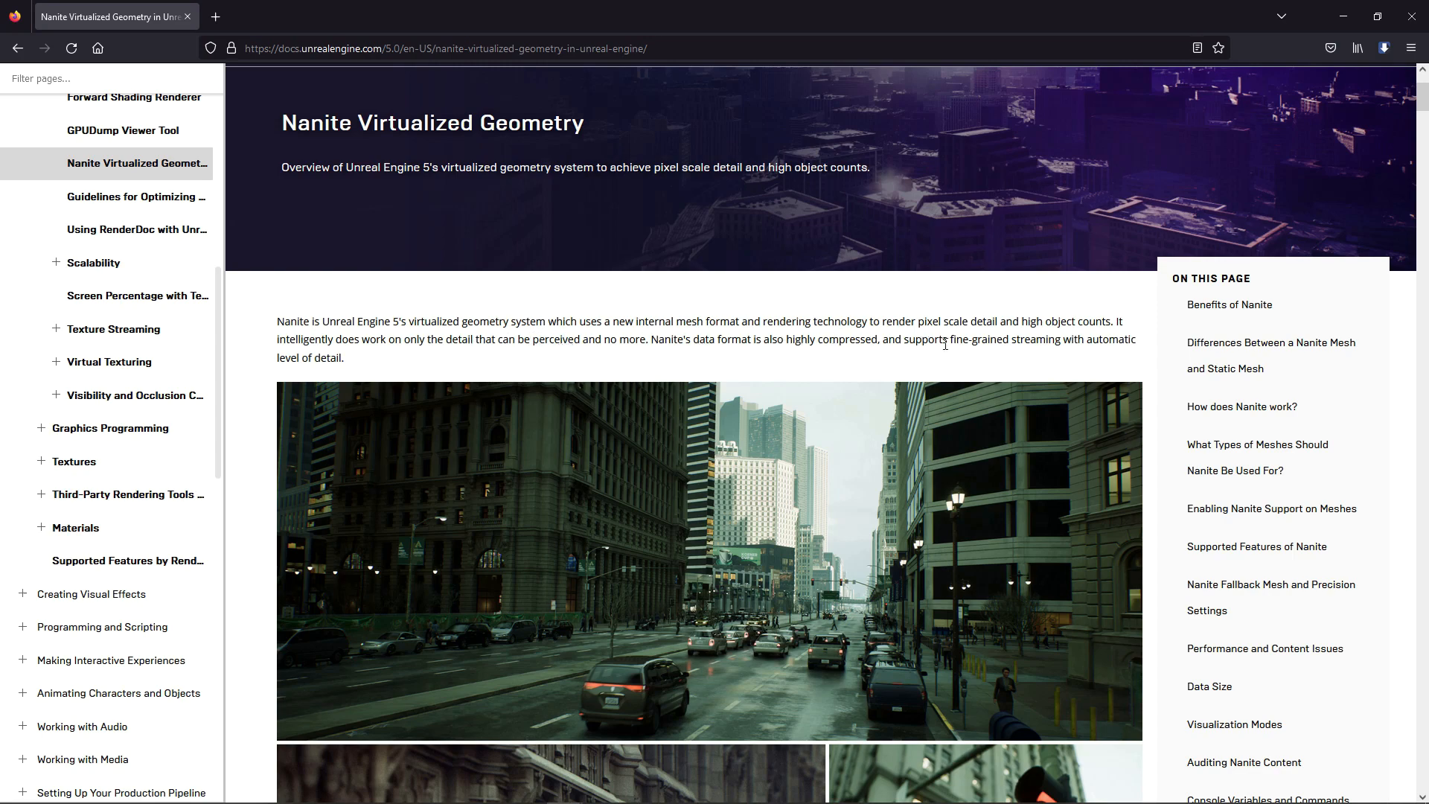
mouse_move(788, 373)
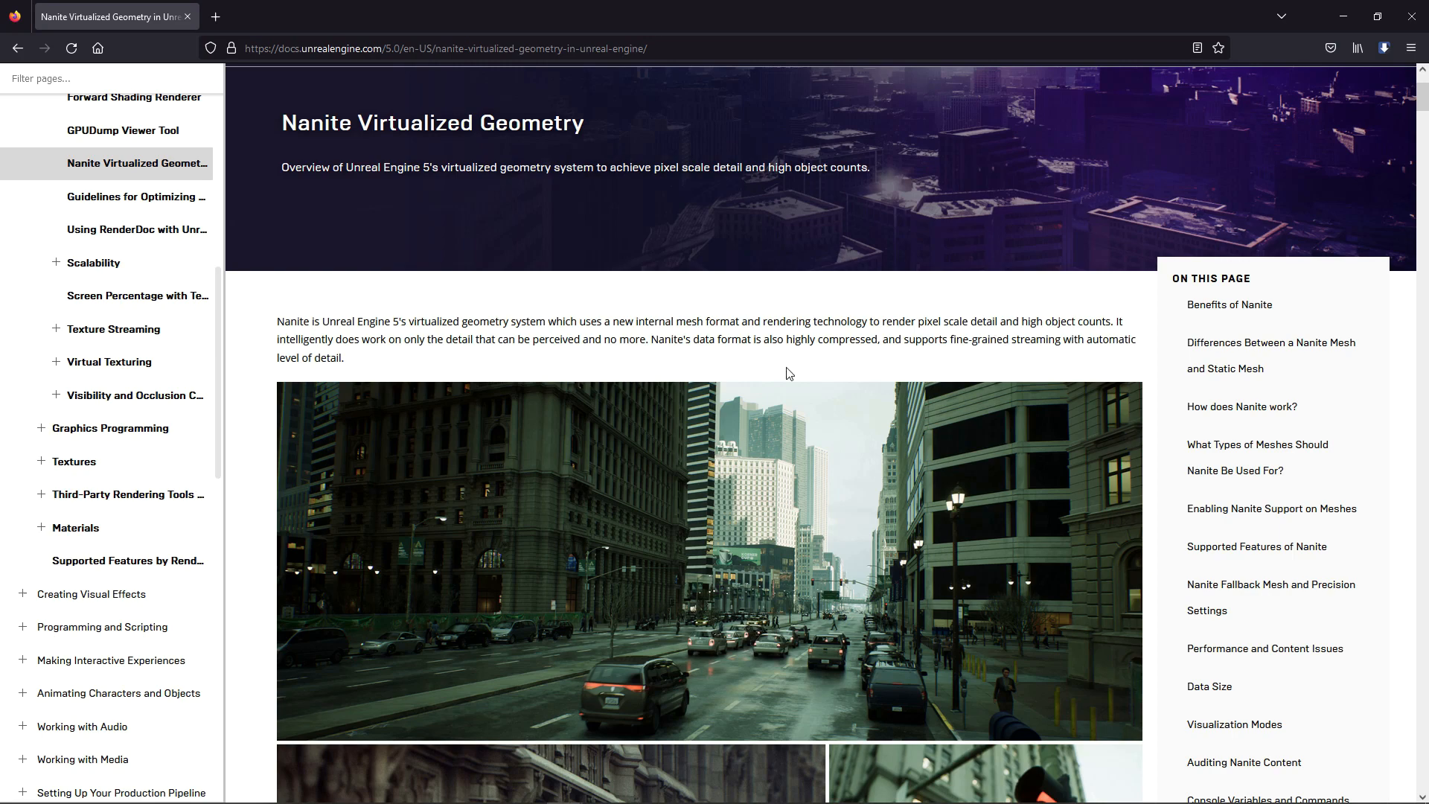
scroll(down, 3)
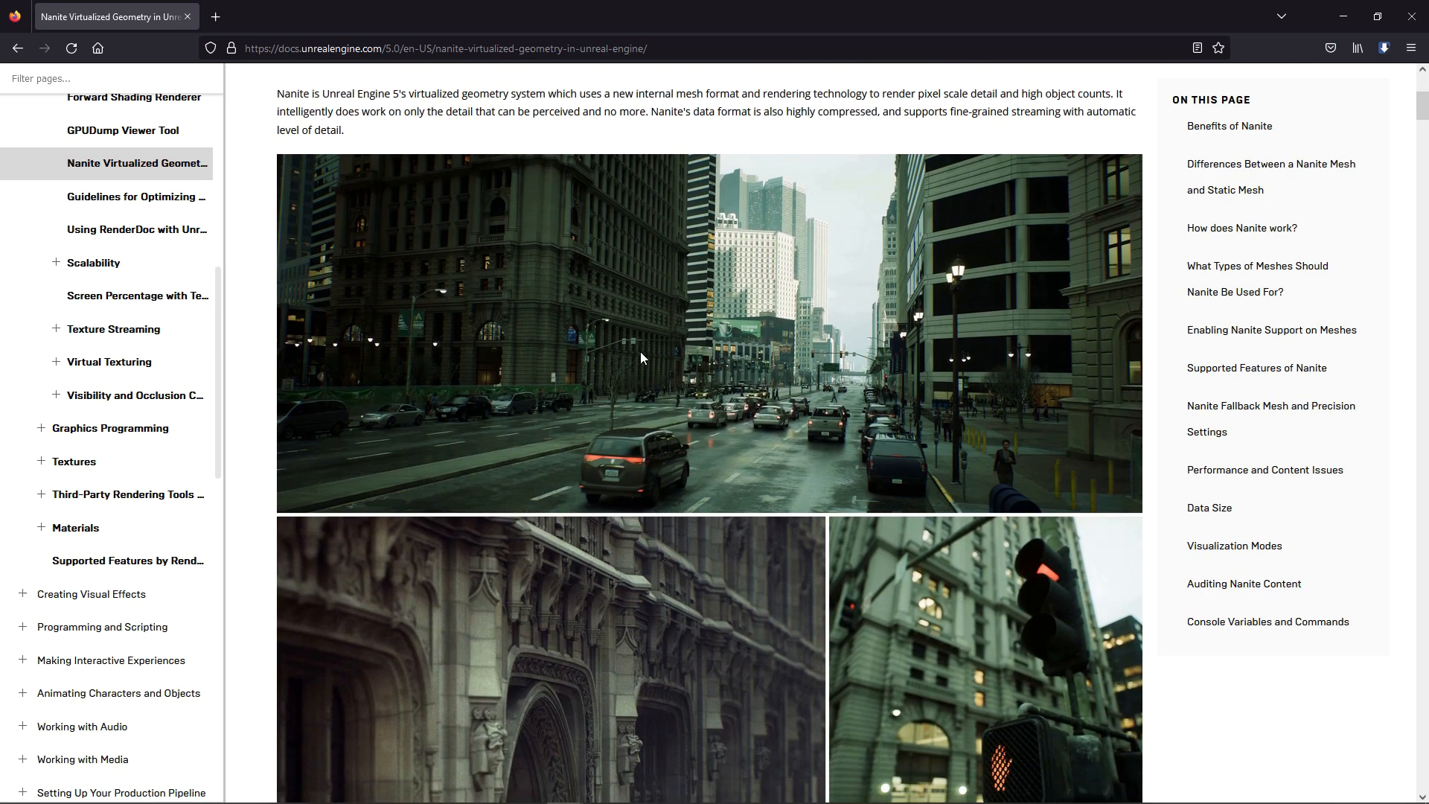
scroll(down, 3)
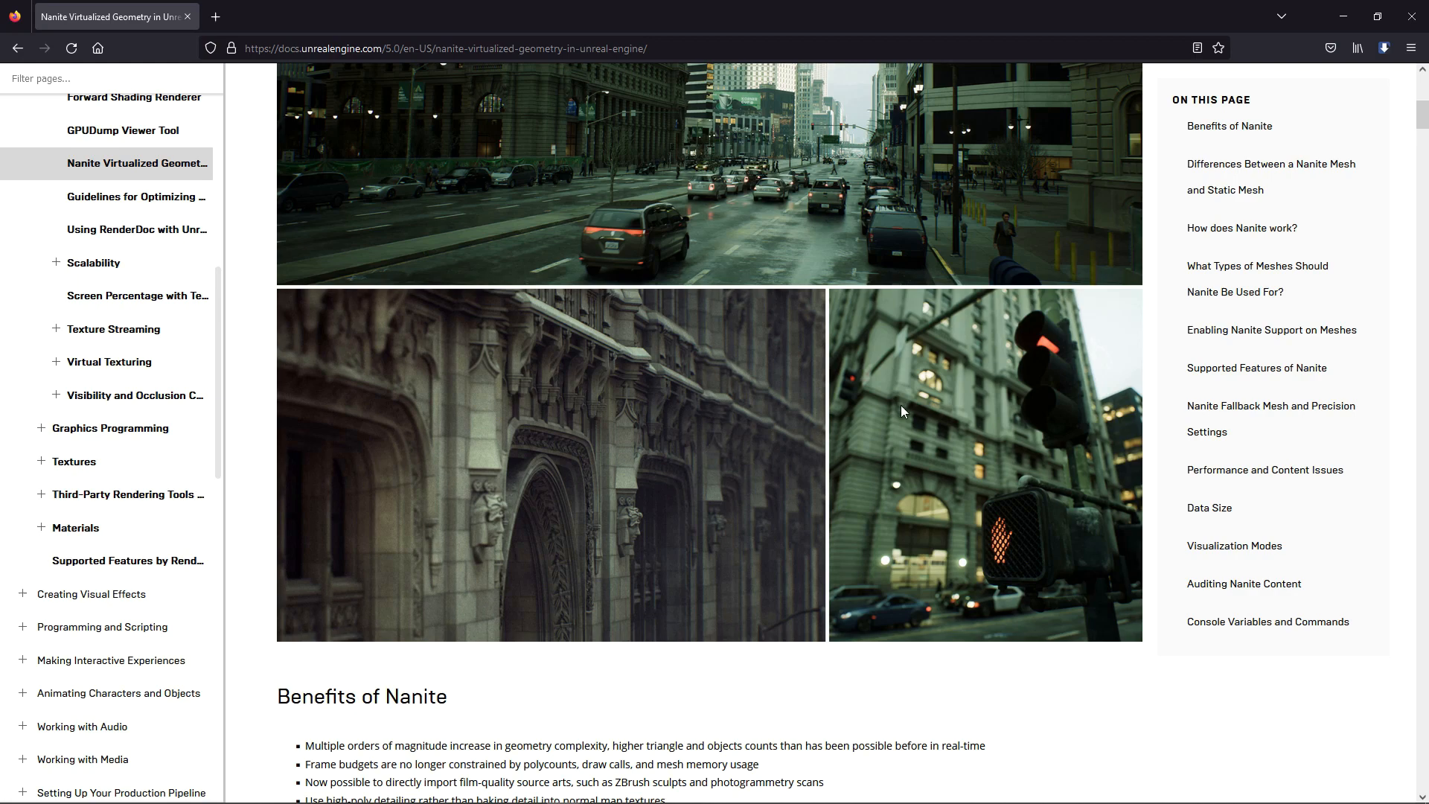
scroll(down, 3)
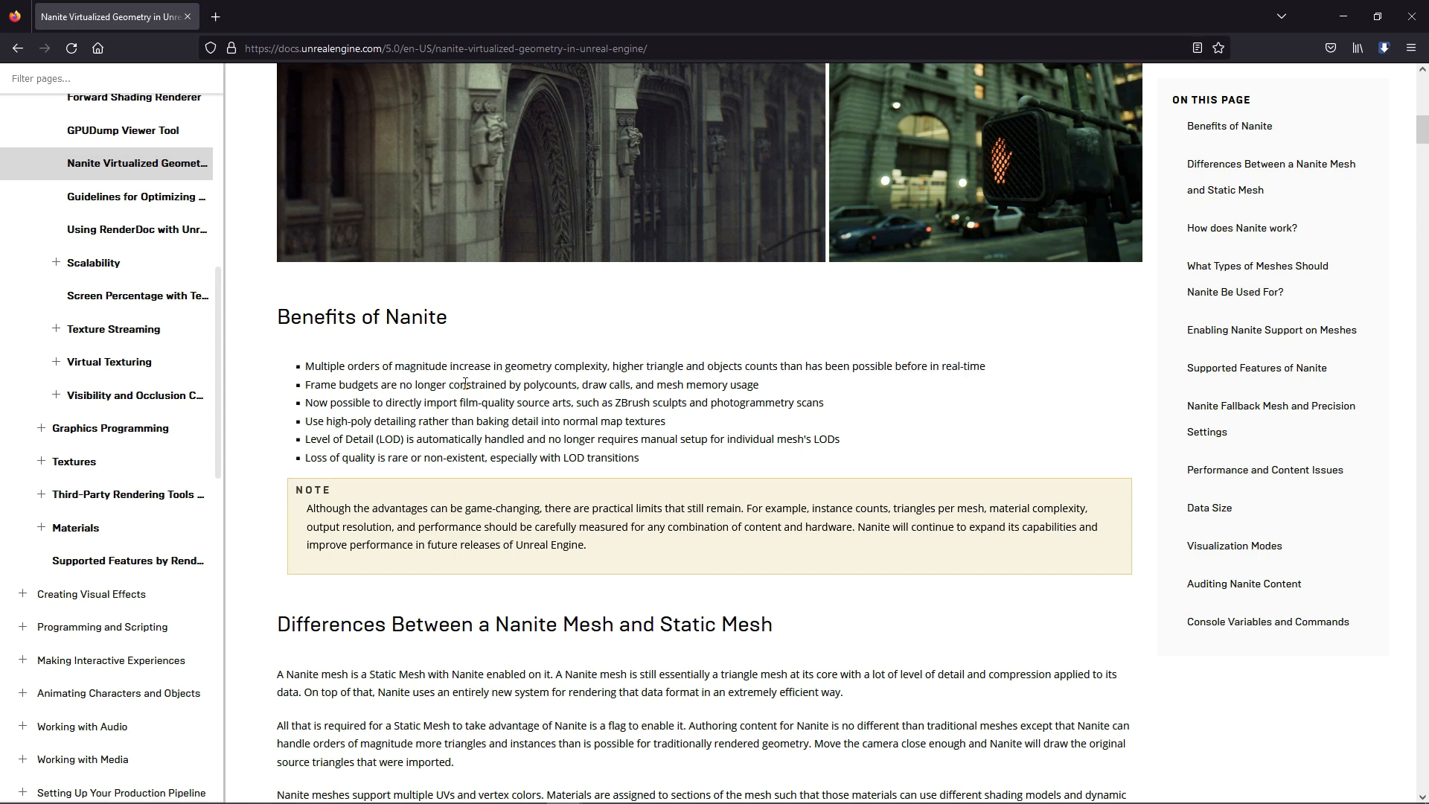
mouse_move(729, 382)
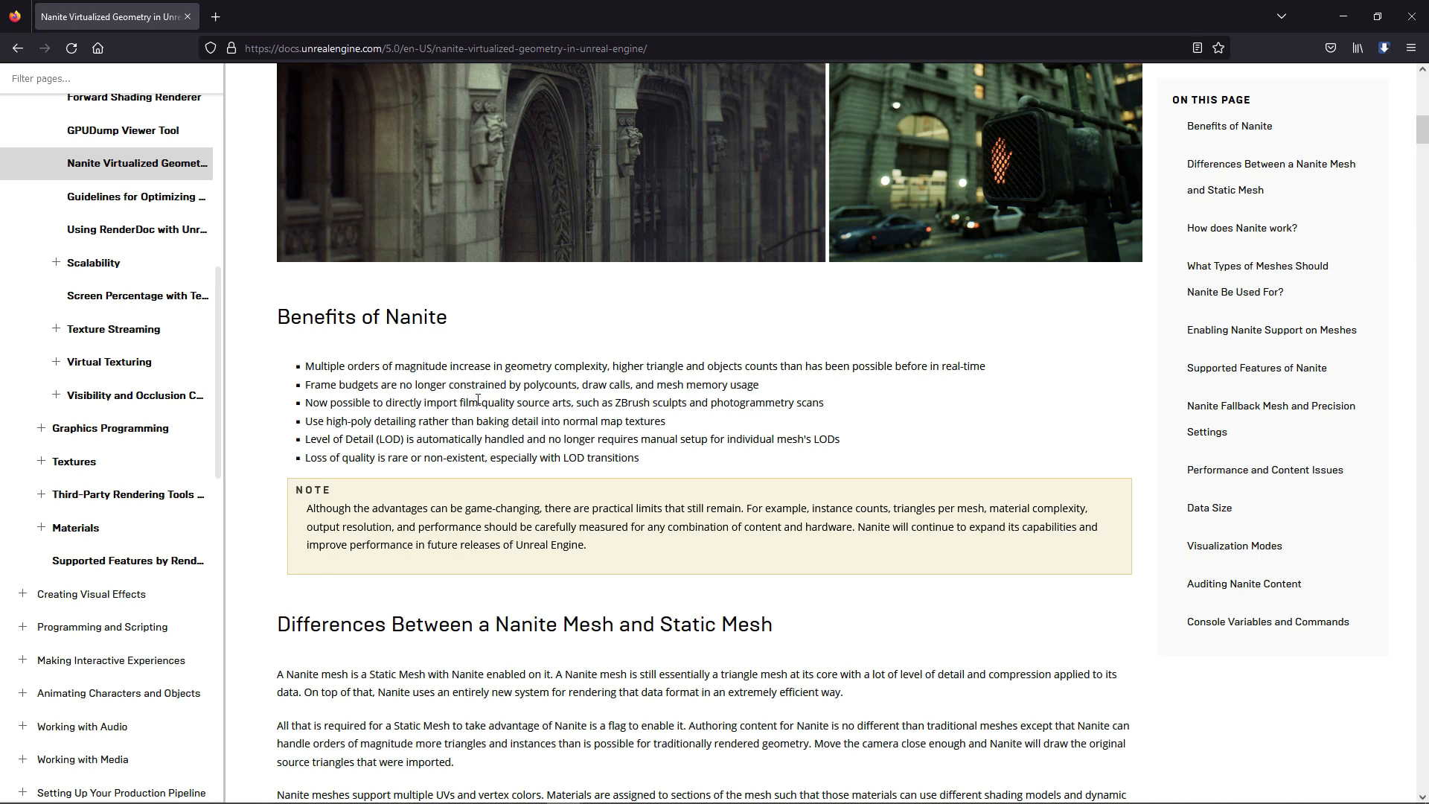
mouse_move(644, 402)
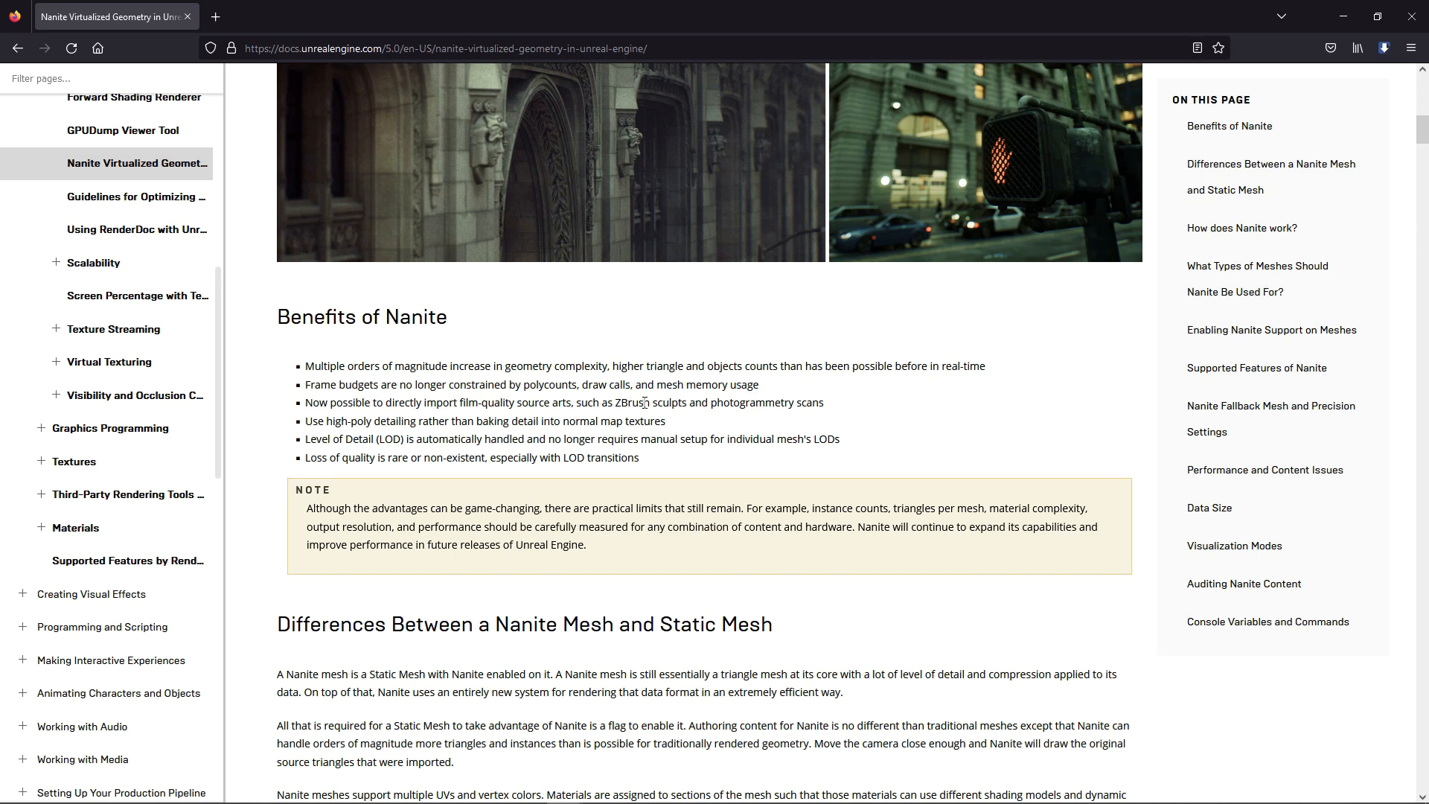
mouse_move(398, 435)
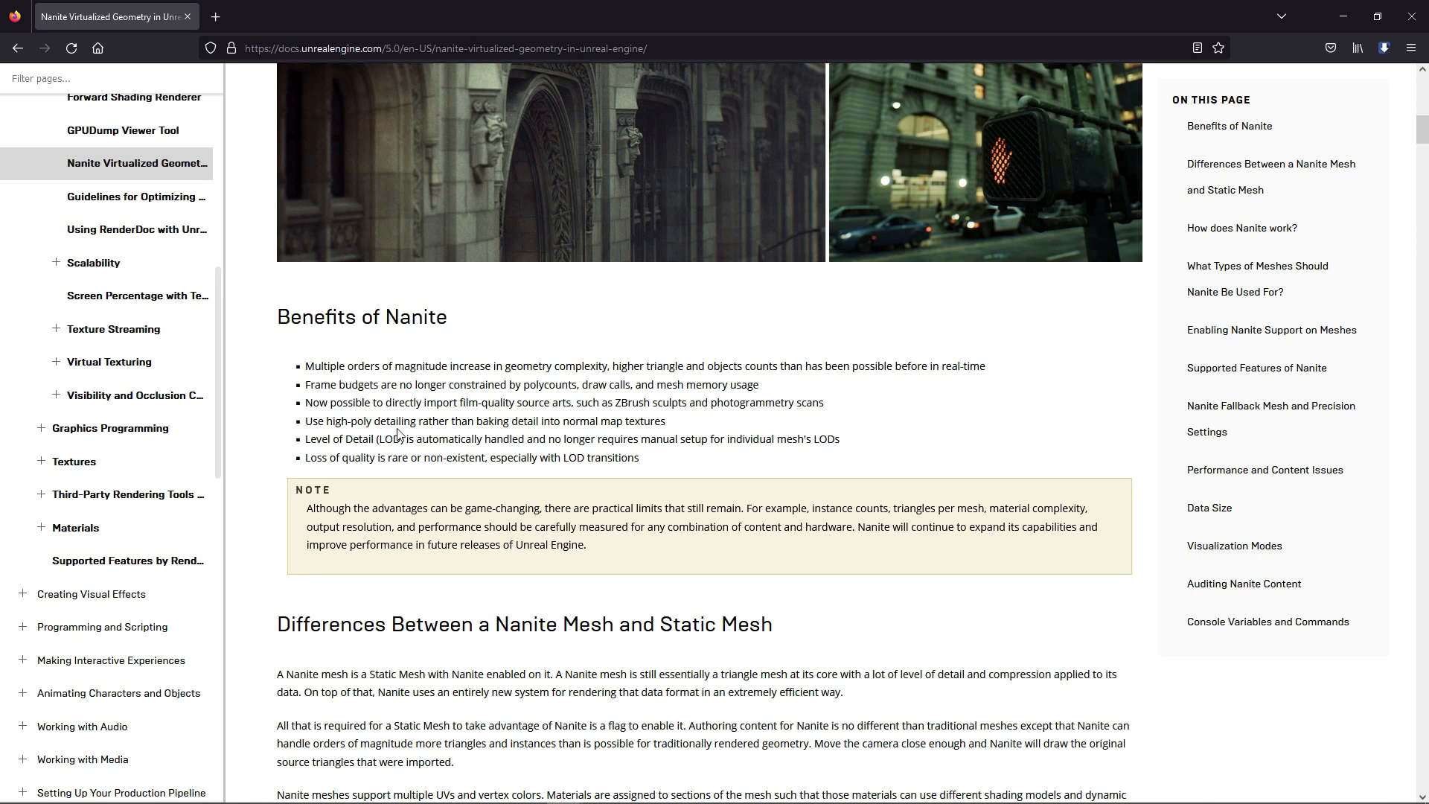
mouse_move(604, 437)
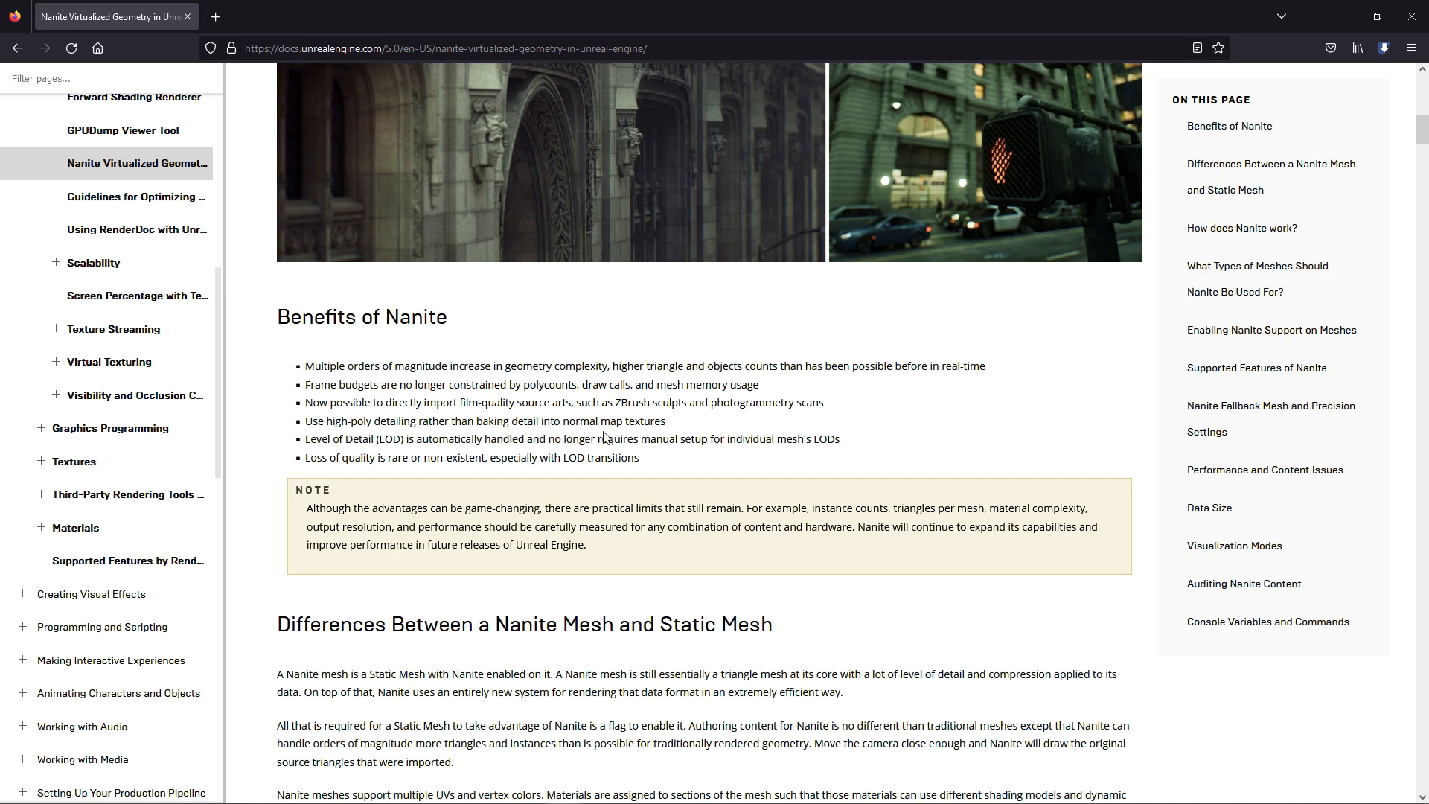
mouse_move(740, 463)
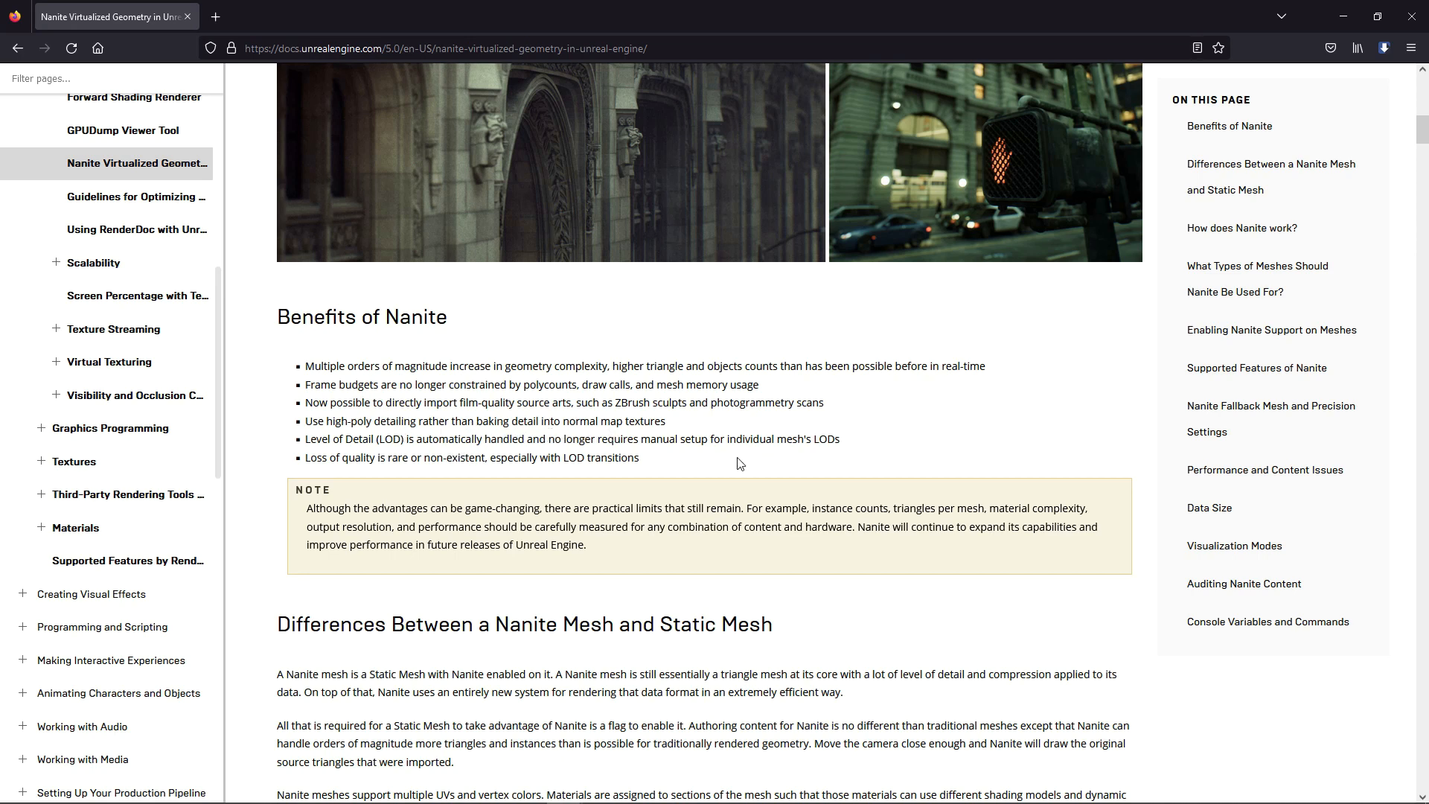
scroll(down, 3)
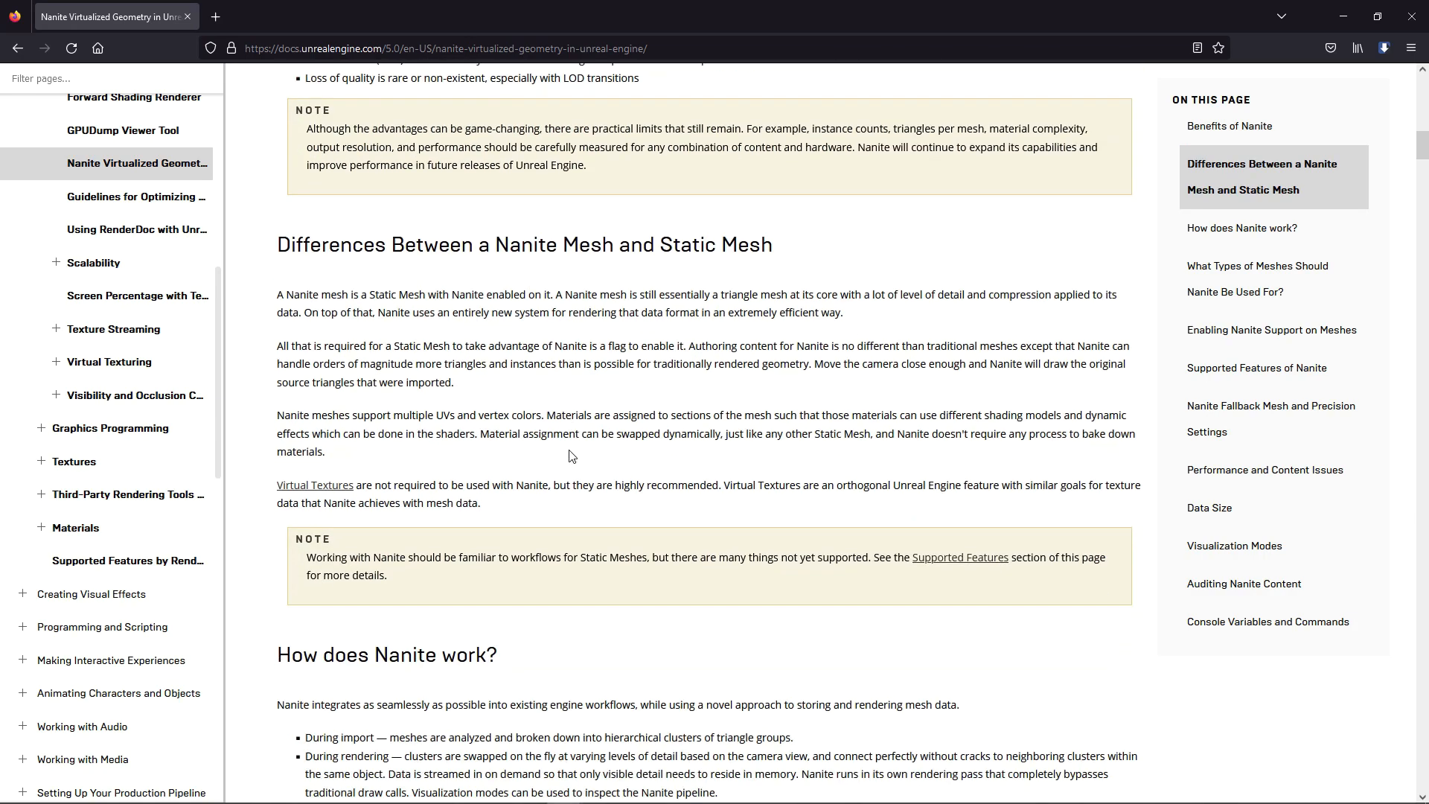
mouse_move(501, 316)
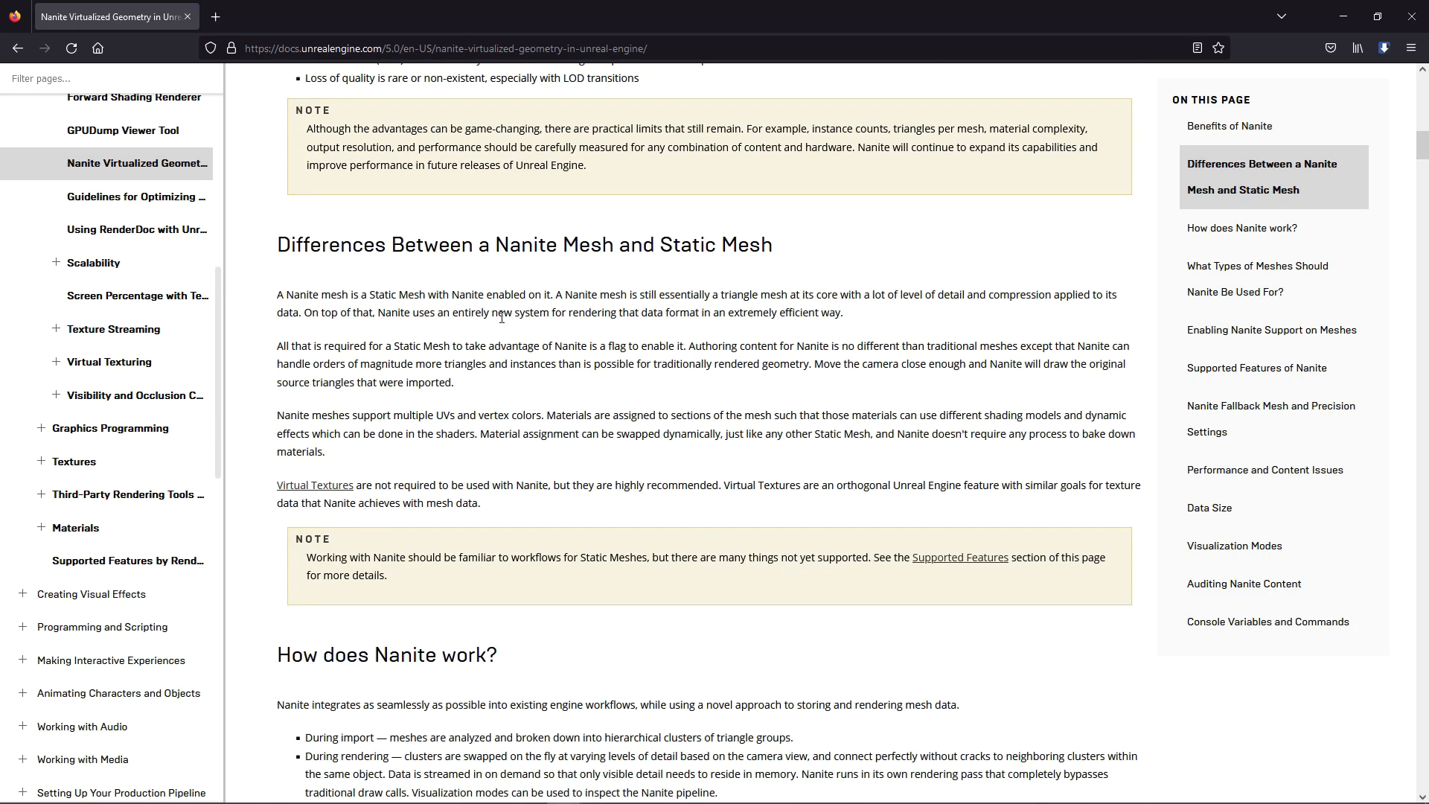
mouse_move(737, 312)
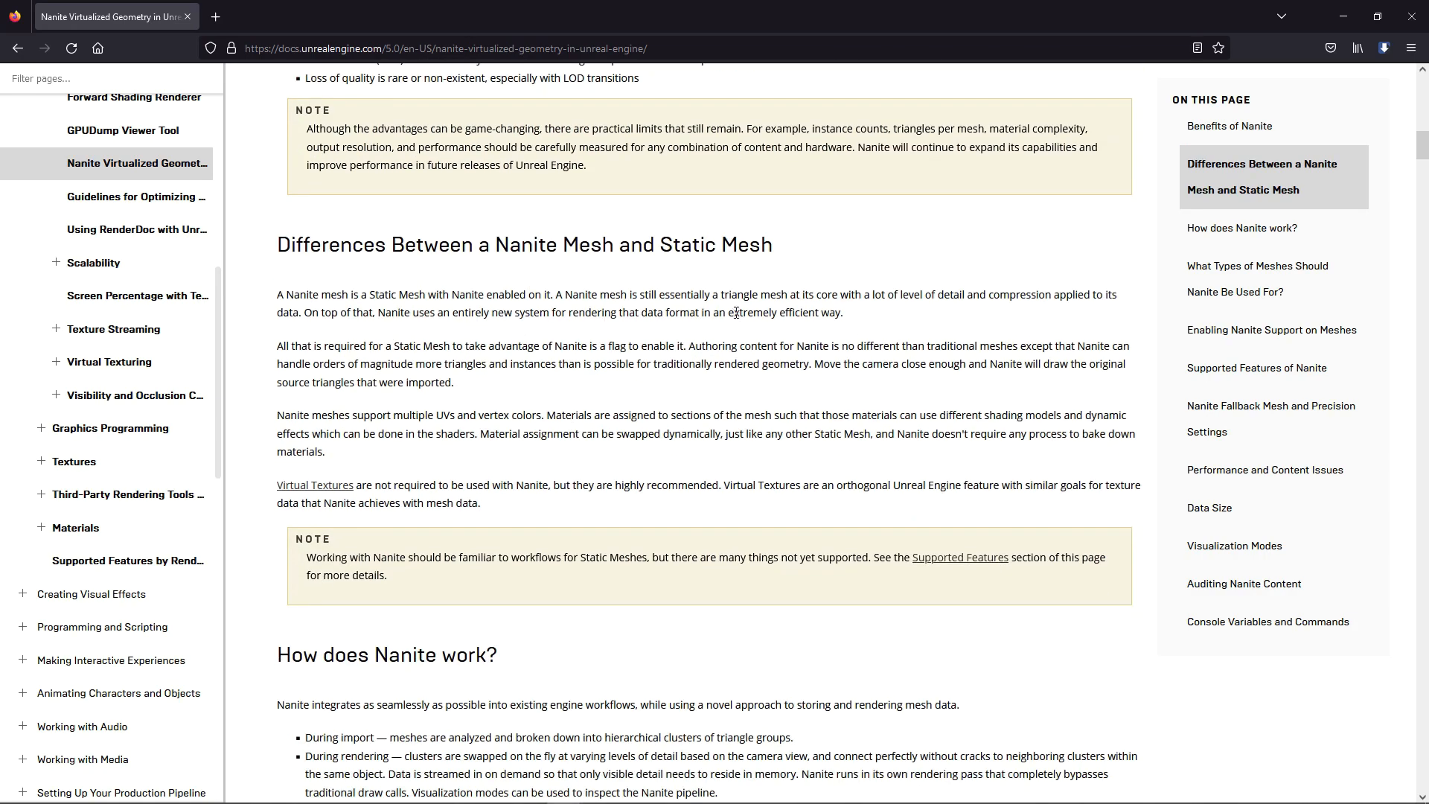
mouse_move(851, 308)
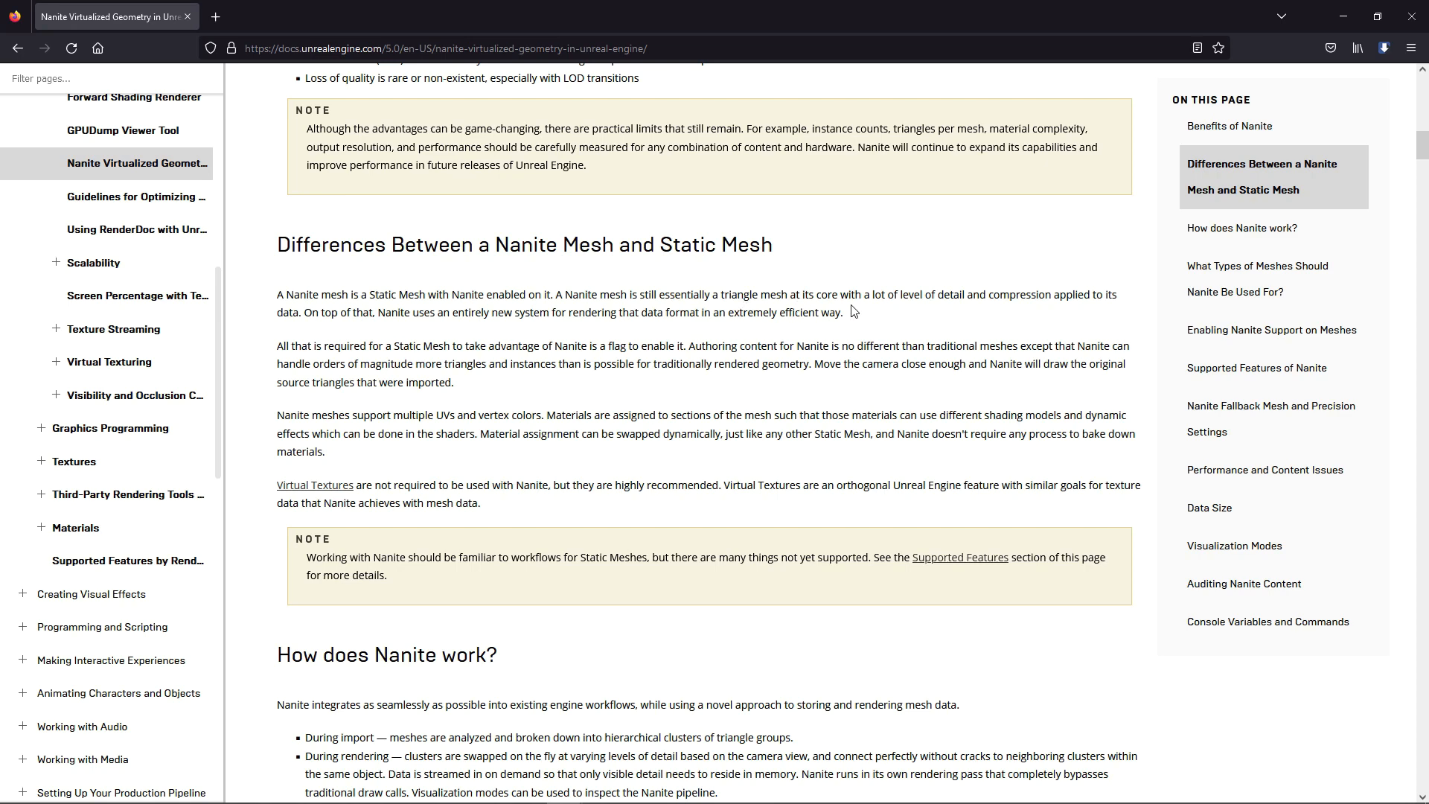
mouse_move(326, 344)
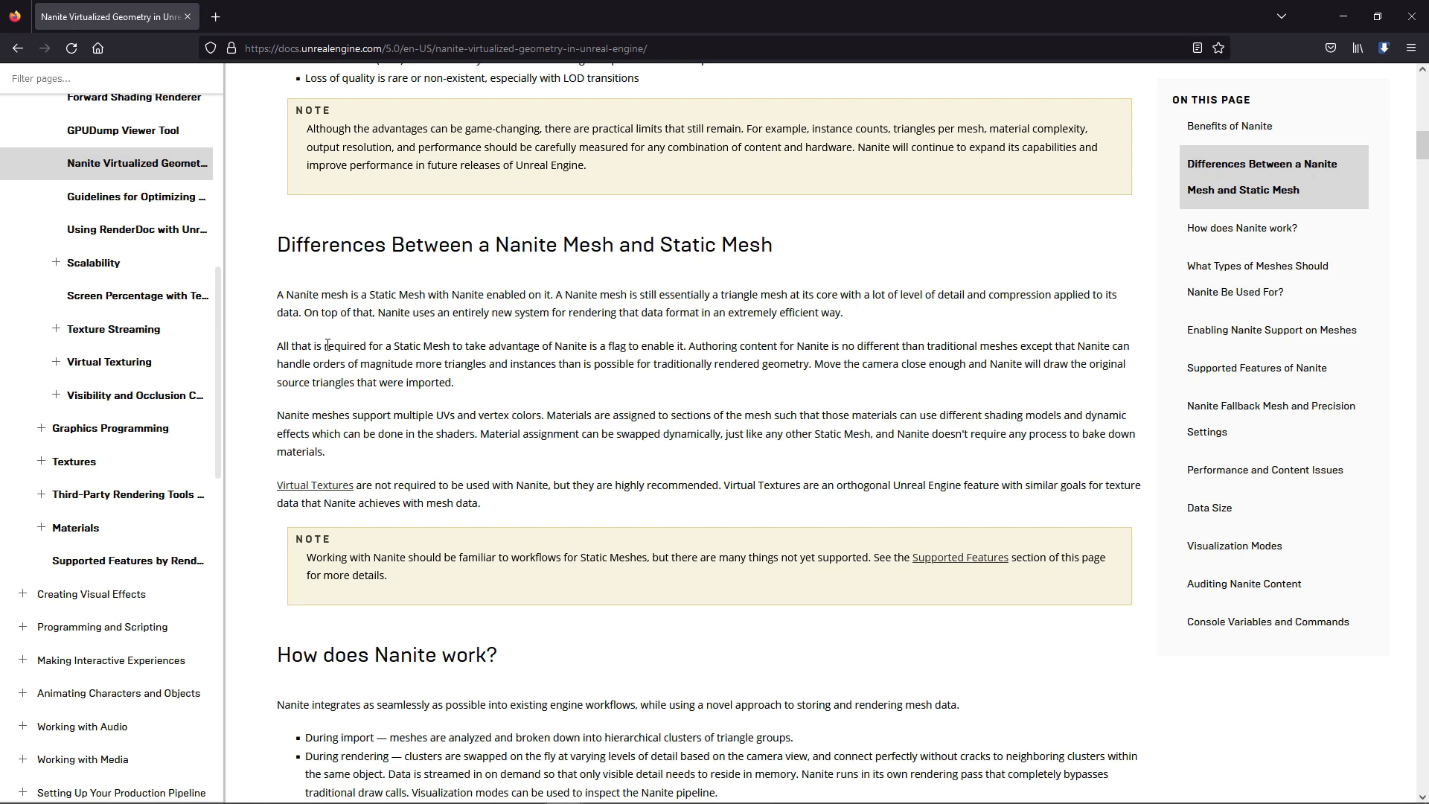
Step: Read the guidance on which mesh types should use Nanite and how to enable it
scroll(down, 3)
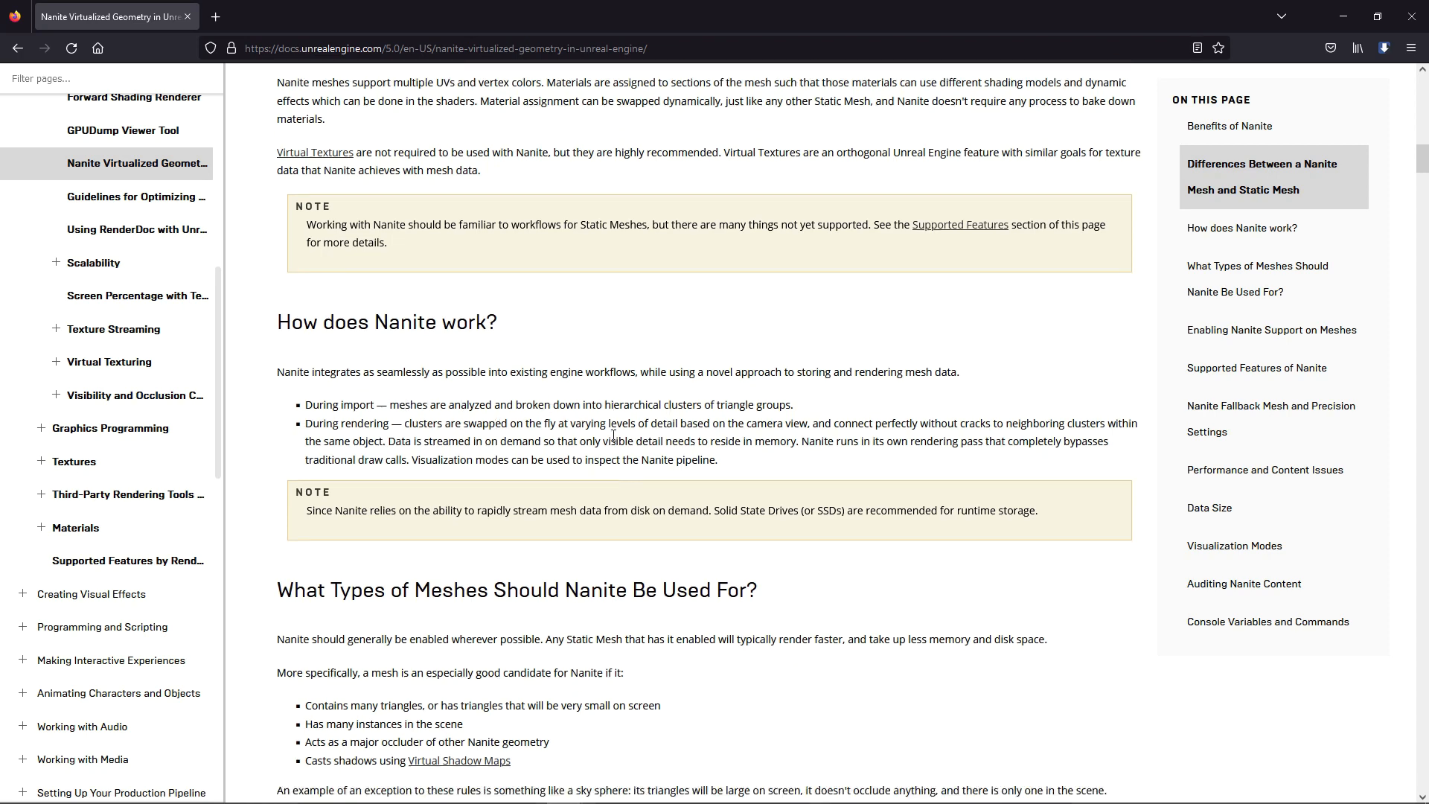
scroll(down, 3)
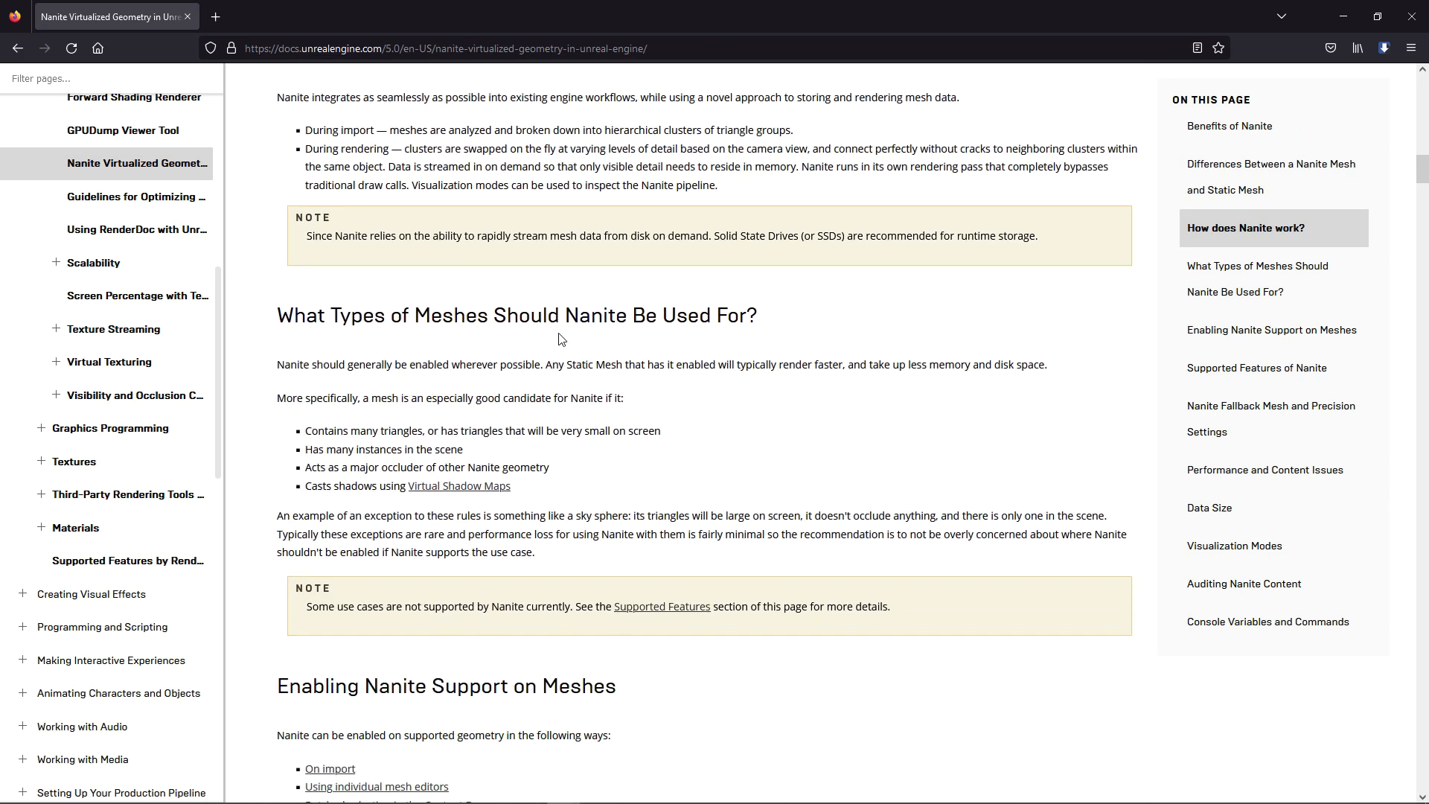
mouse_move(354, 464)
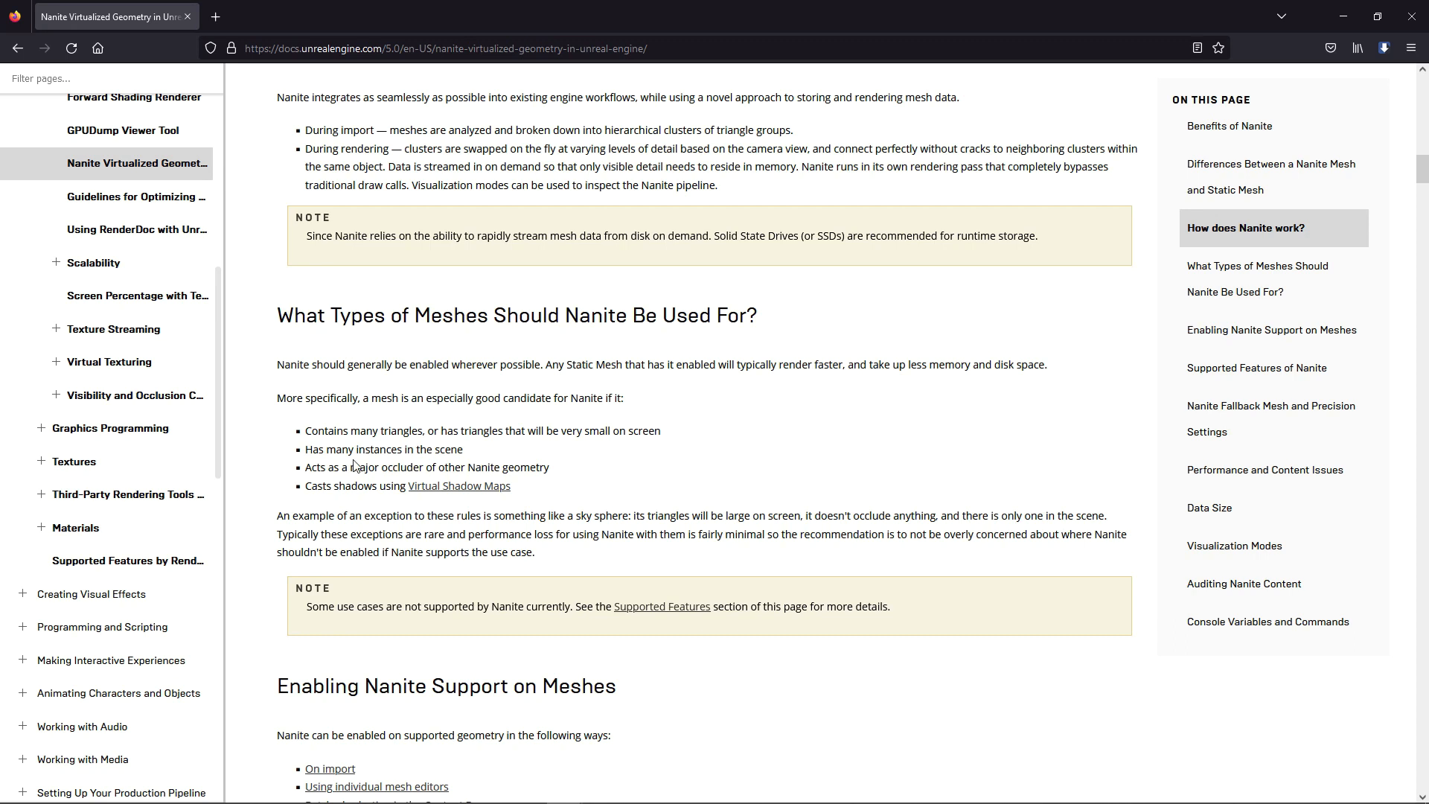
mouse_move(448, 467)
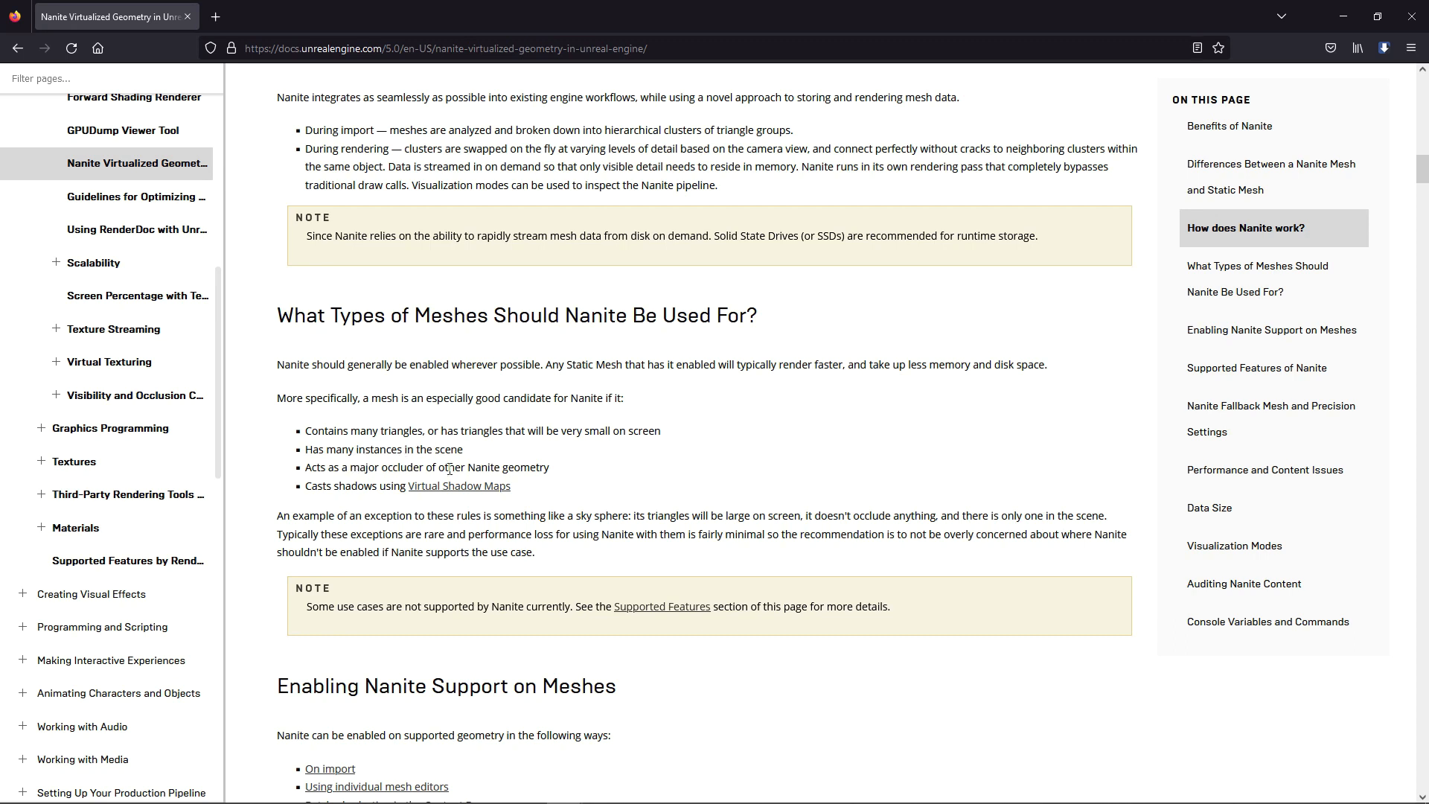
mouse_move(513, 482)
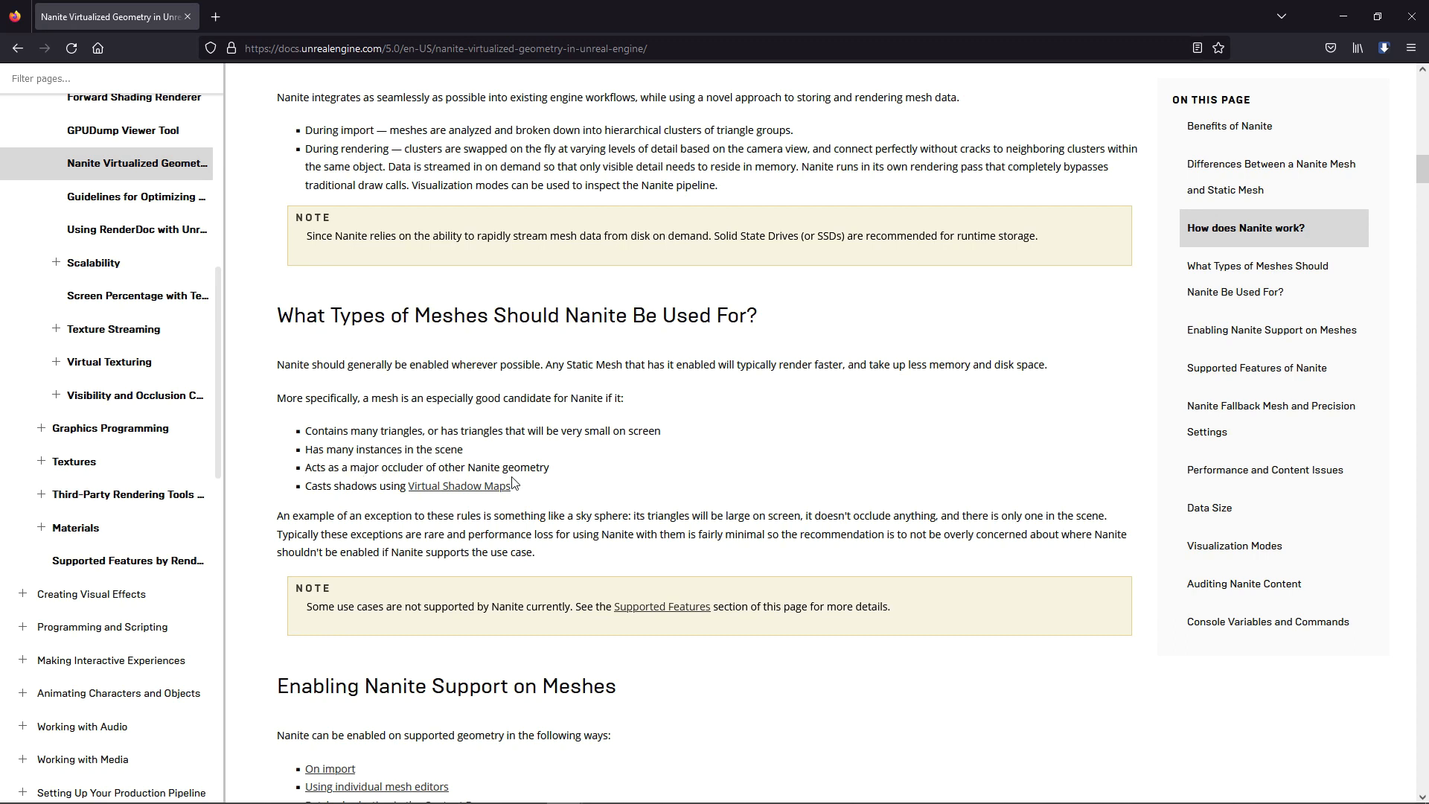
scroll(down, 3)
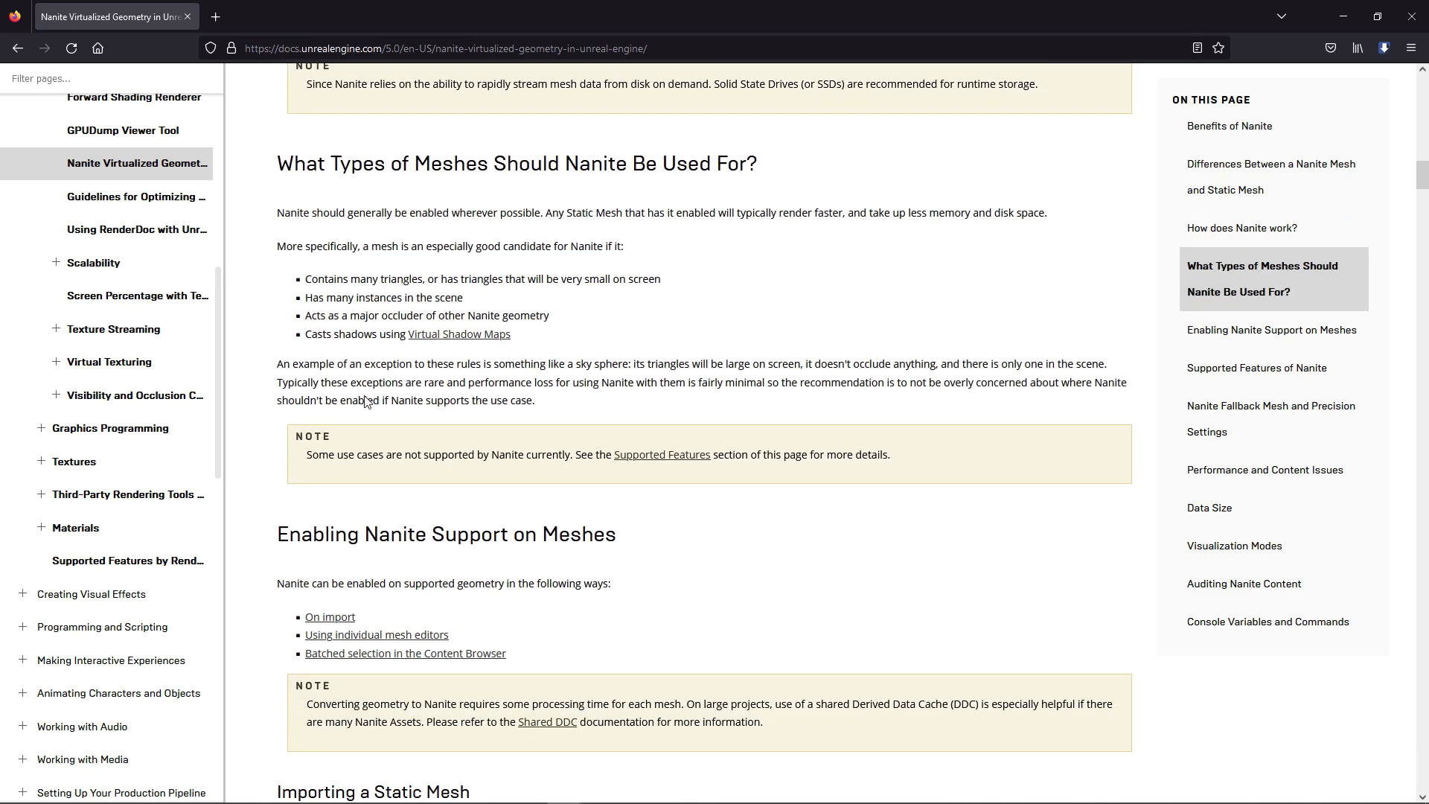
scroll(down, 3)
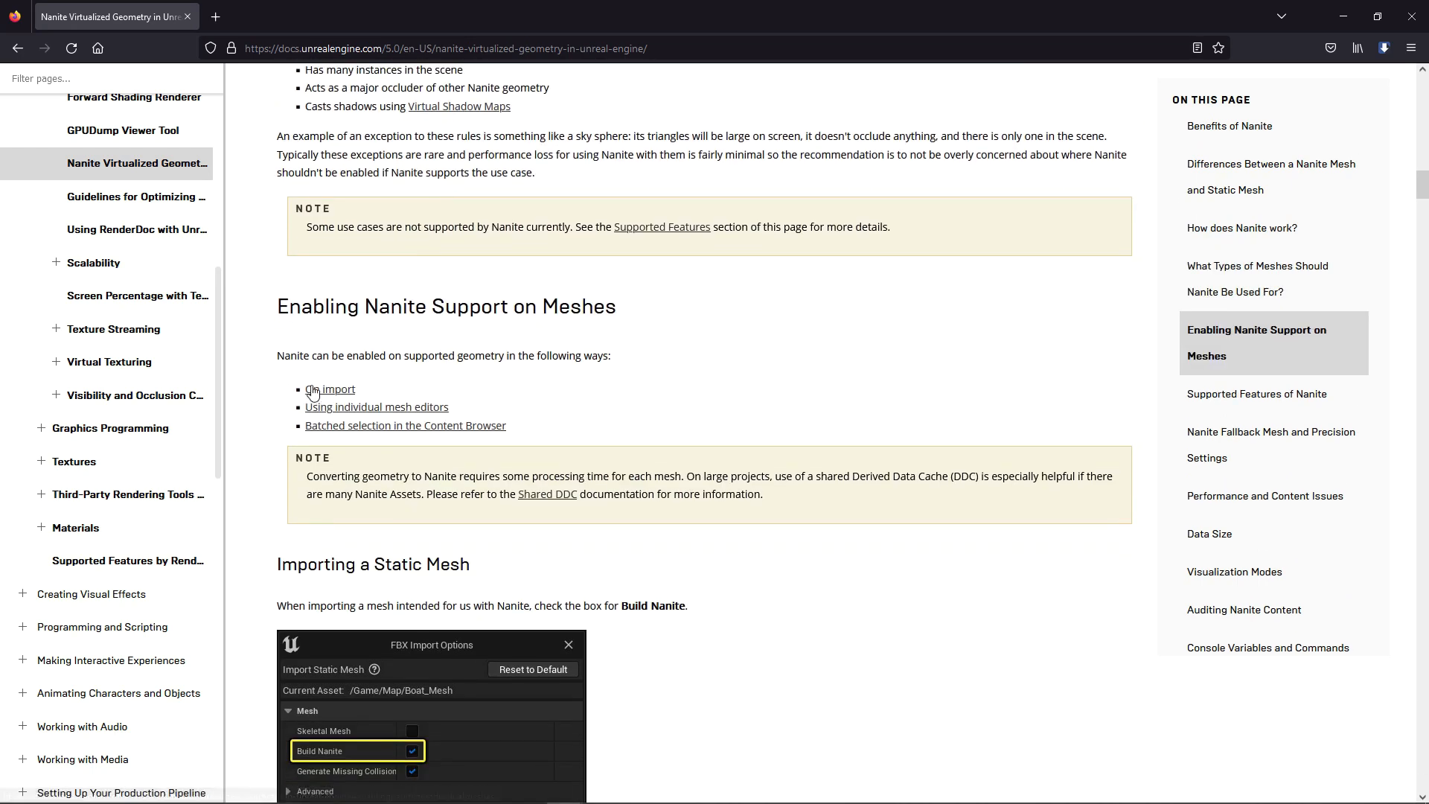
scroll(down, 3)
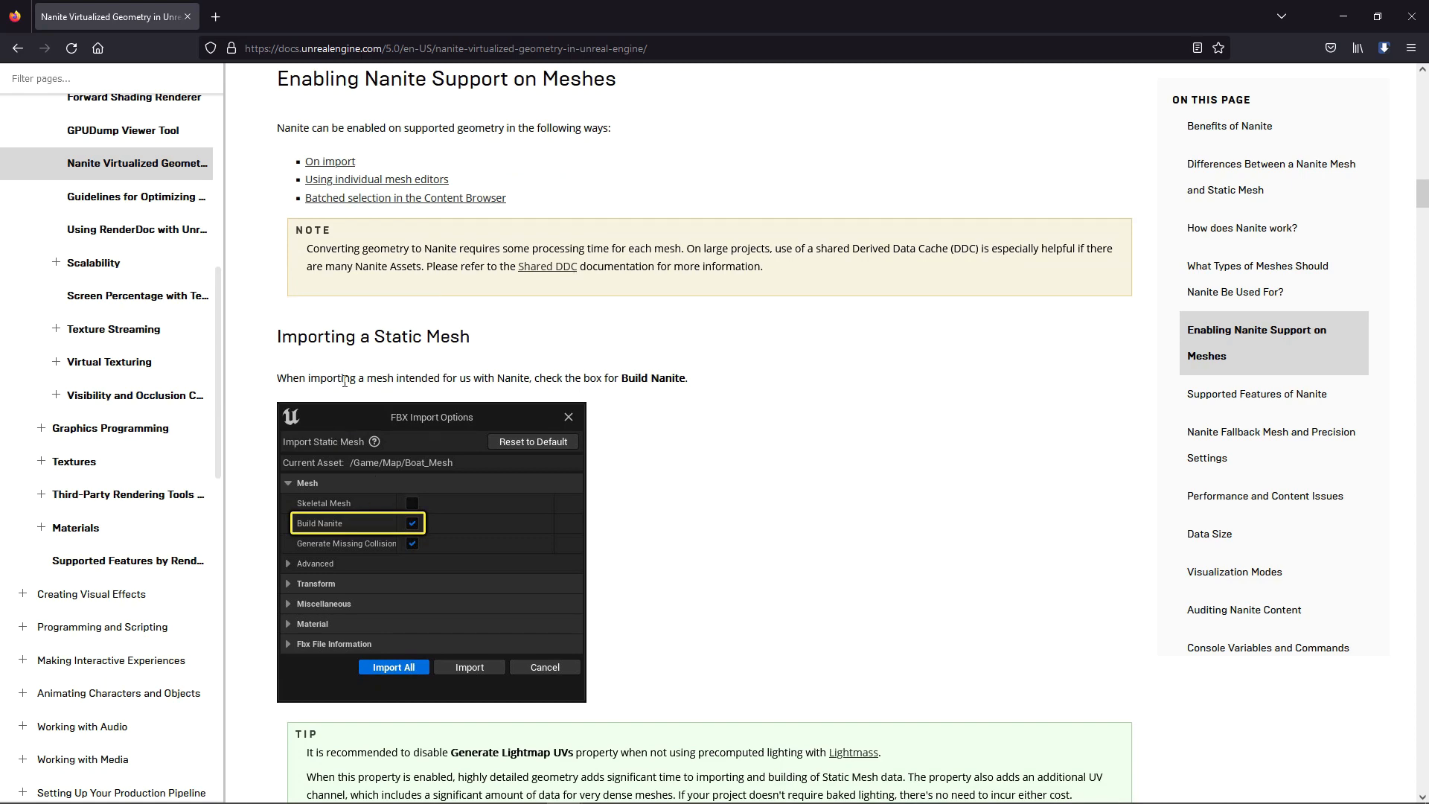
scroll(down, 3)
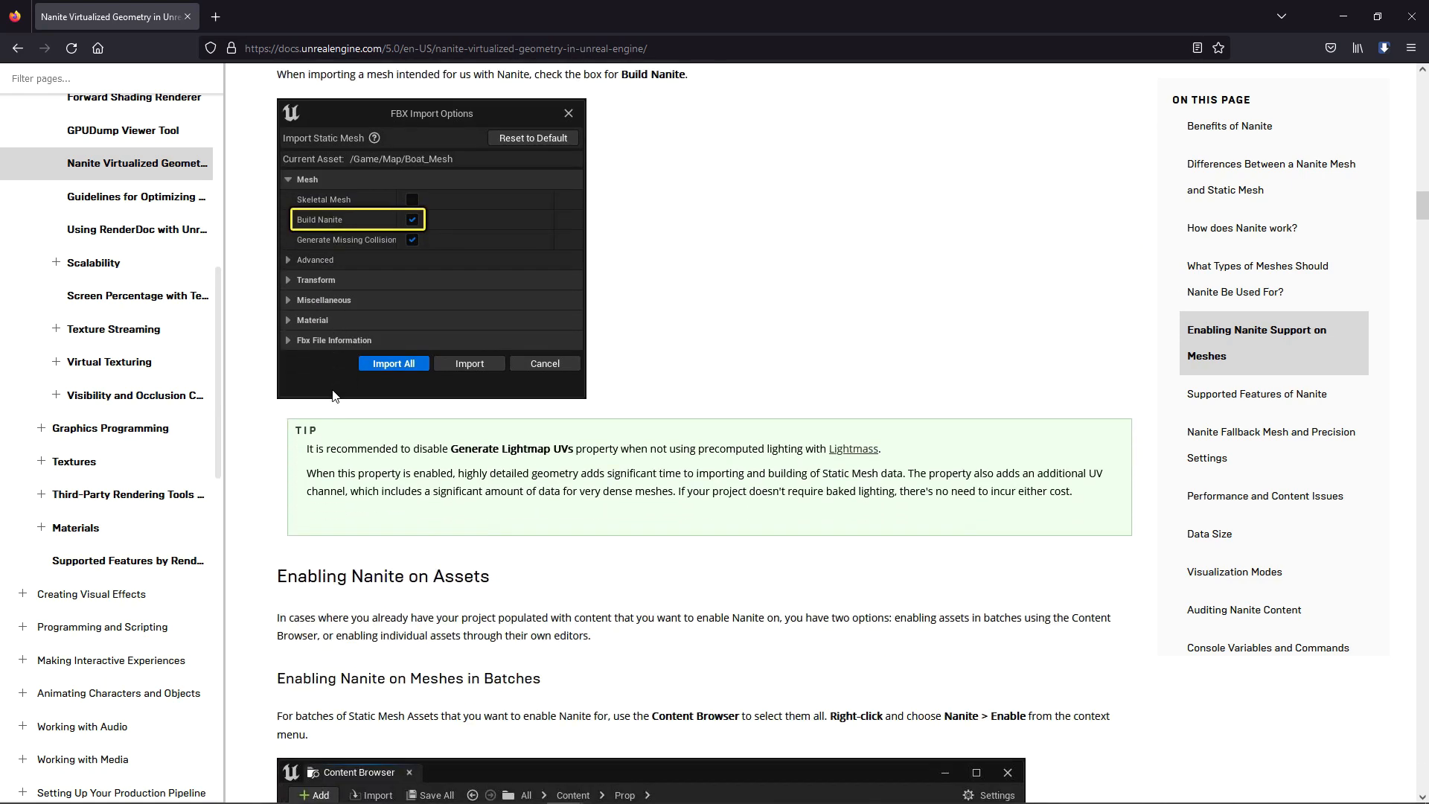
scroll(down, 3)
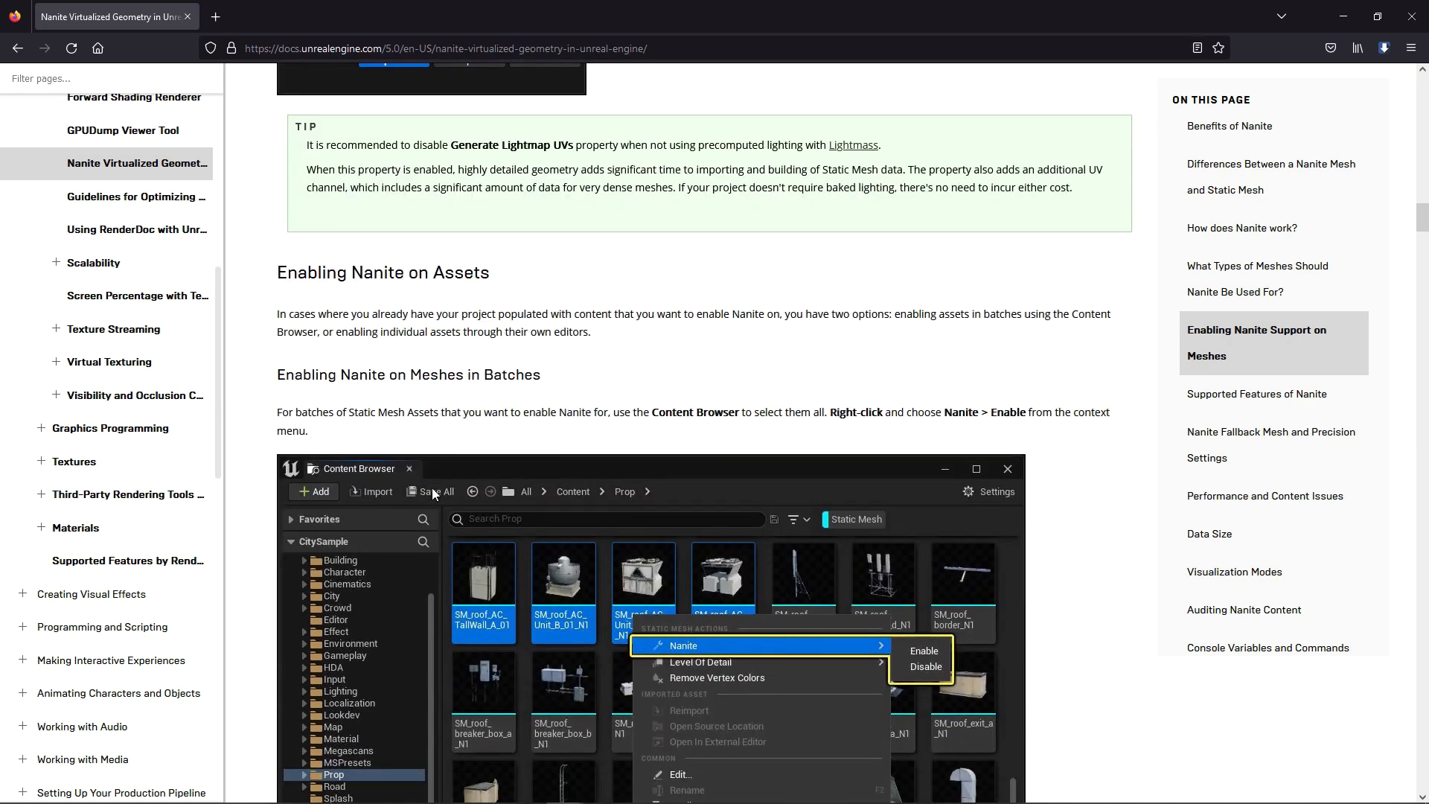
scroll(down, 3)
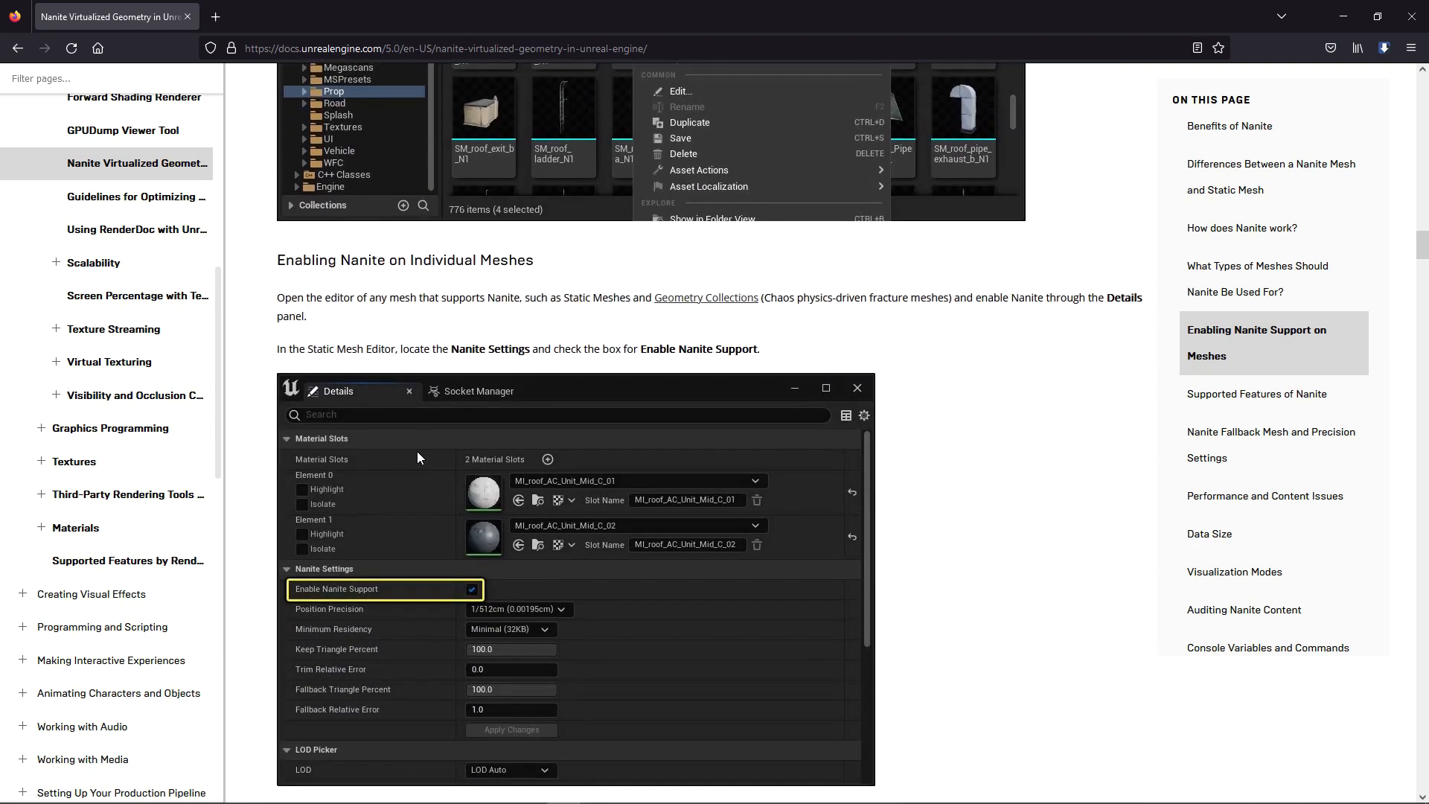
scroll(down, 3)
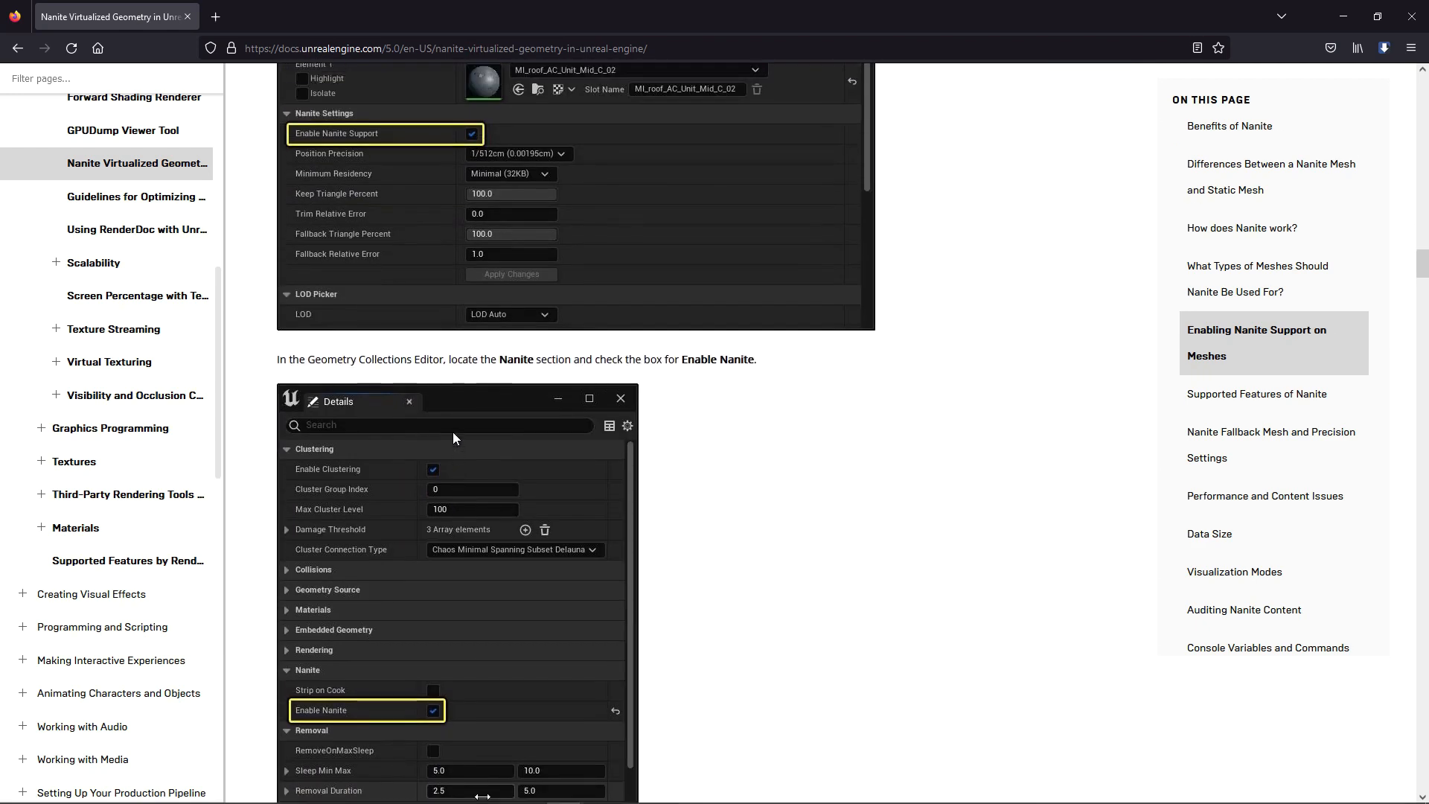
Step: Read the Supported Features of Nanite through Supported Platforms to the Fallback Mesh settings
scroll(down, 3)
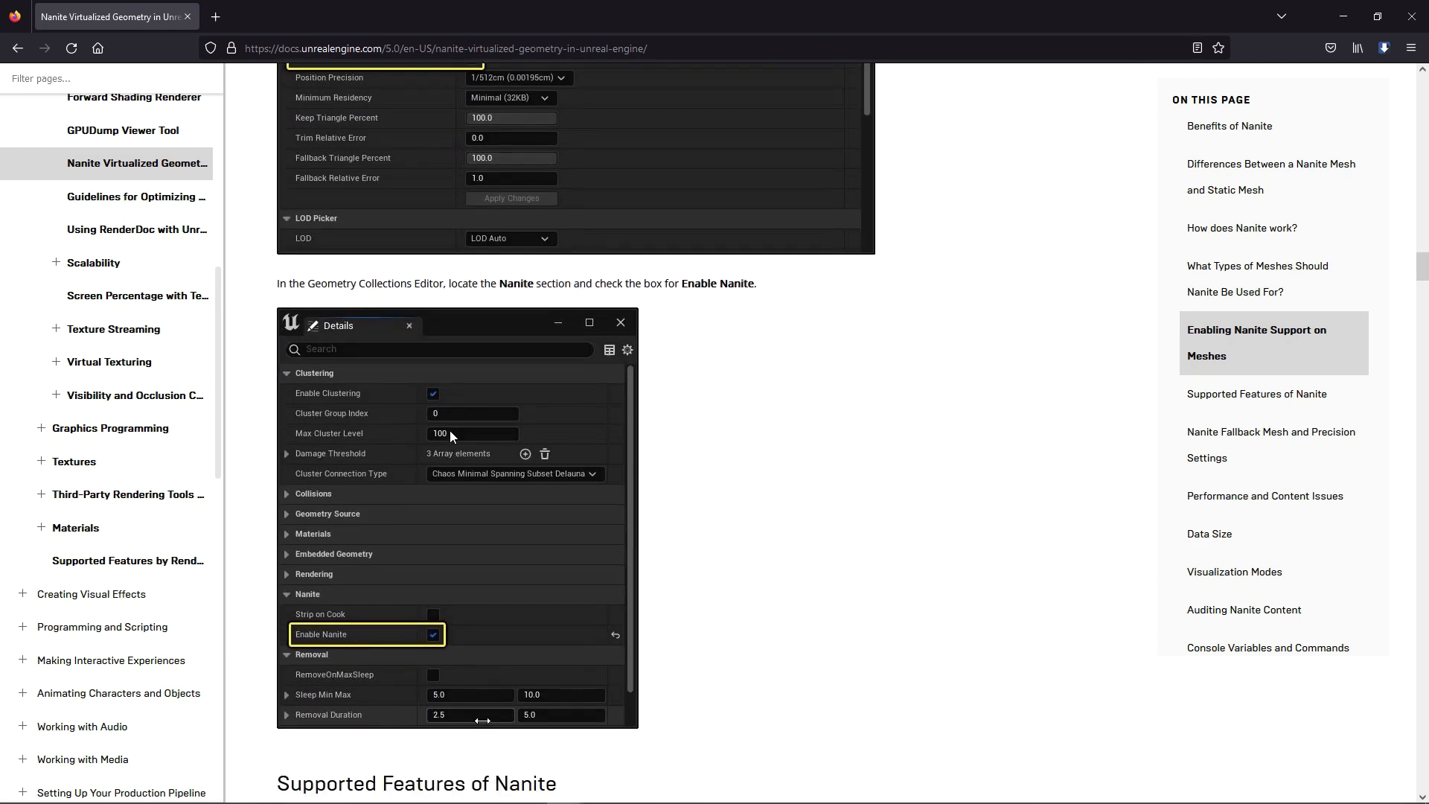
scroll(down, 3)
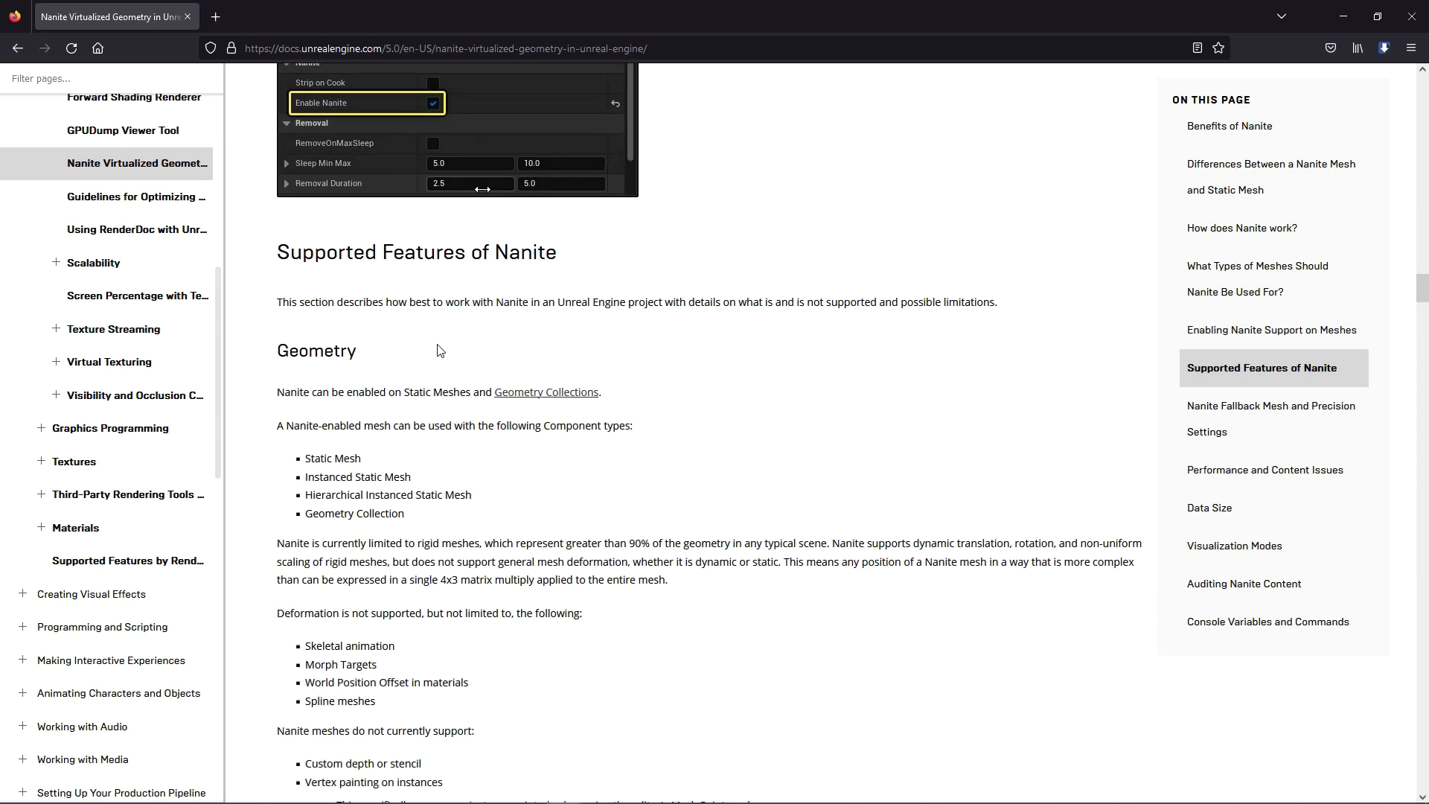
scroll(down, 3)
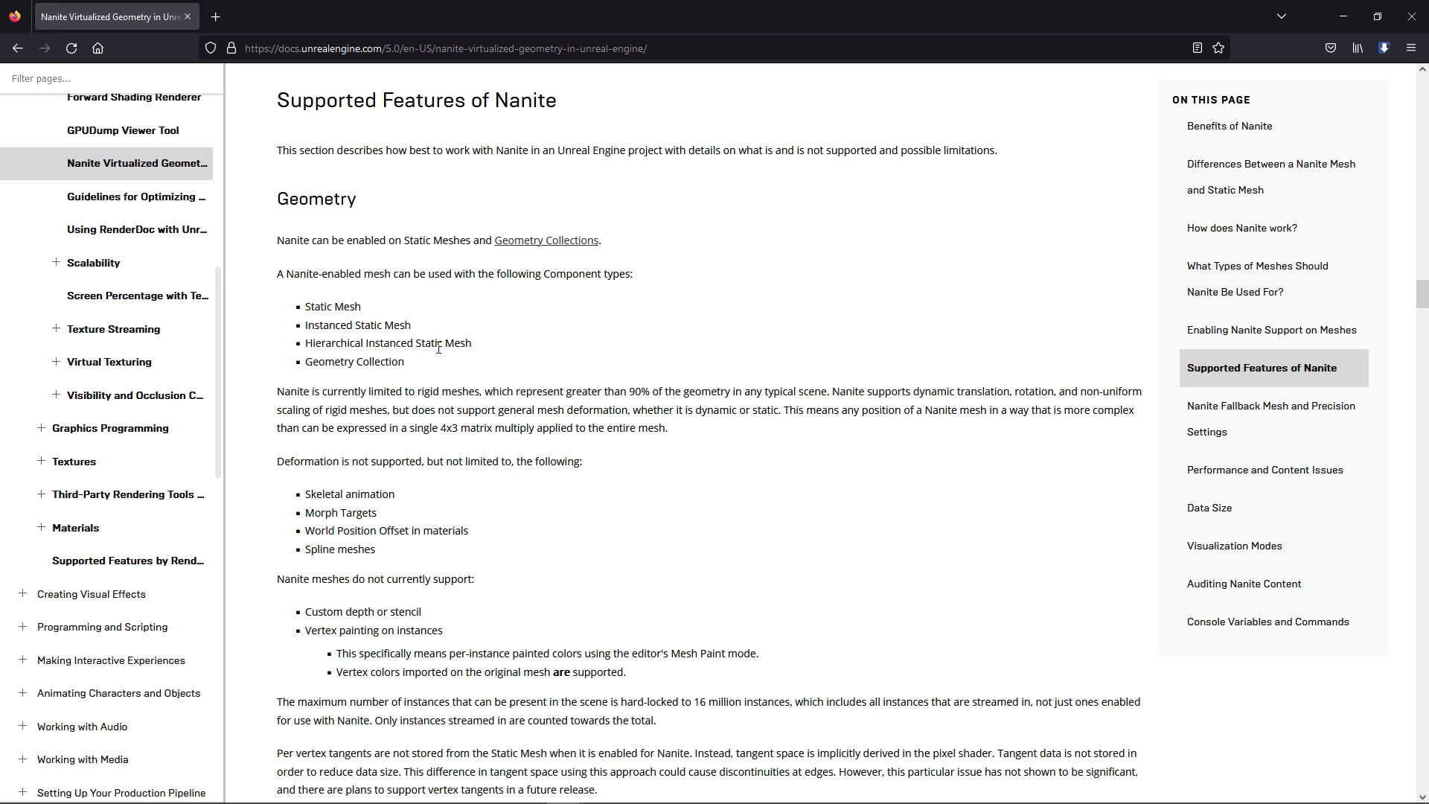
mouse_move(509, 245)
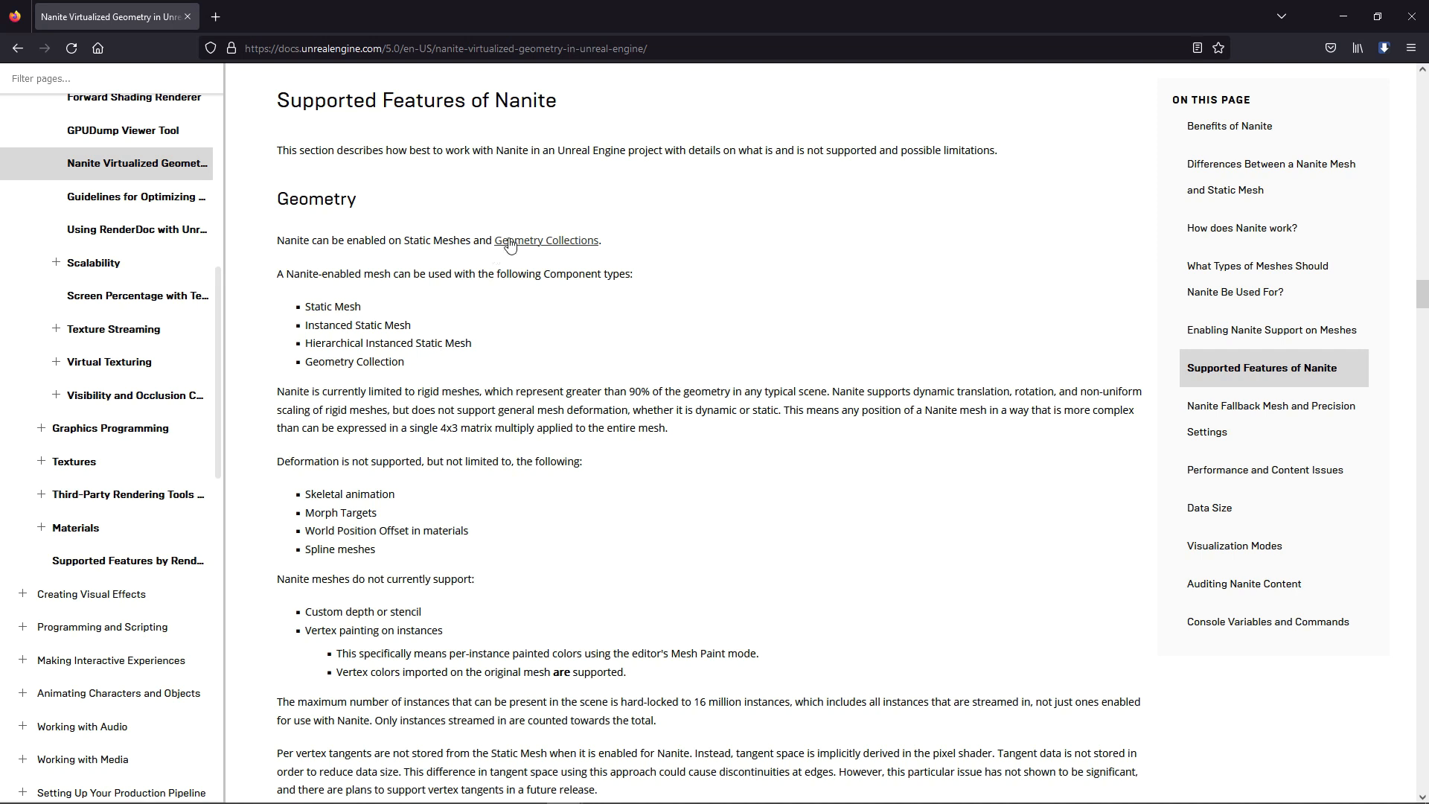
mouse_move(428, 405)
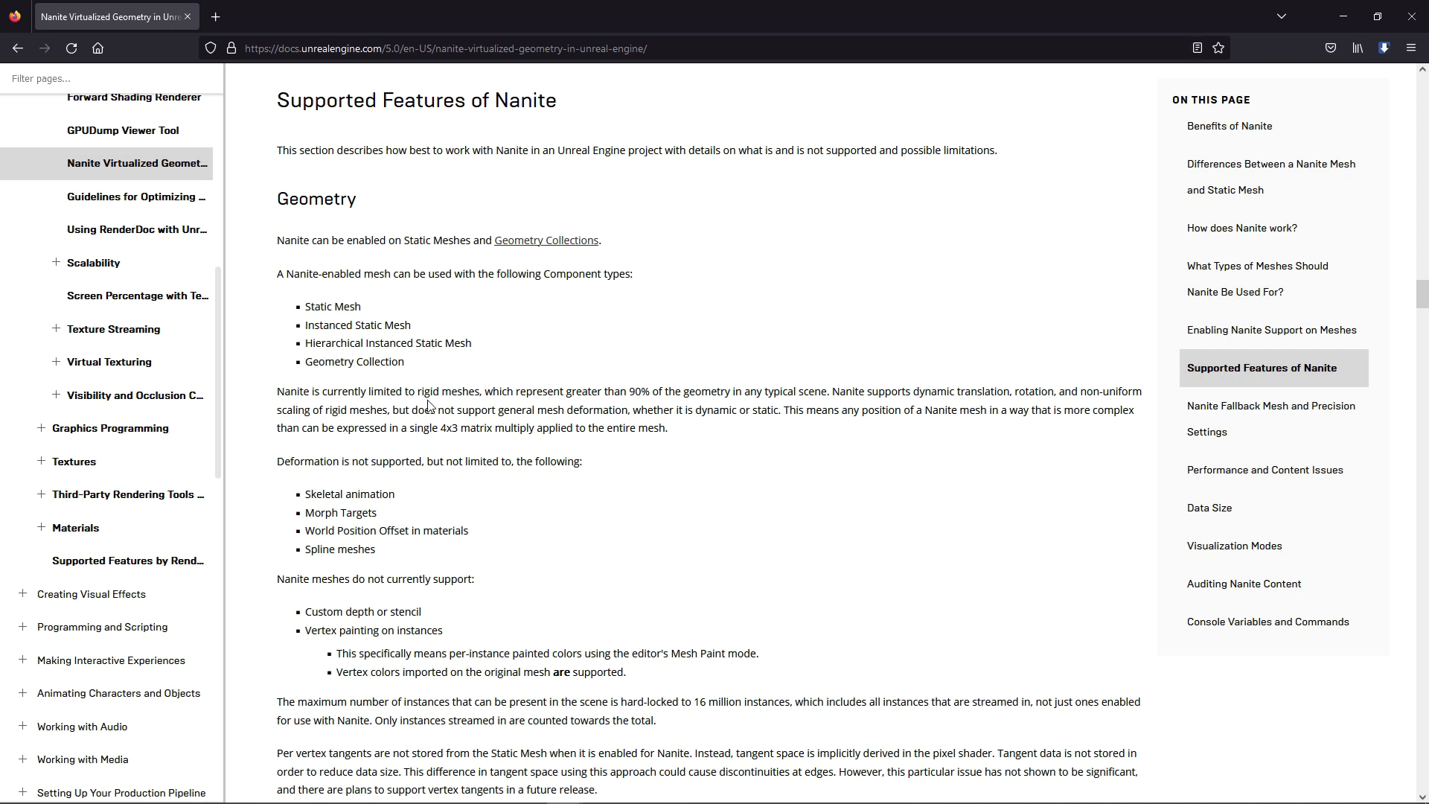
scroll(down, 3)
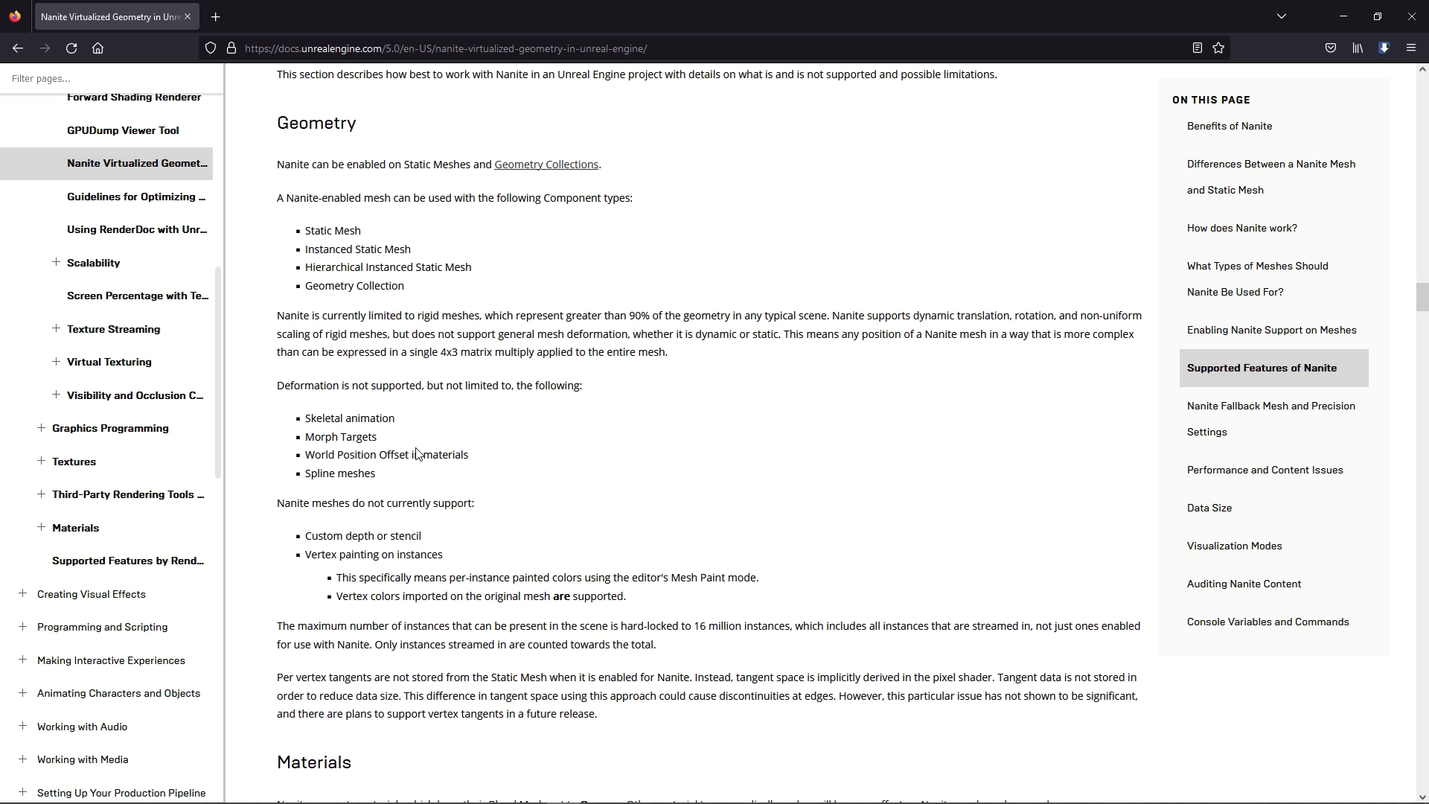
scroll(up, 3)
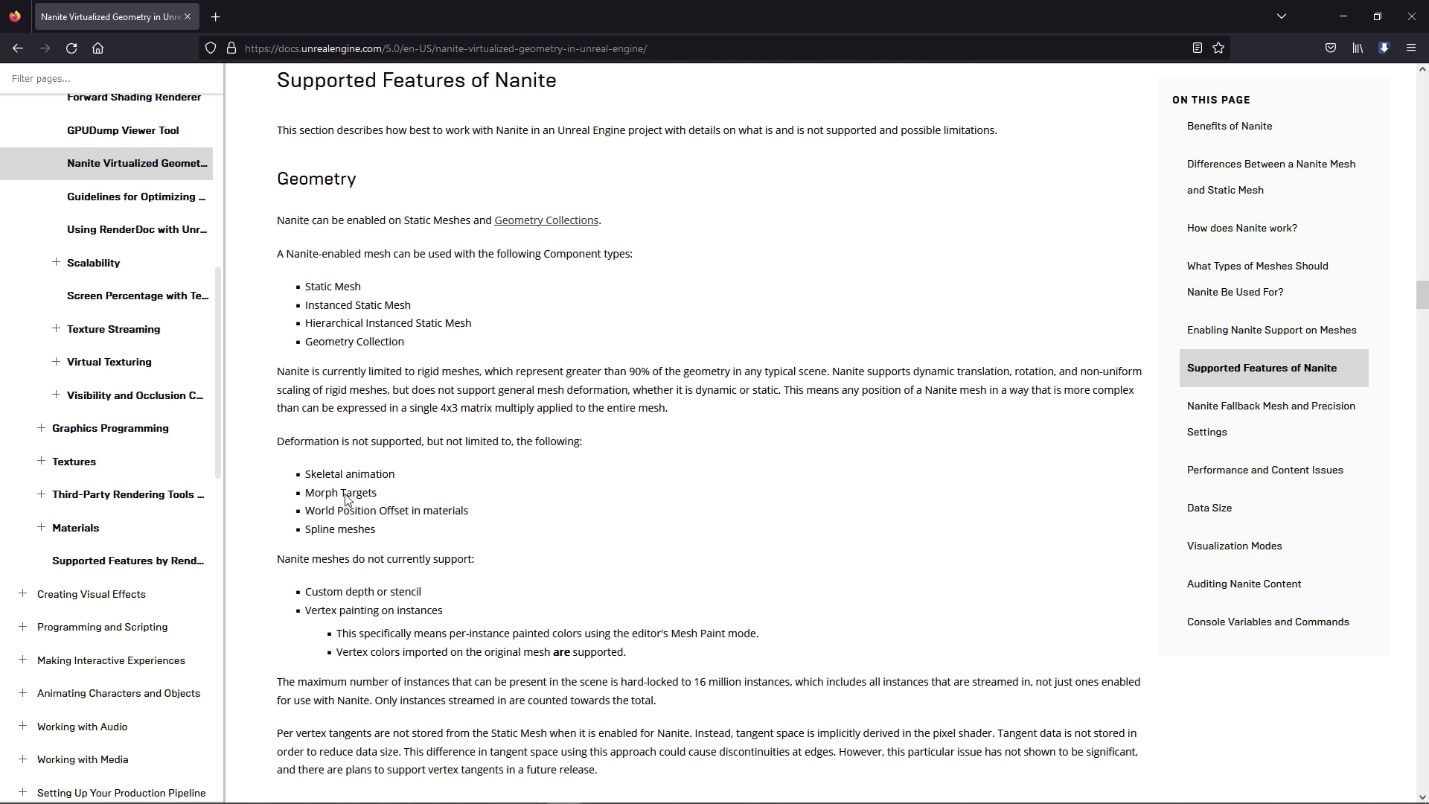
scroll(down, 3)
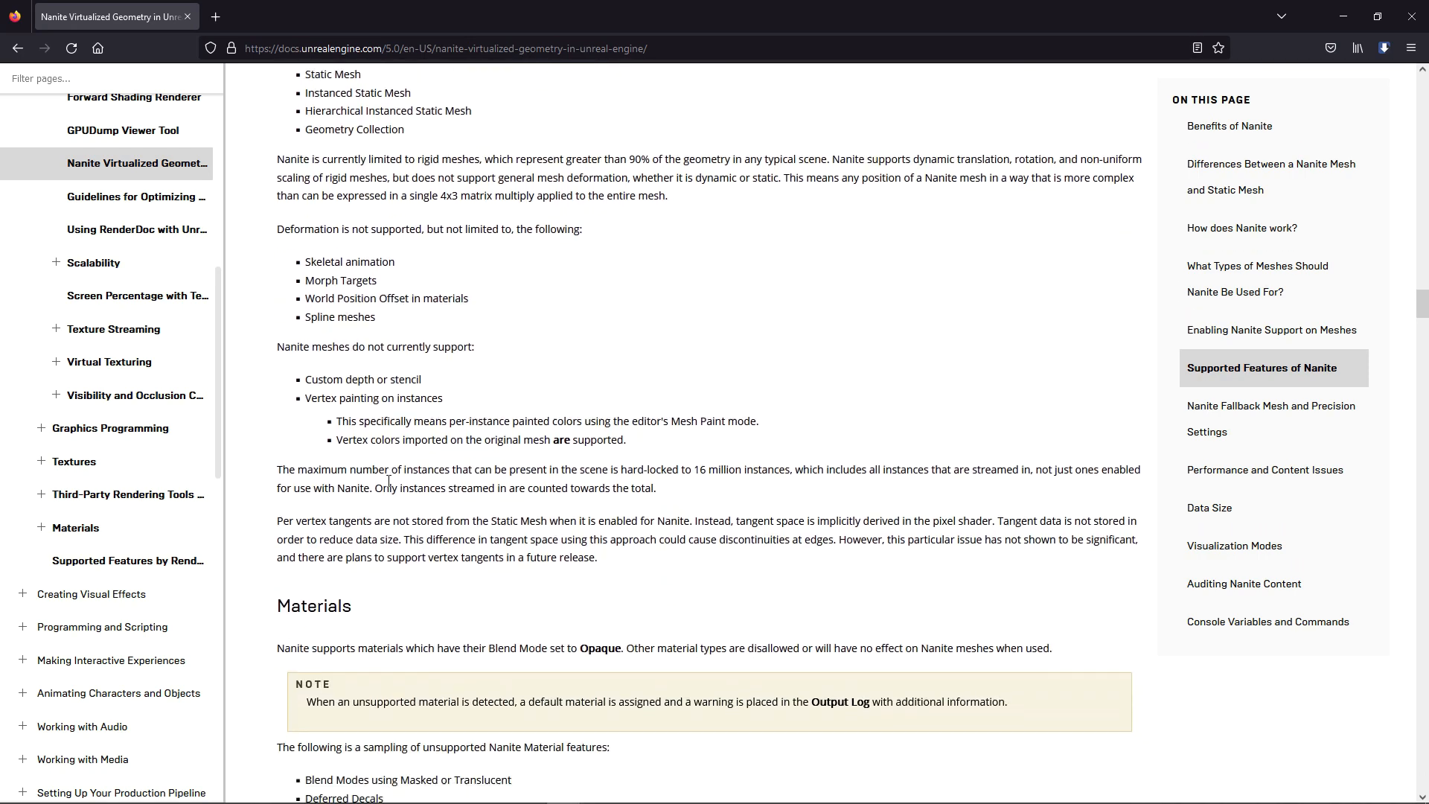
scroll(down, 3)
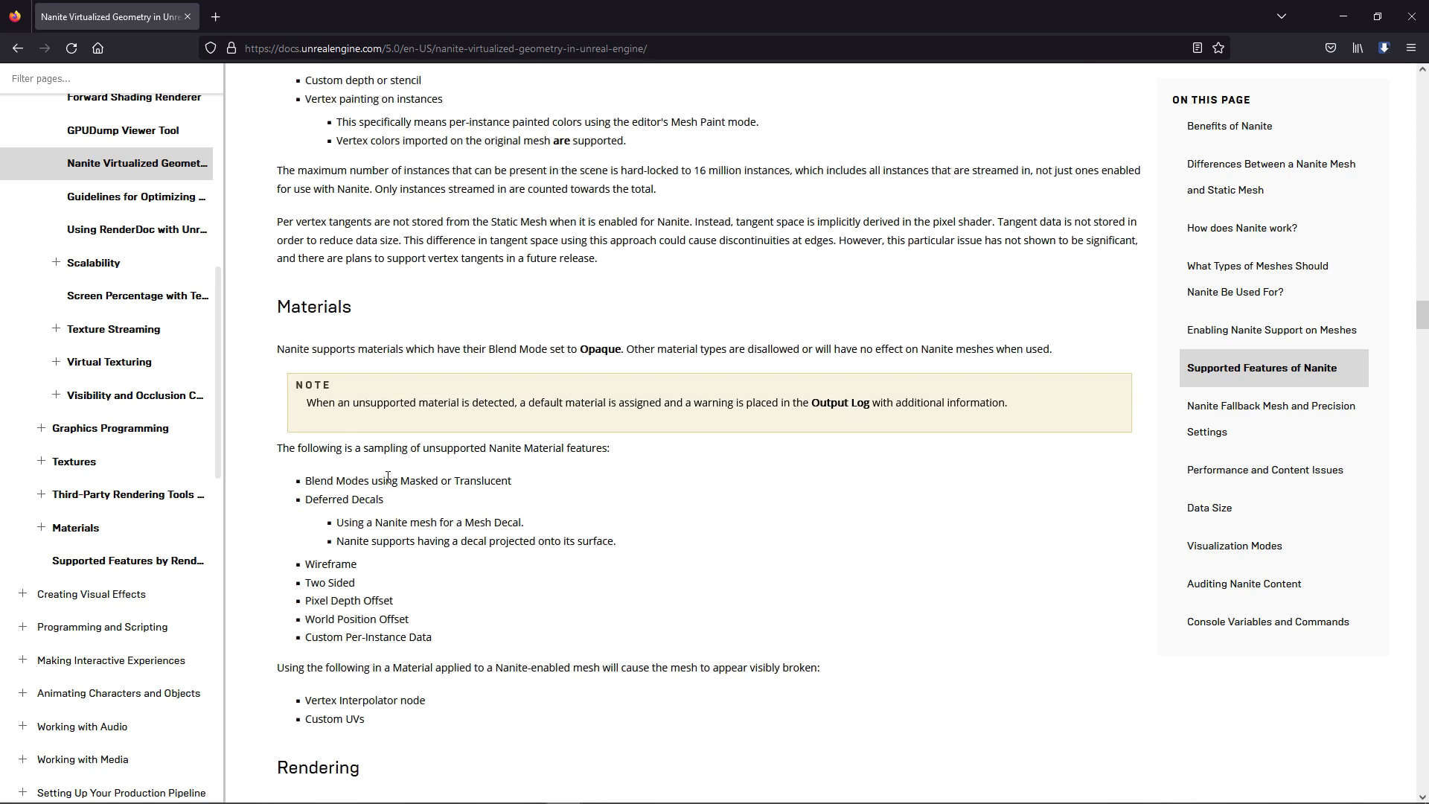
scroll(down, 3)
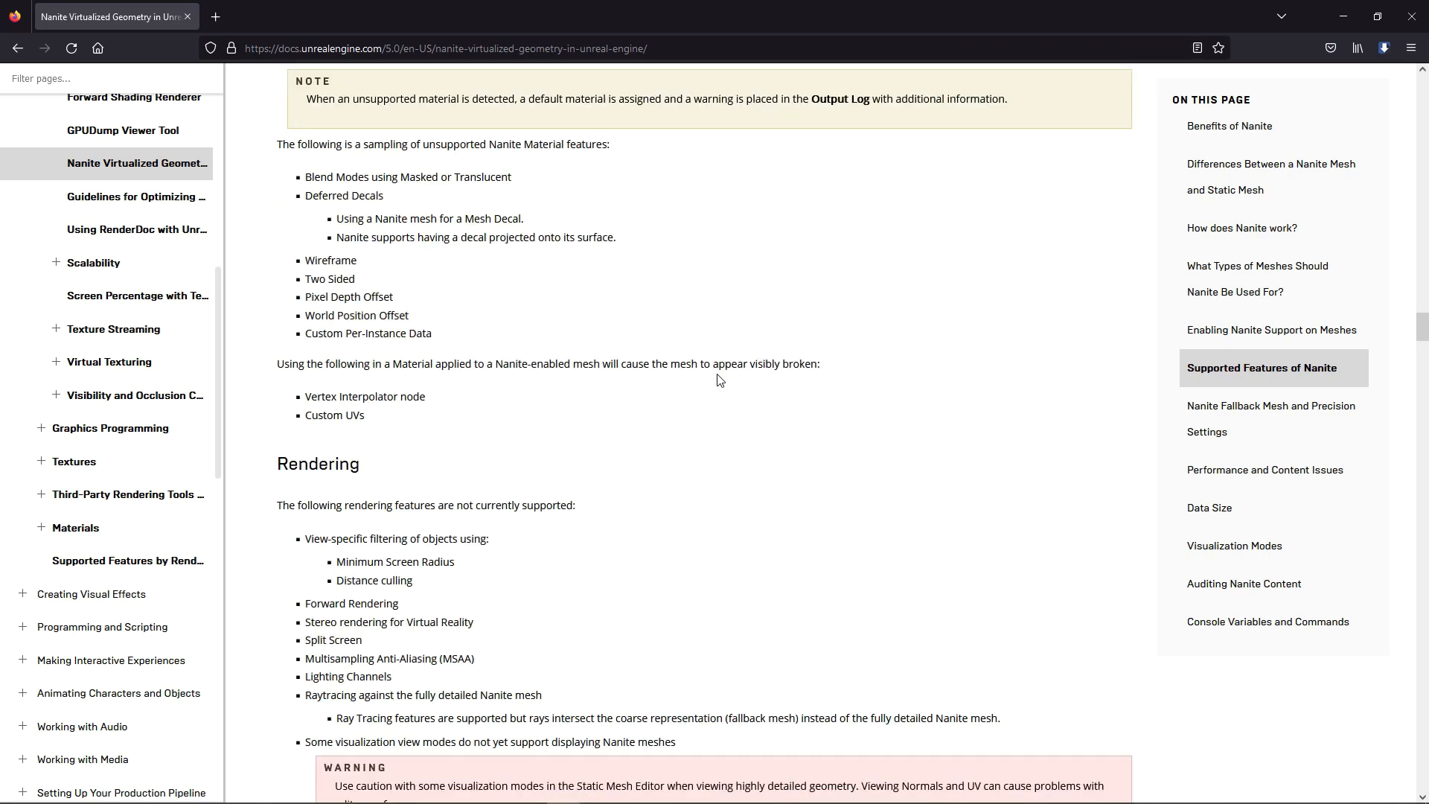
scroll(down, 3)
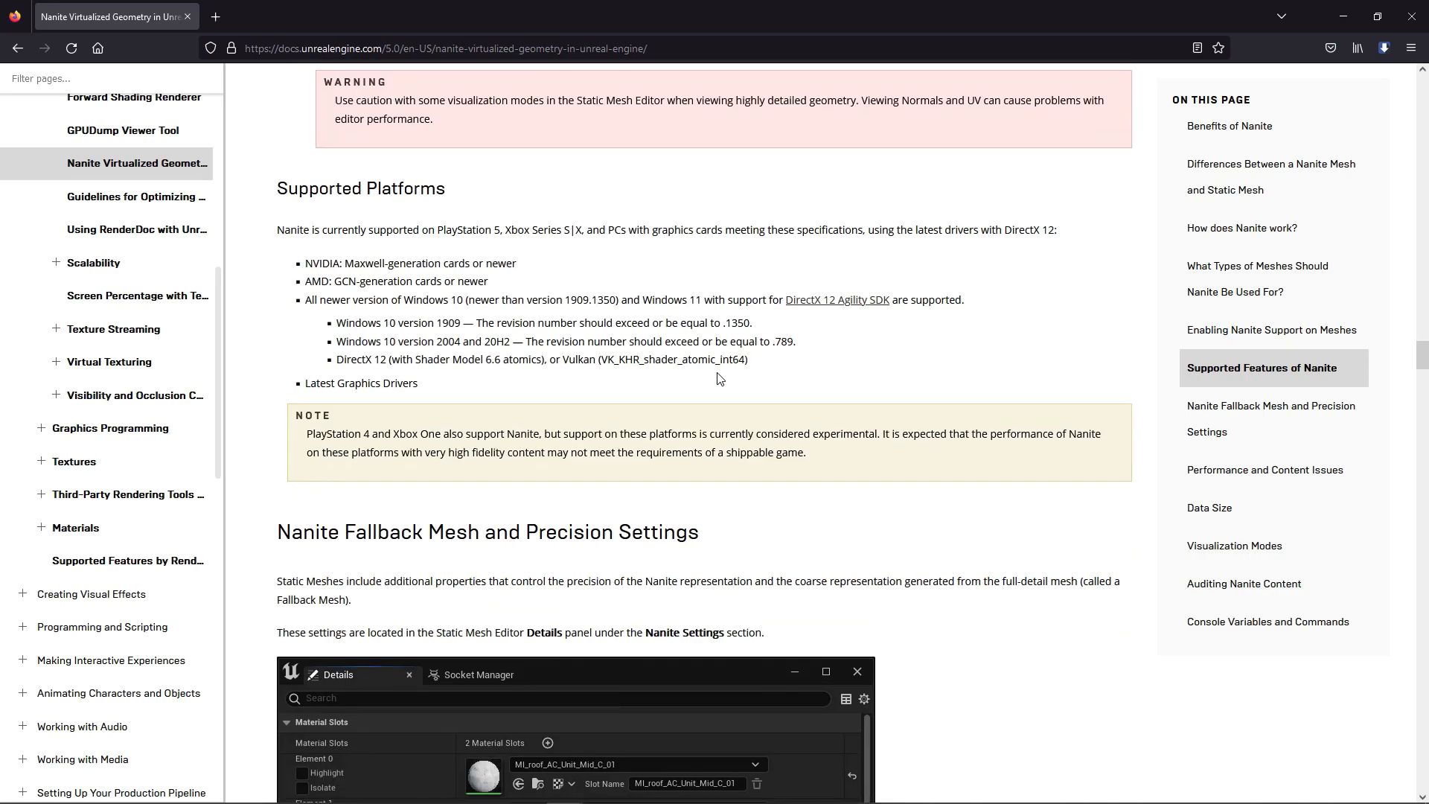
Step: Read the Vertex Precision and Fallback Mesh comparison down to Fallback Mesh Visualization
scroll(down, 3)
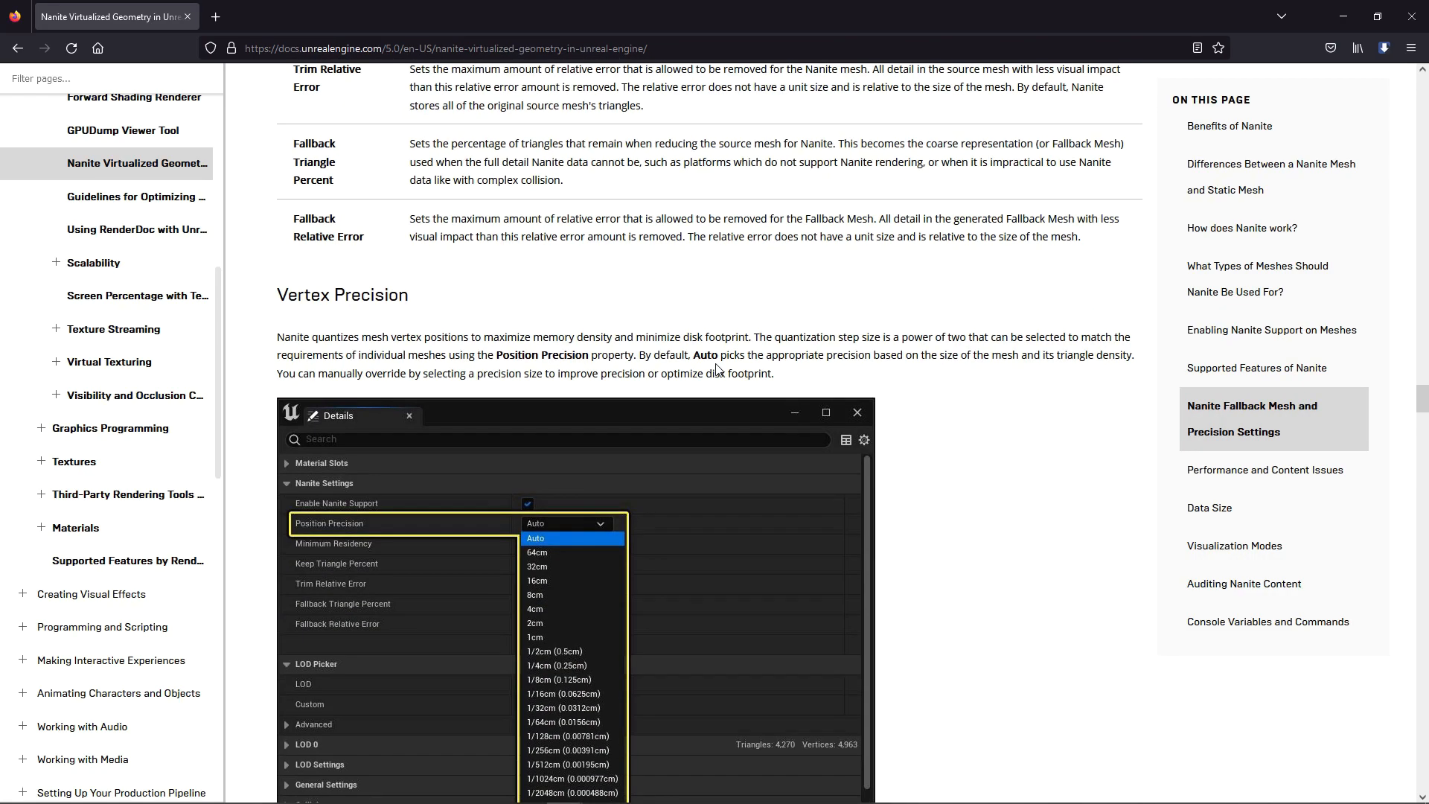
scroll(down, 3)
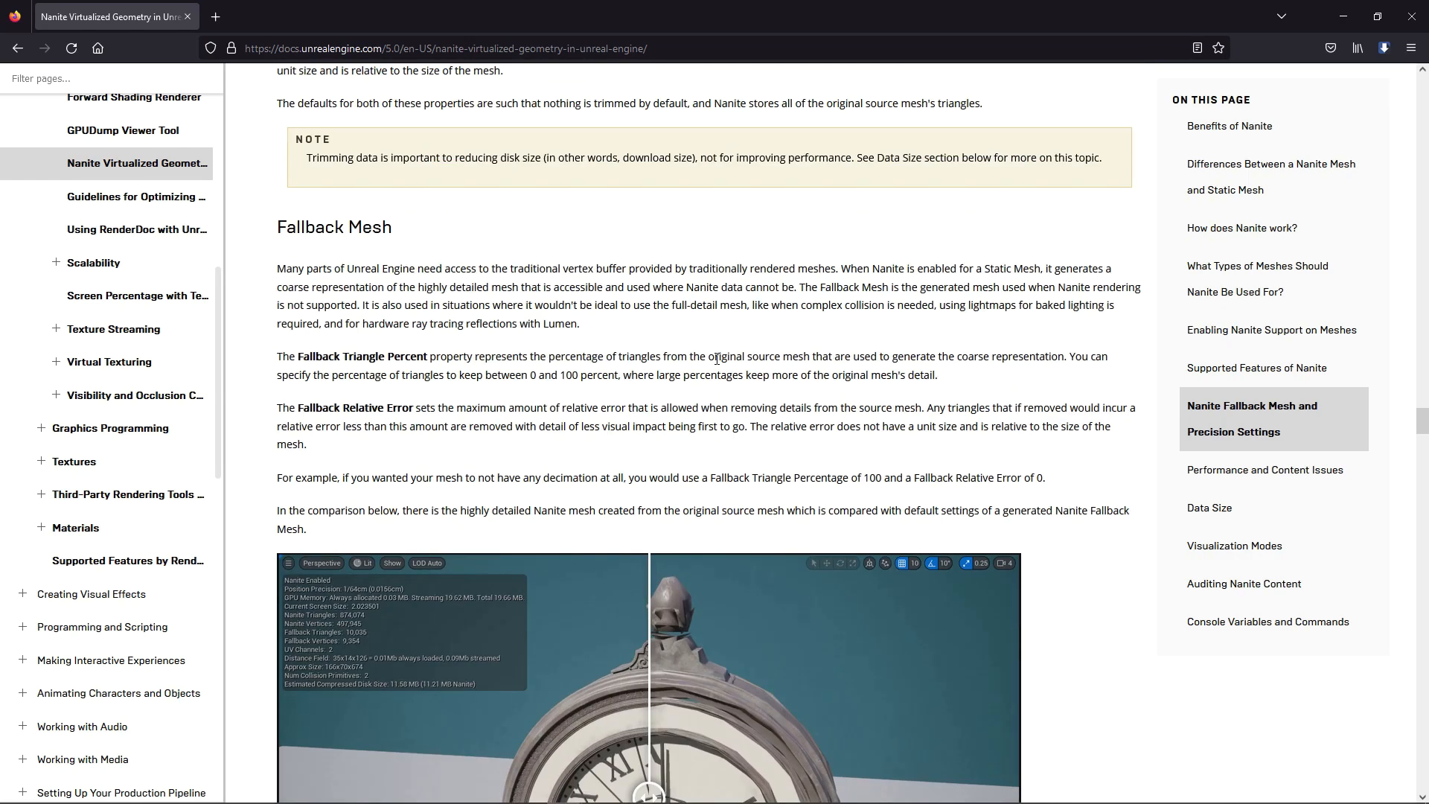
scroll(down, 3)
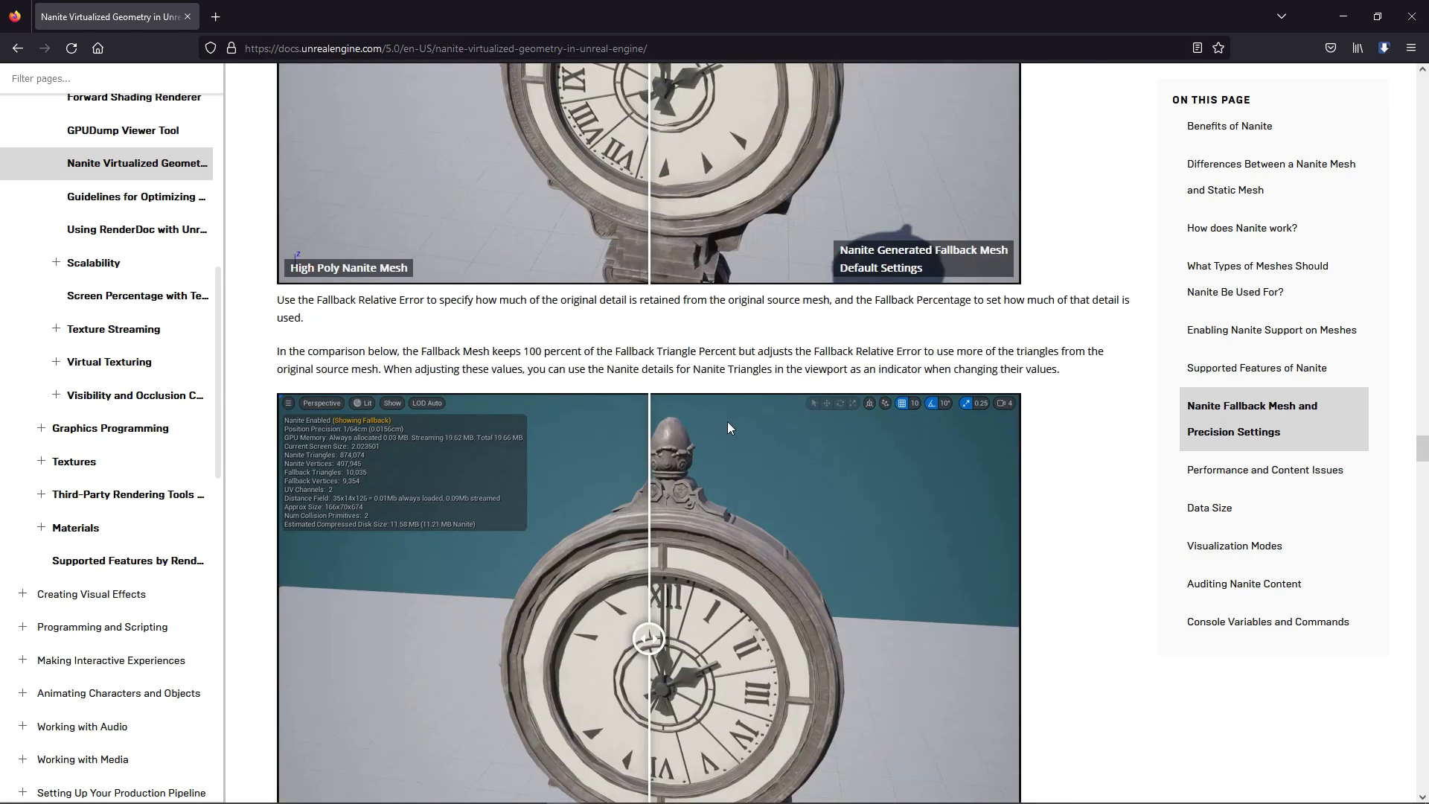
scroll(down, 3)
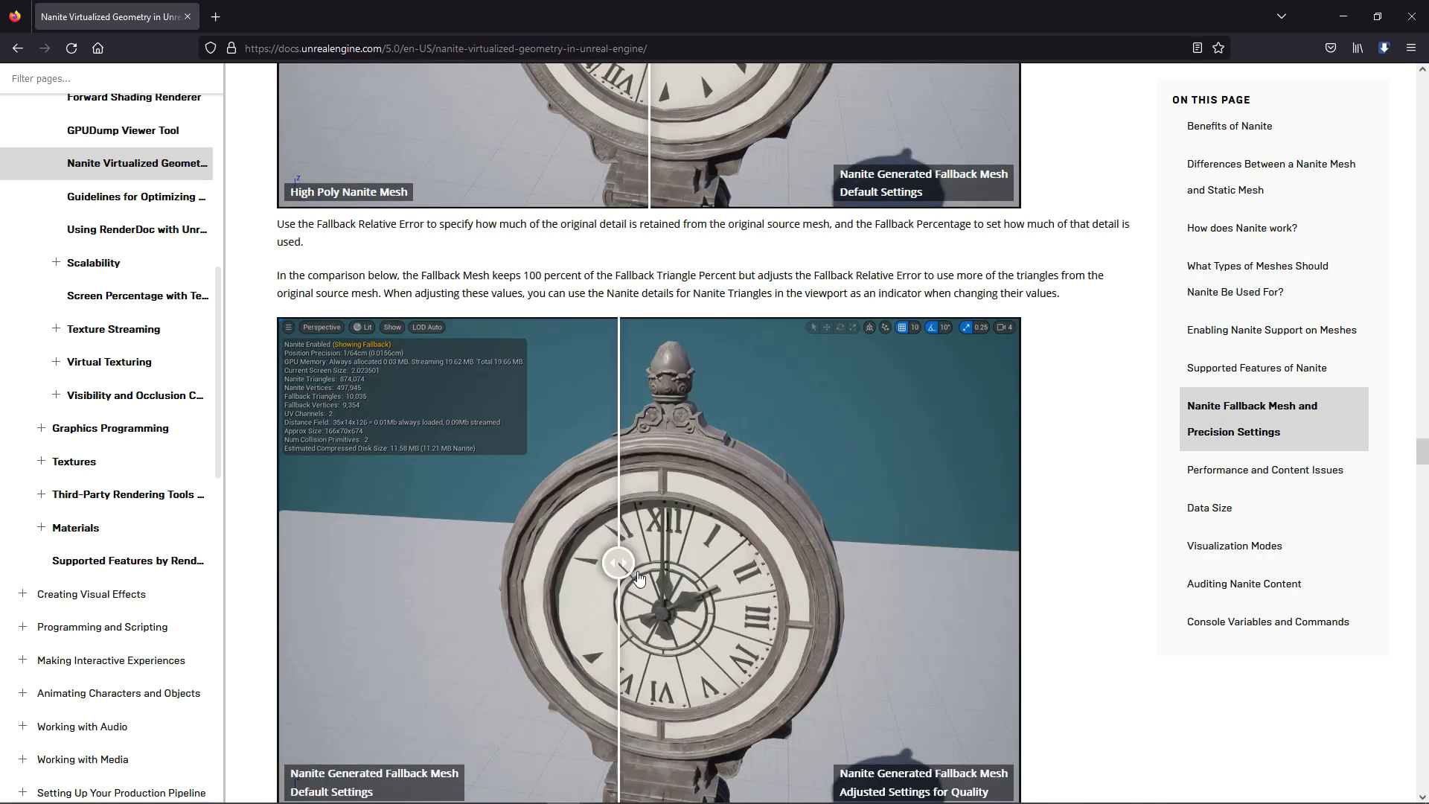
scroll(down, 3)
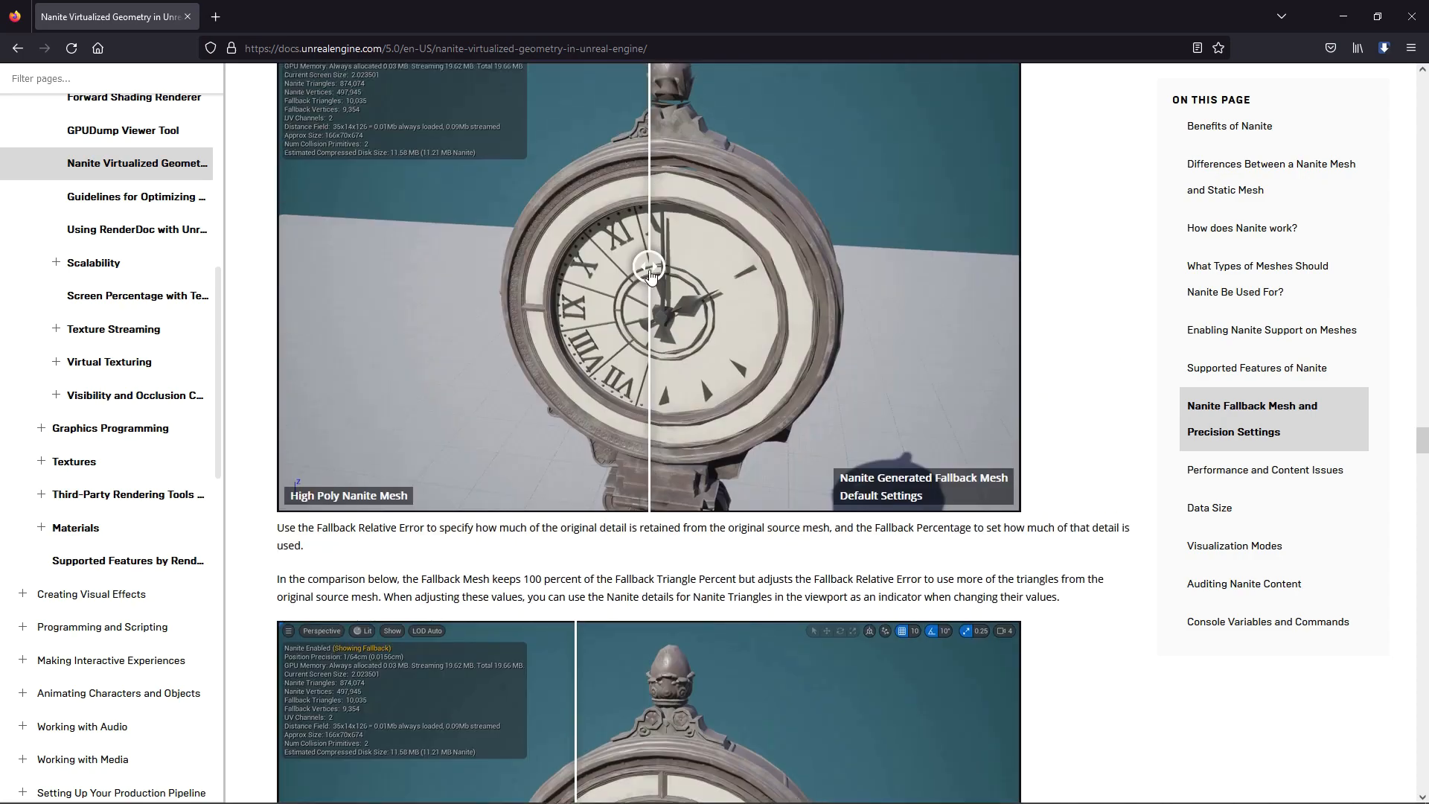
scroll(down, 3)
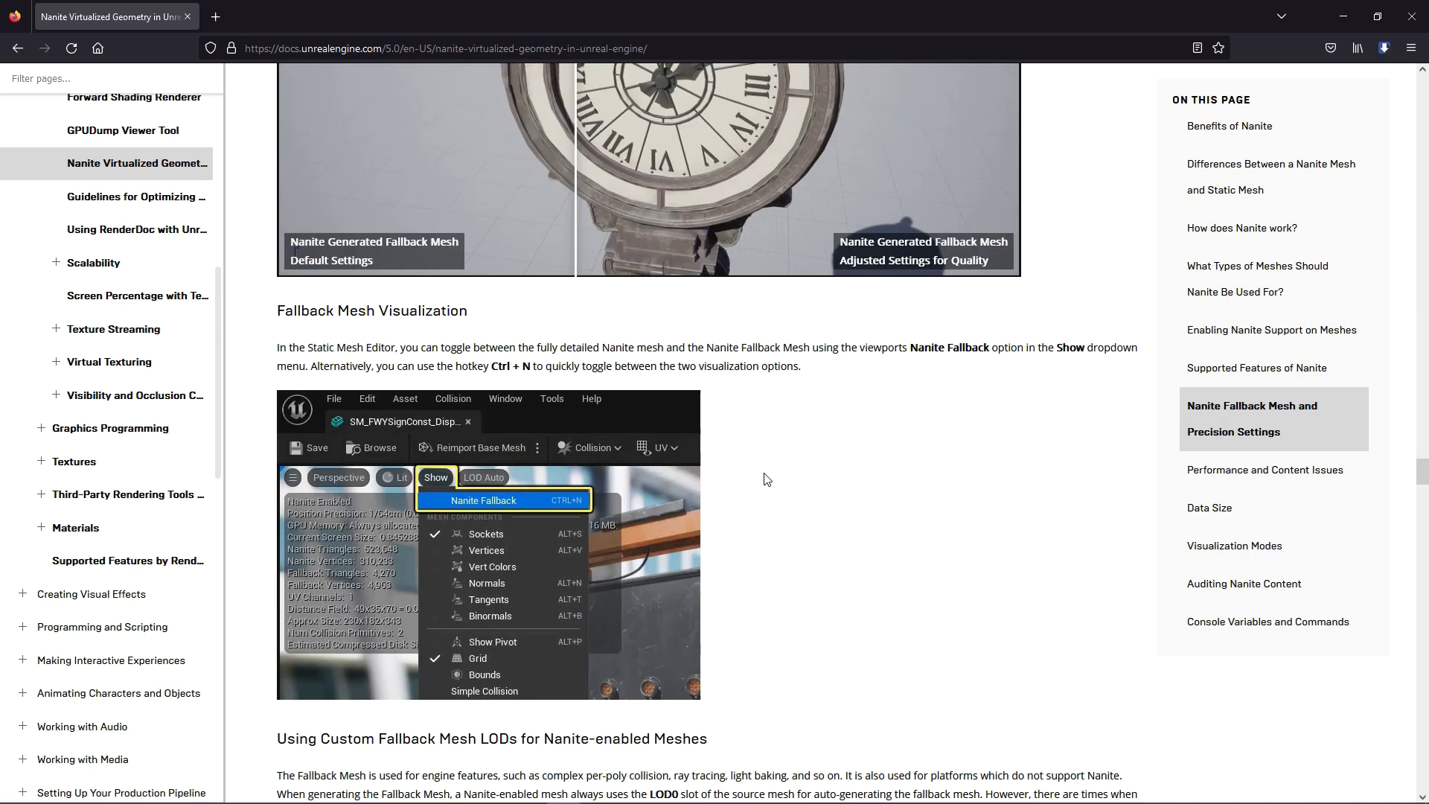
Step: Read the faceted-versus-smoothed normals comparison and Performance of Typical Content down to Data Size
scroll(down, 3)
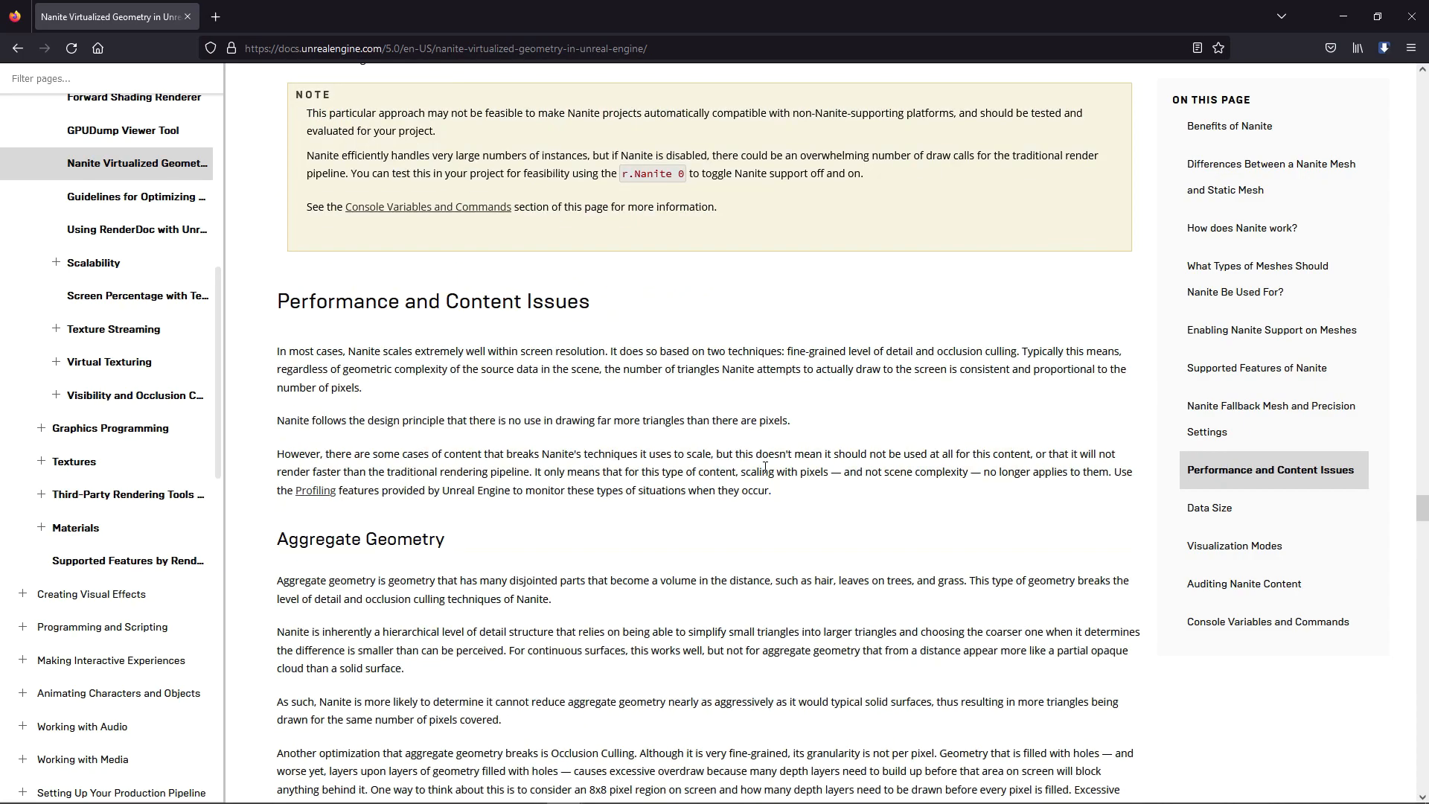
scroll(down, 3)
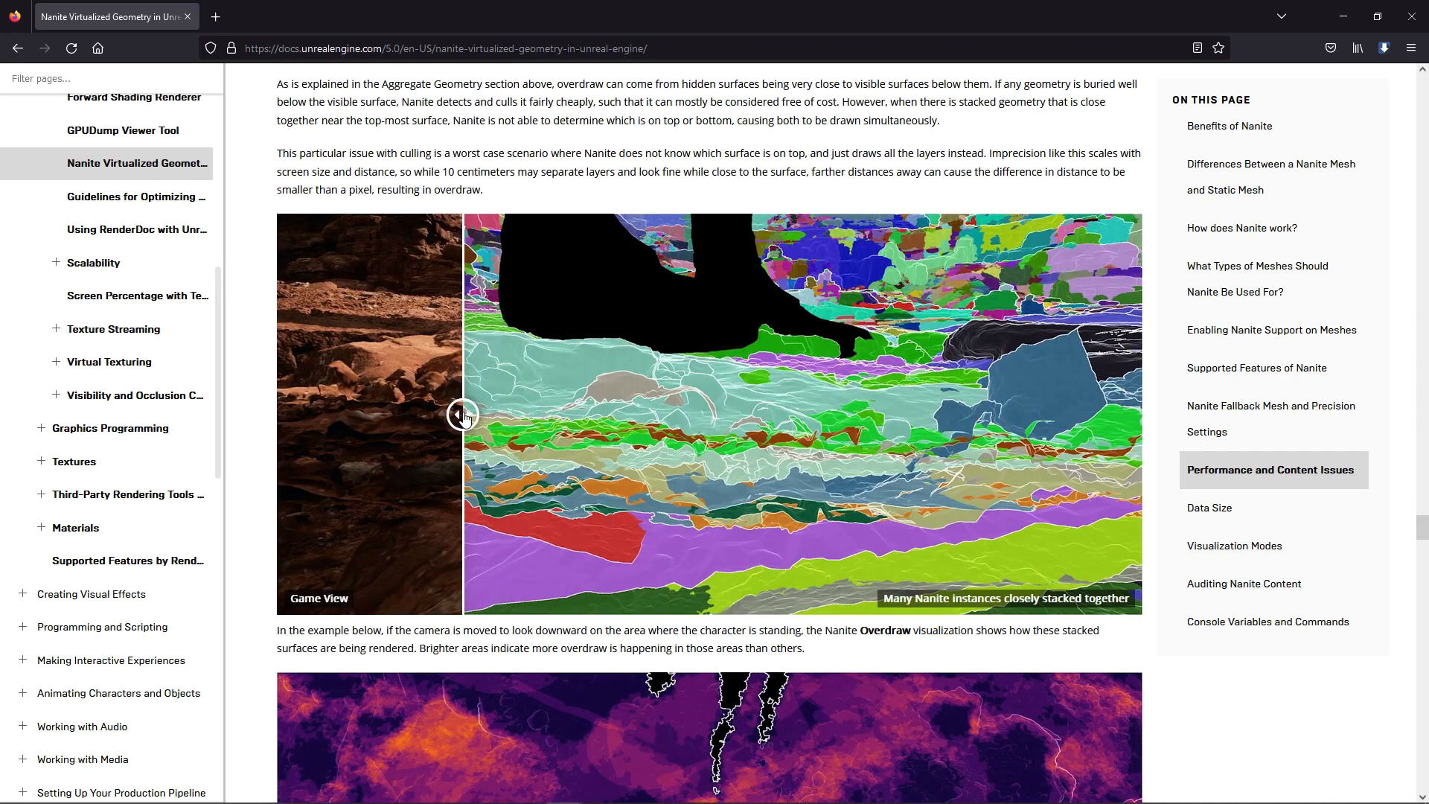
scroll(down, 3)
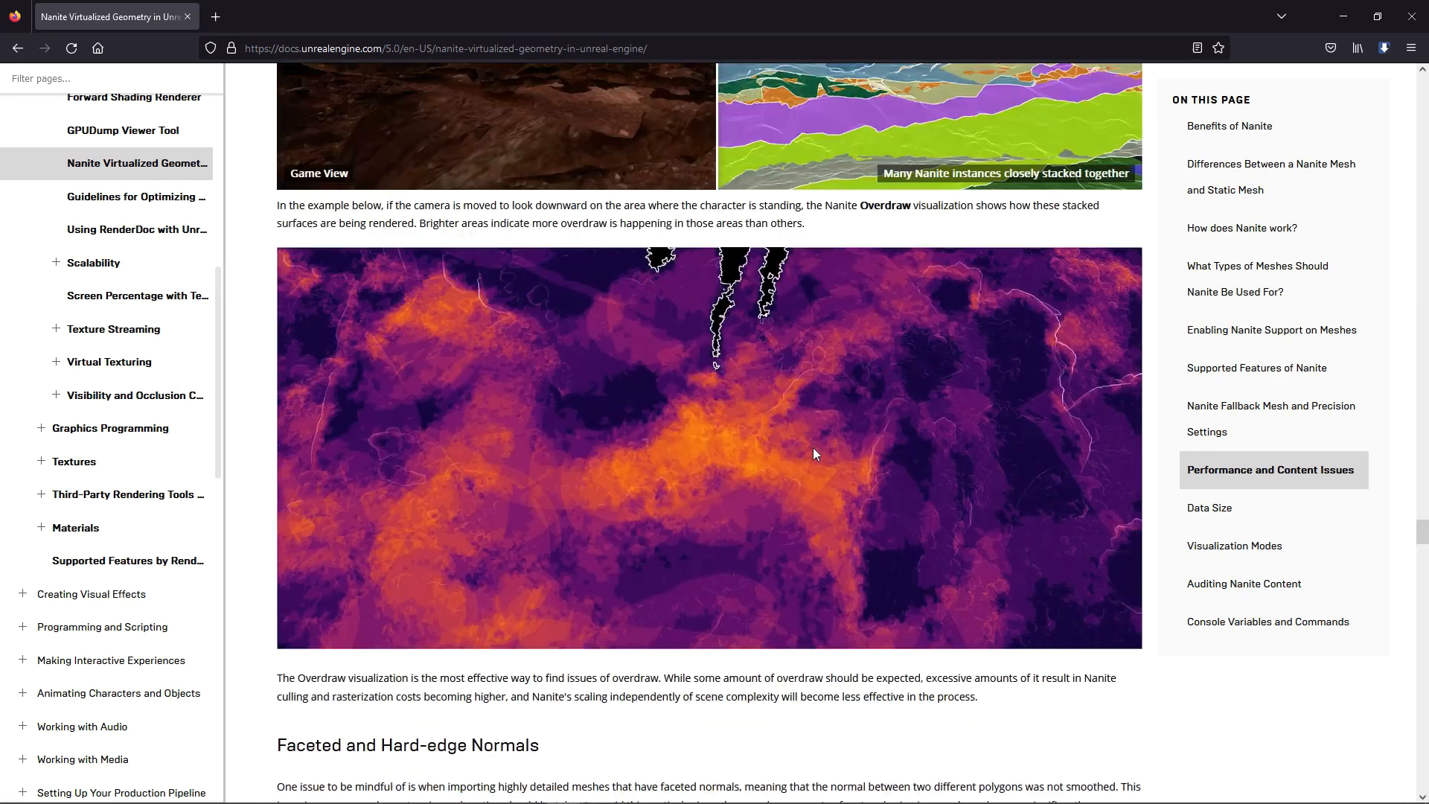
scroll(down, 3)
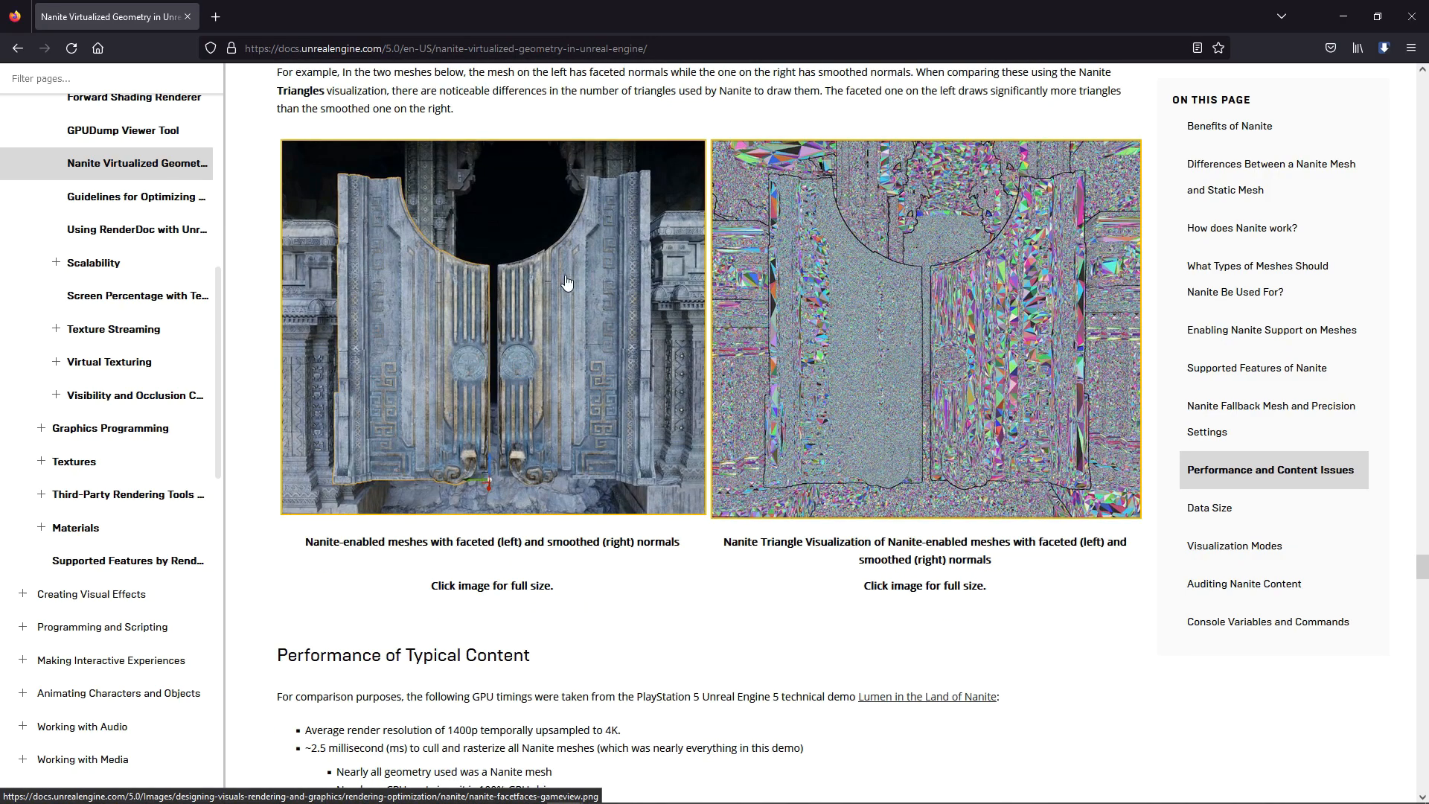
mouse_move(782, 381)
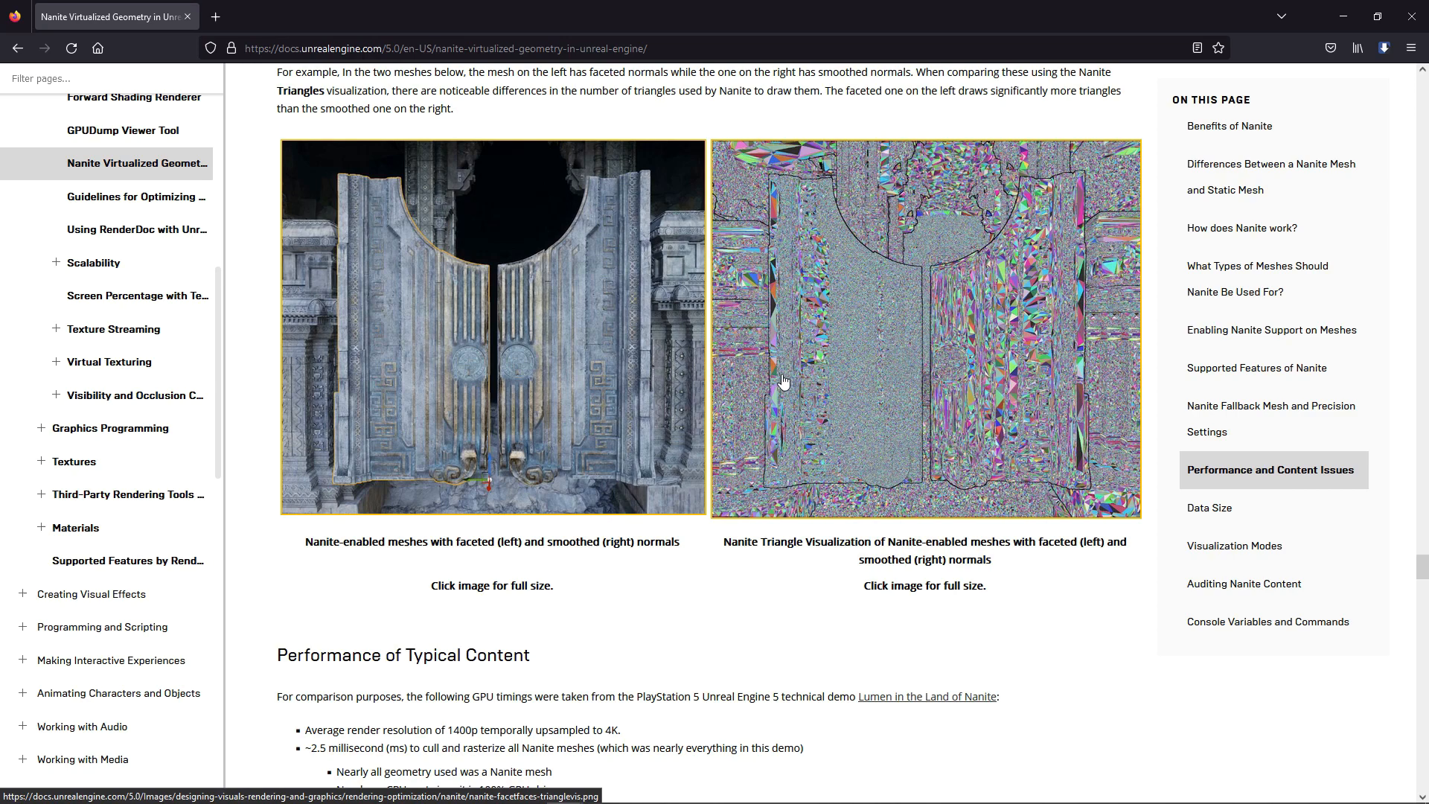
mouse_move(596, 546)
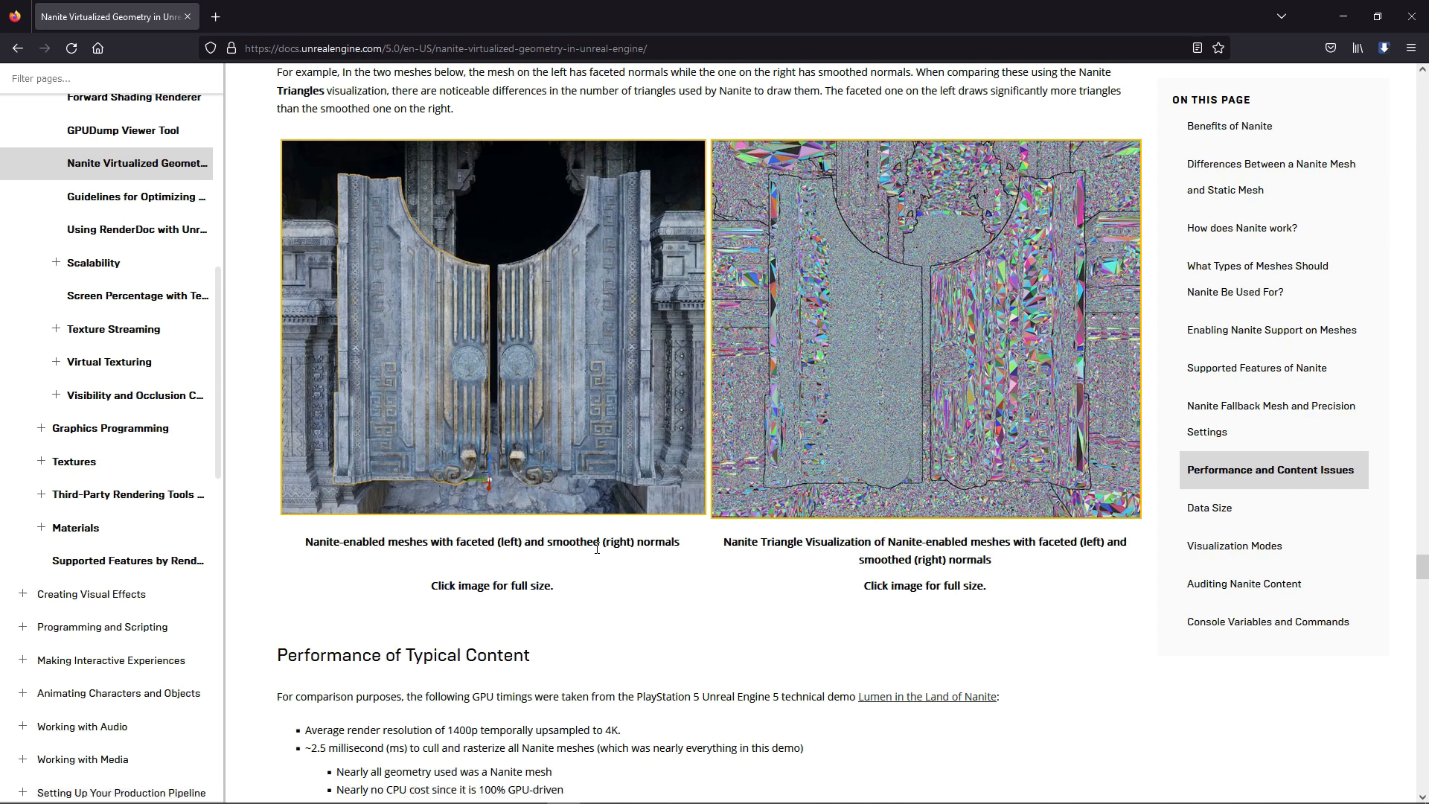
mouse_move(508, 416)
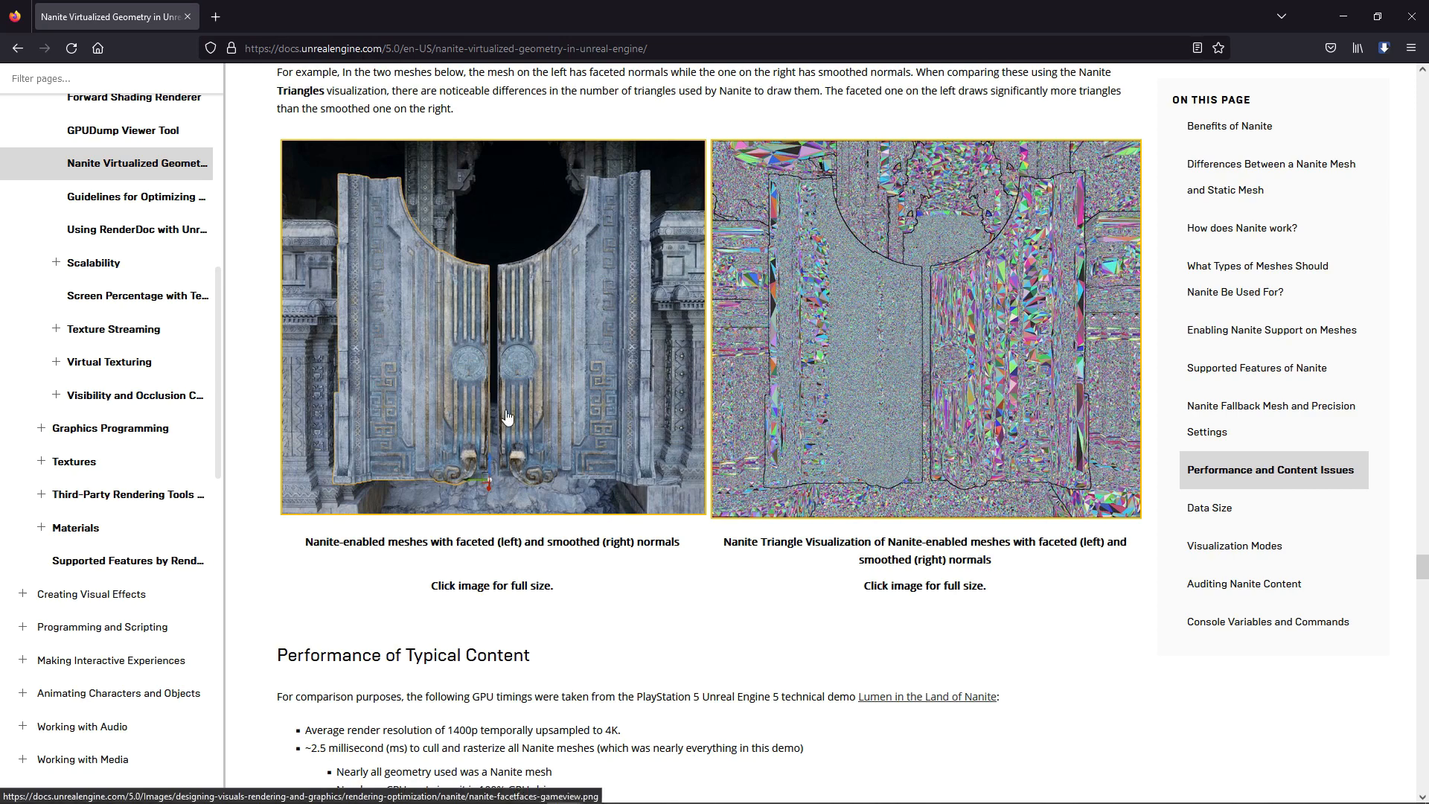
mouse_move(866, 469)
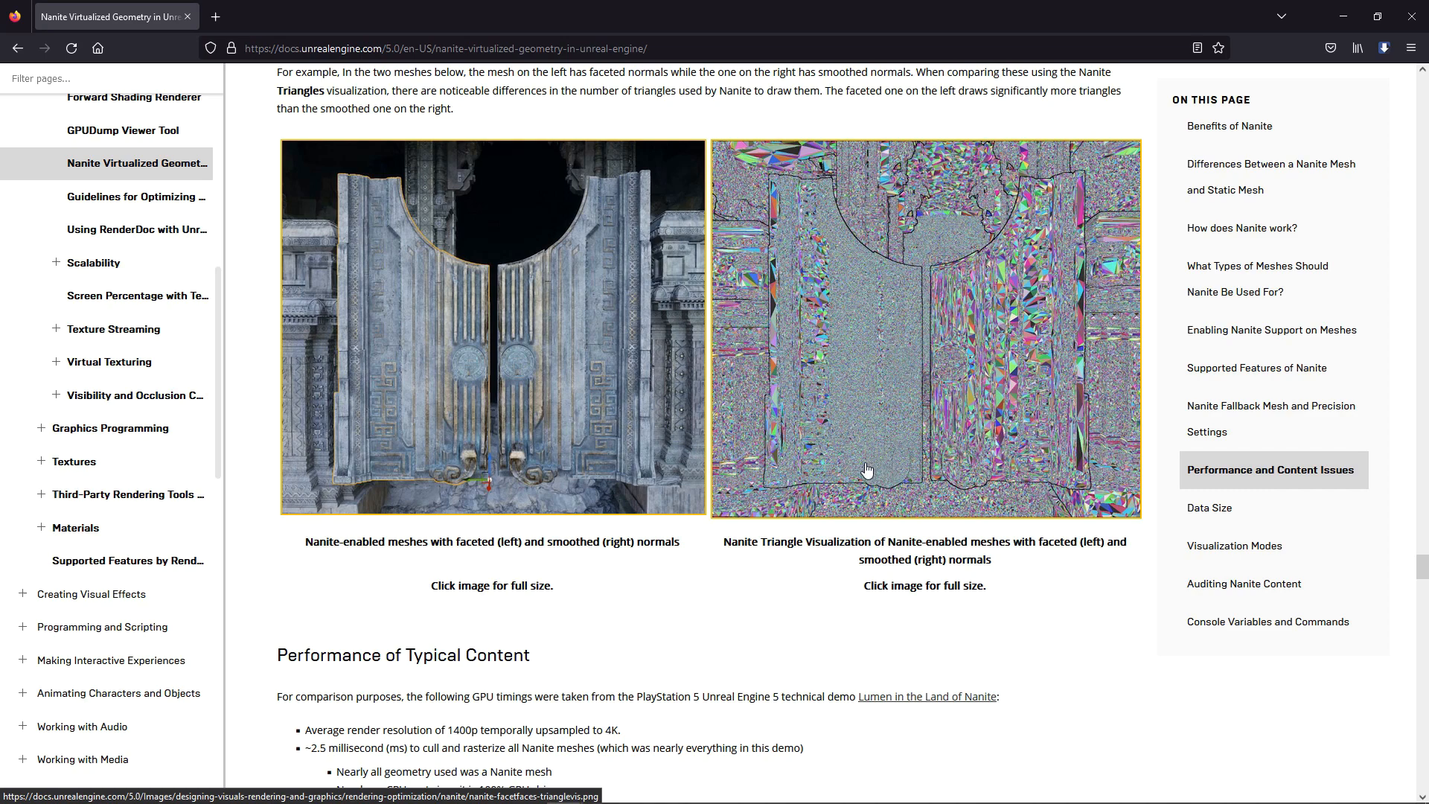
scroll(down, 3)
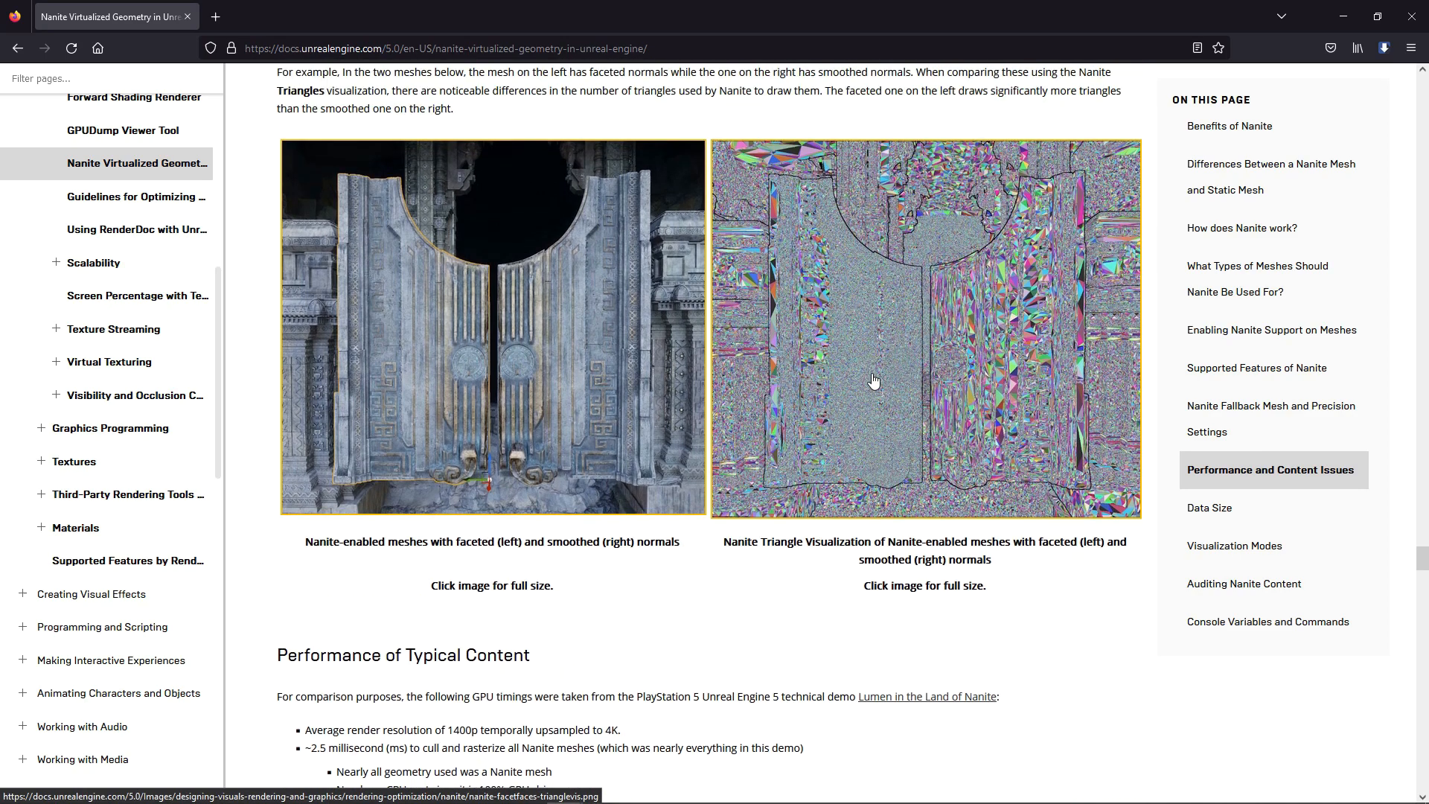
scroll(down, 3)
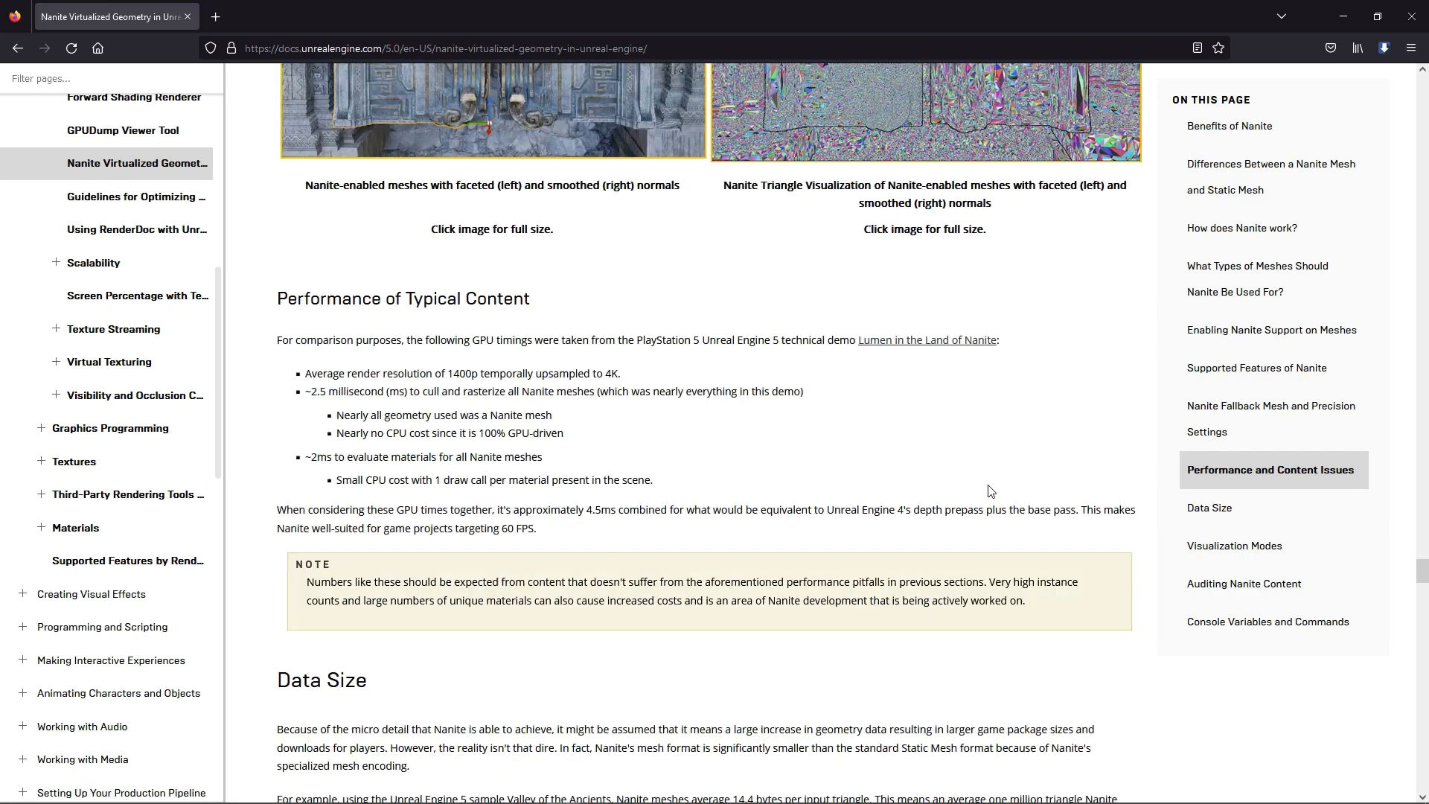
scroll(down, 3)
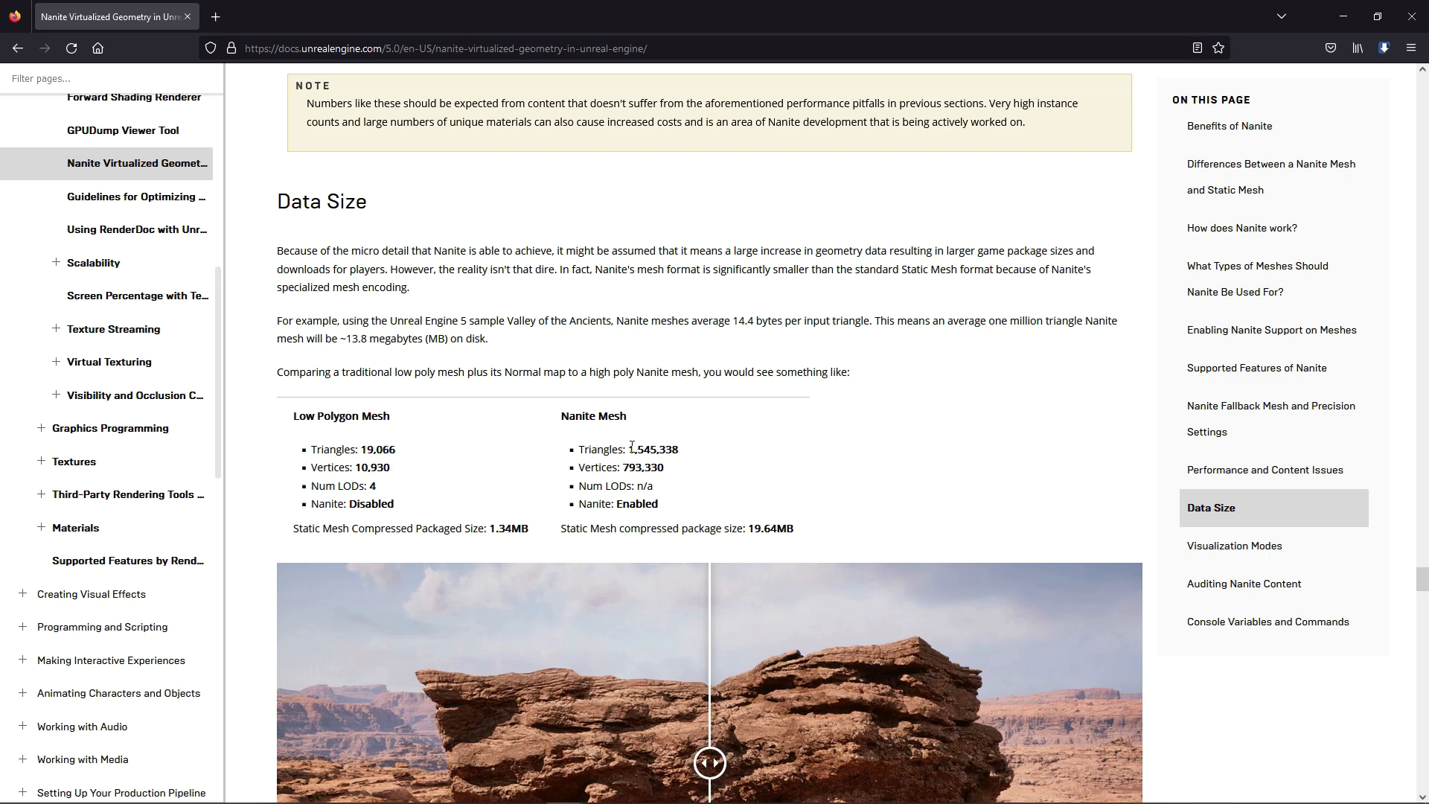
Step: Highlight the Nanite mesh's 19.64MB package size and read the Data Size mesh comparisons
double_click(651, 448)
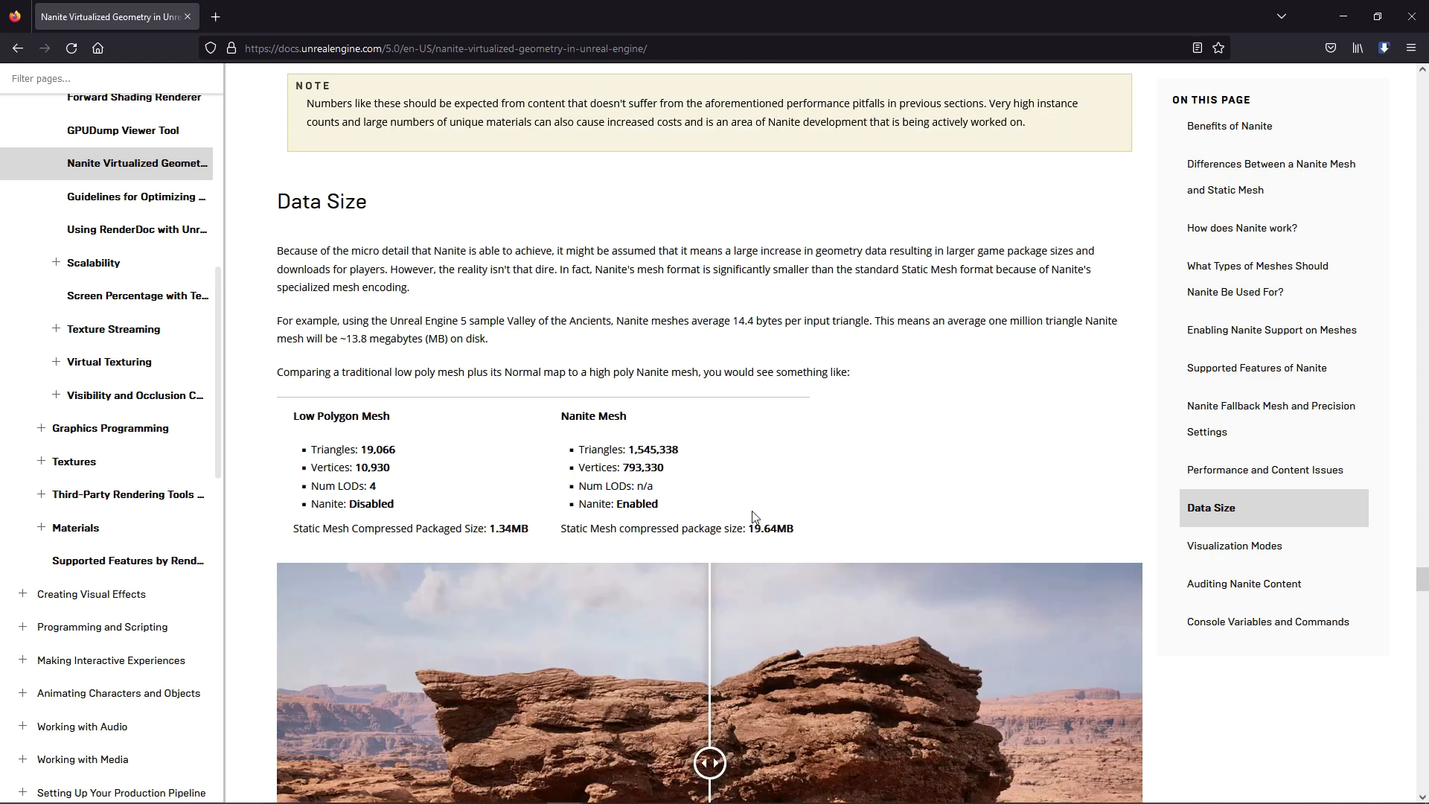
scroll(down, 3)
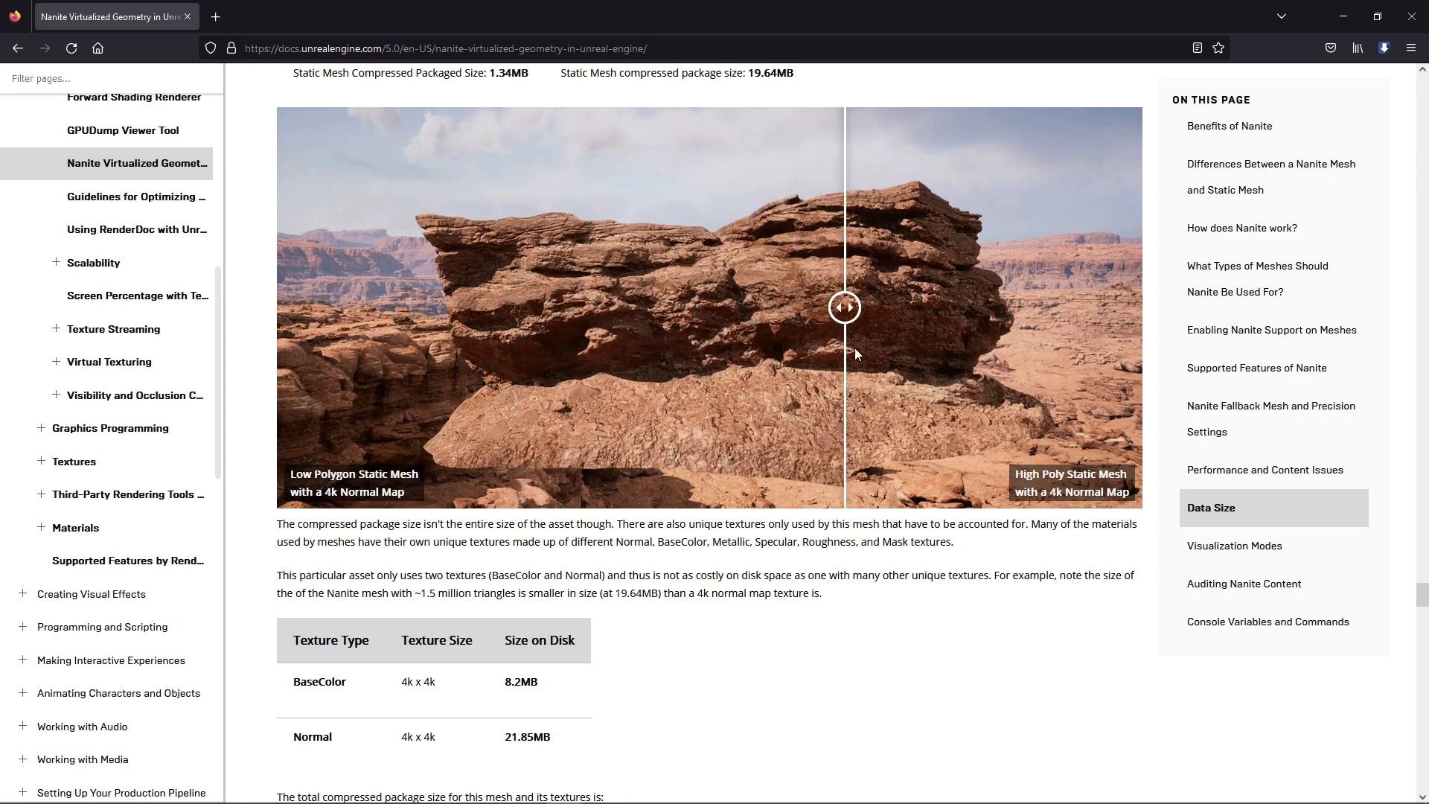
scroll(down, 3)
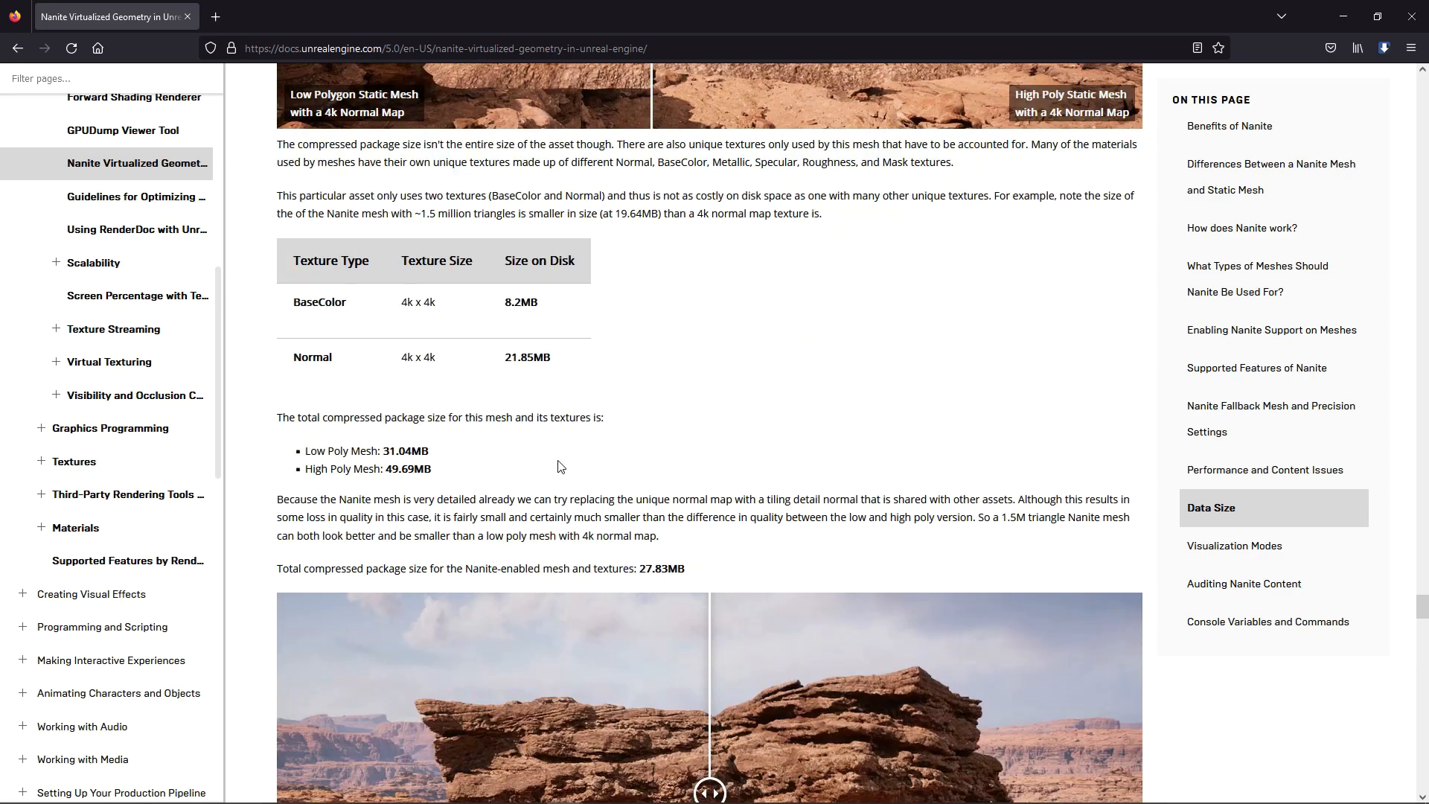
scroll(down, 3)
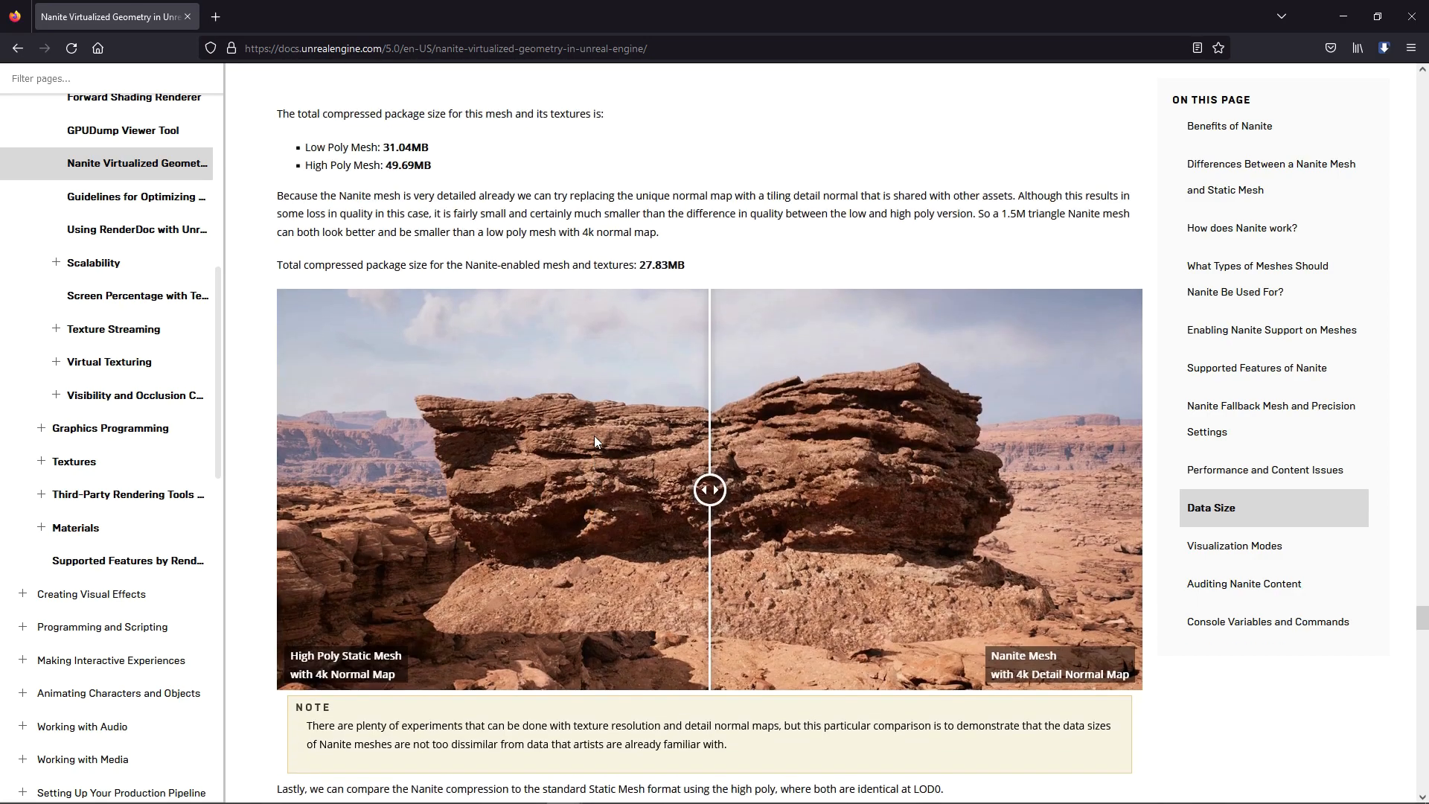
scroll(up, 3)
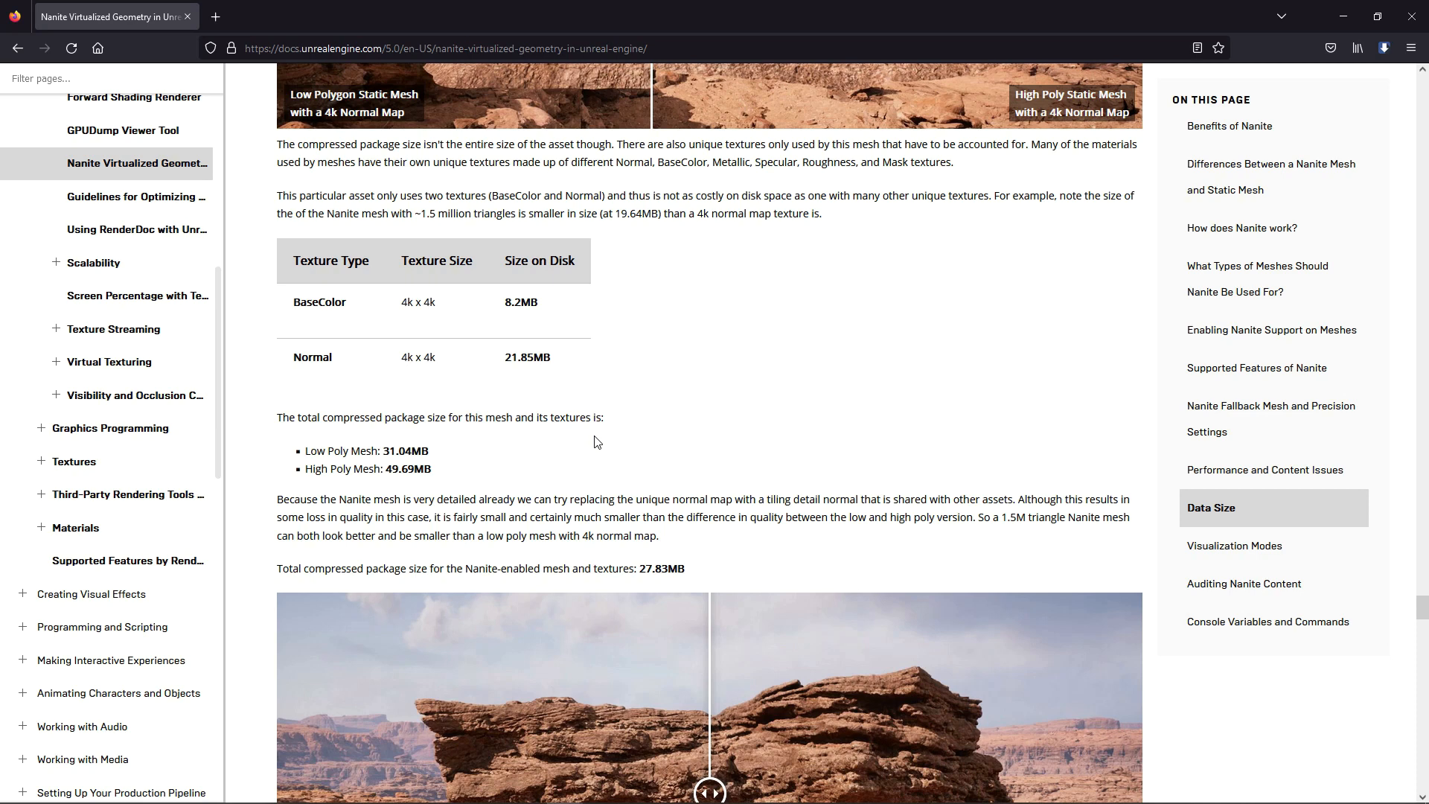
Step: Read the Data Size general advice down to the Visualization Modes section
scroll(down, 3)
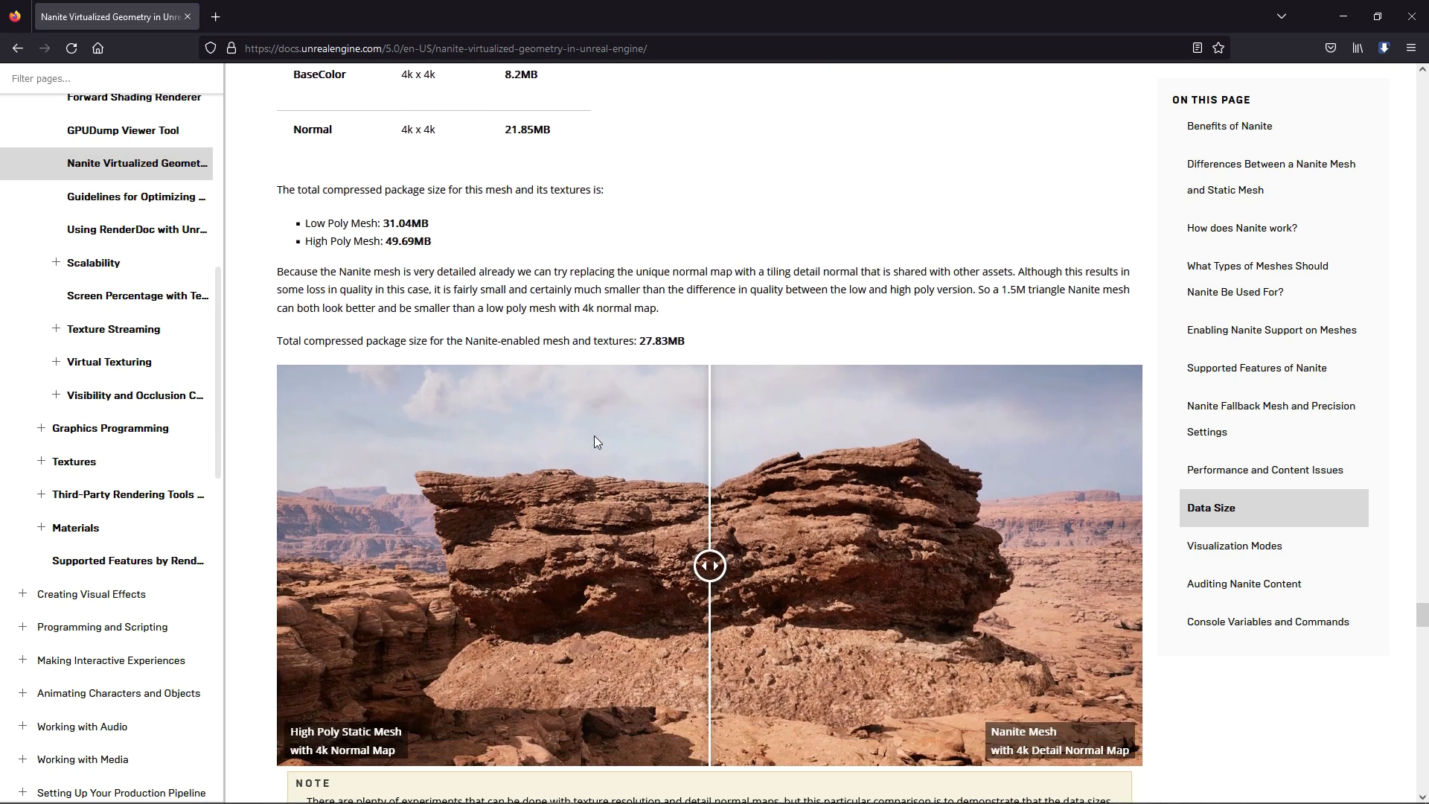
scroll(down, 3)
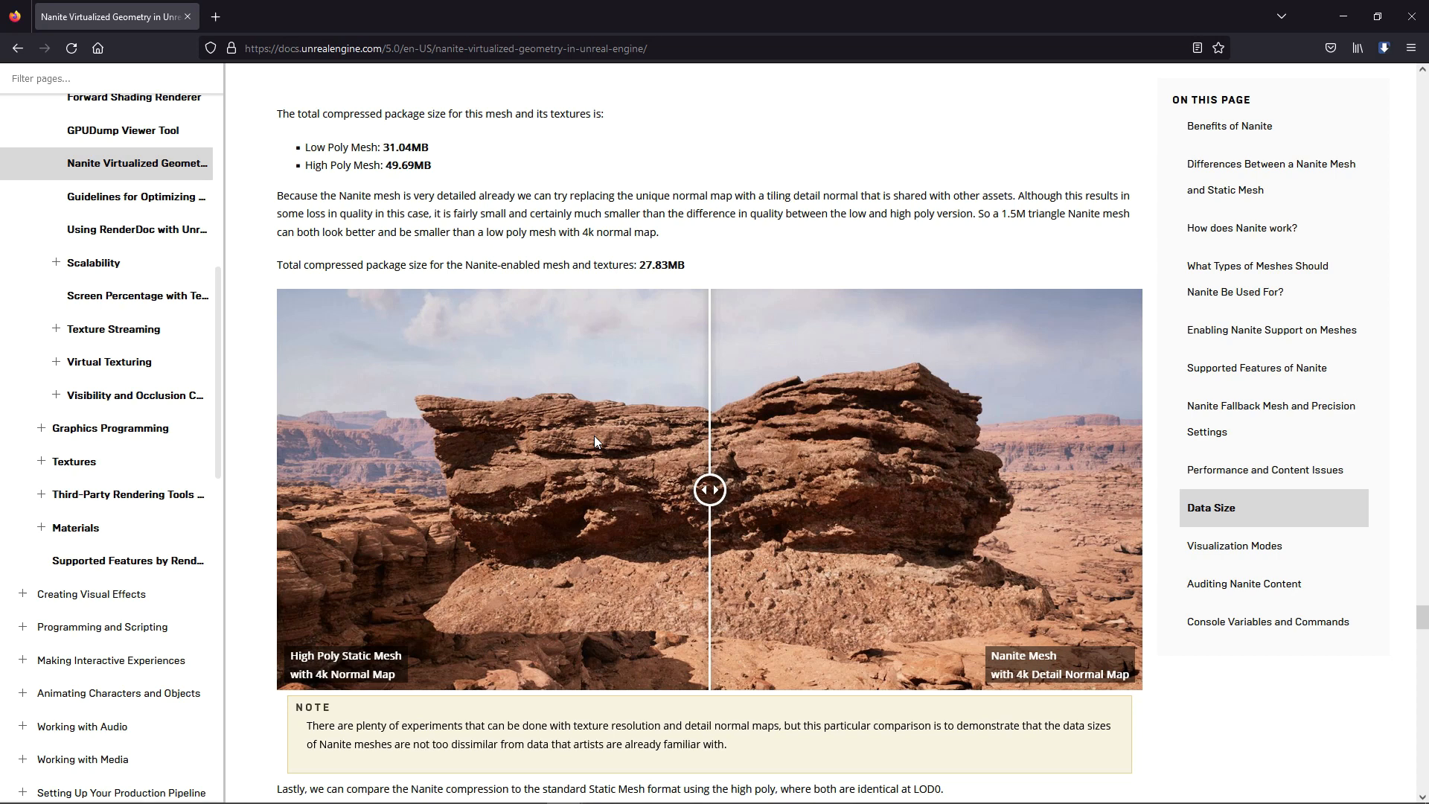
scroll(down, 3)
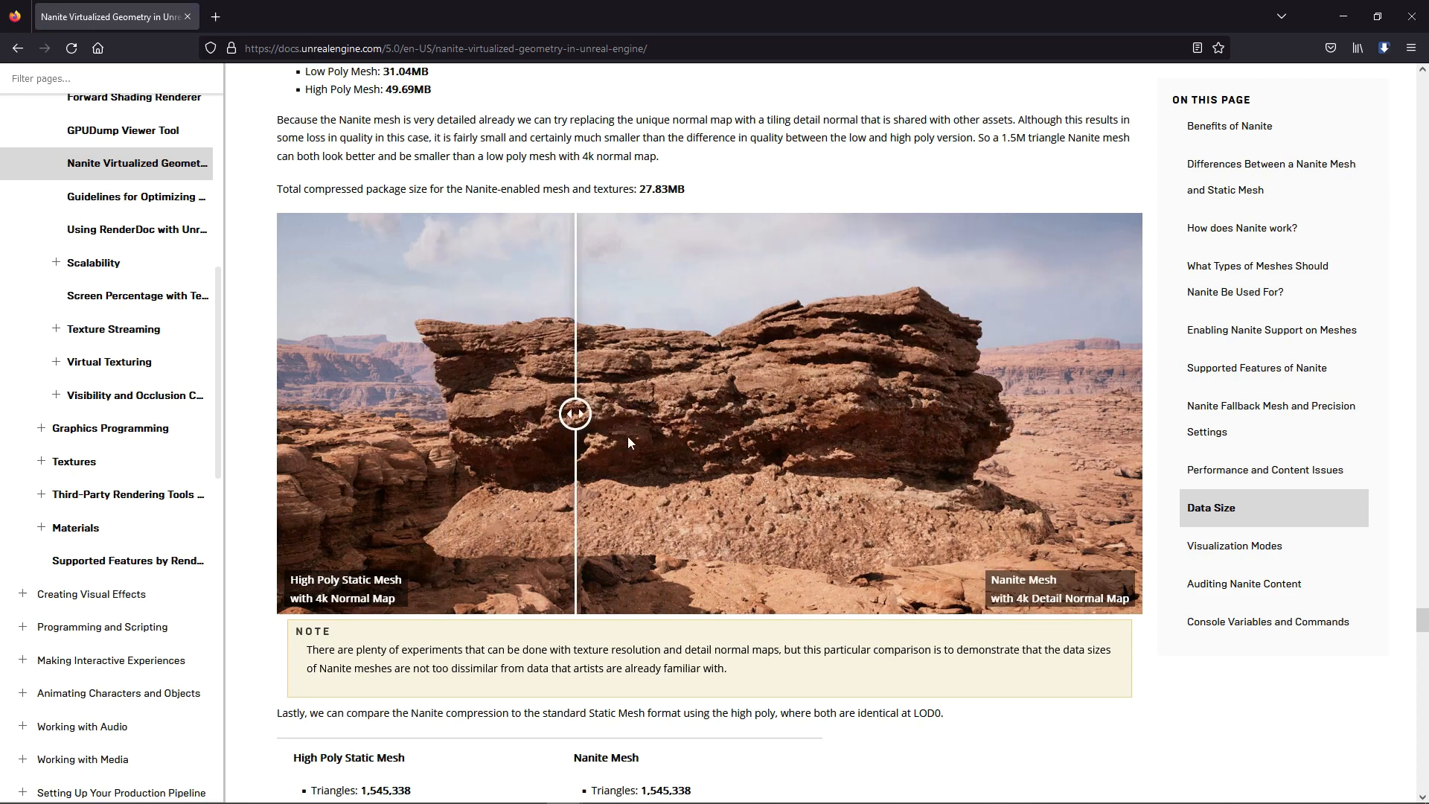
scroll(down, 3)
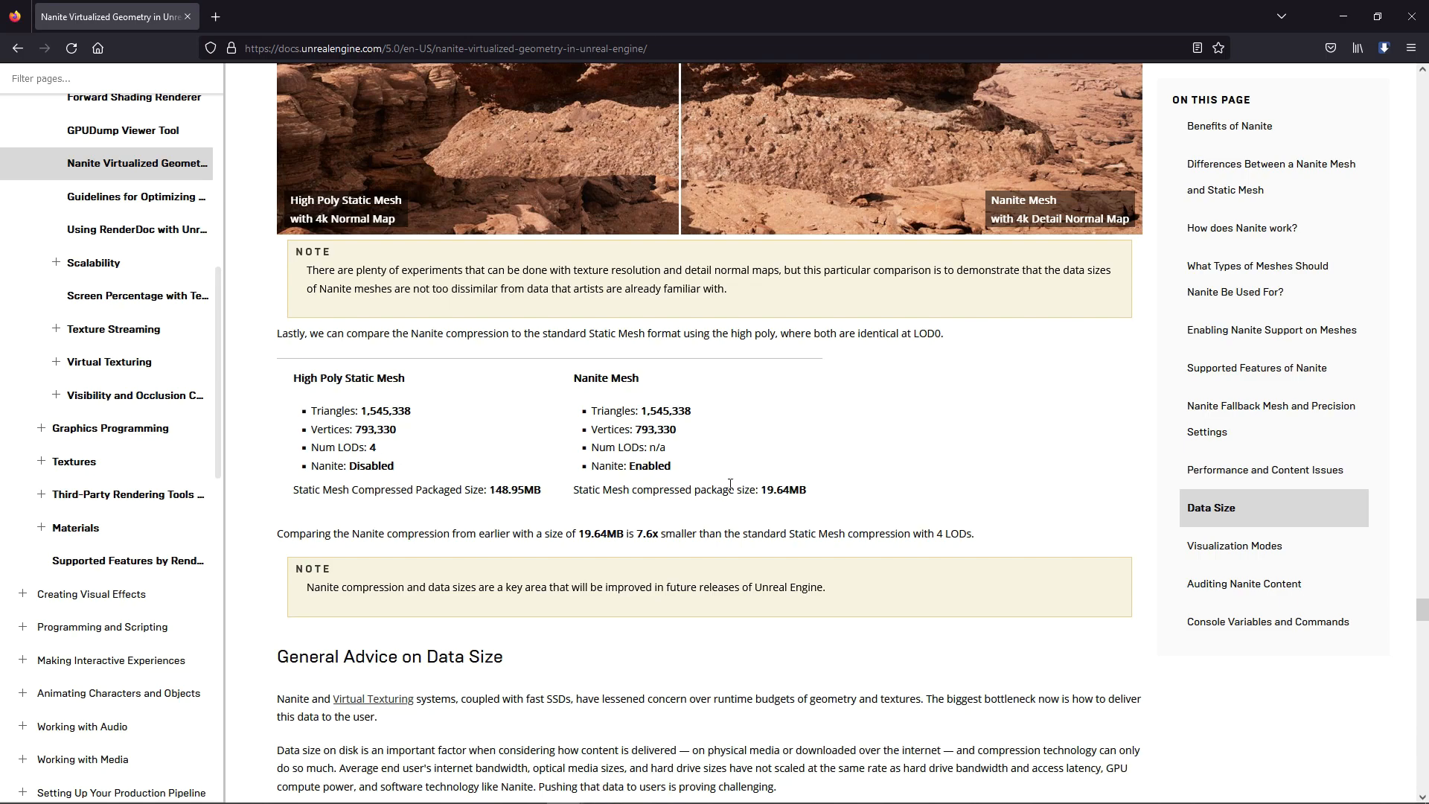
scroll(down, 3)
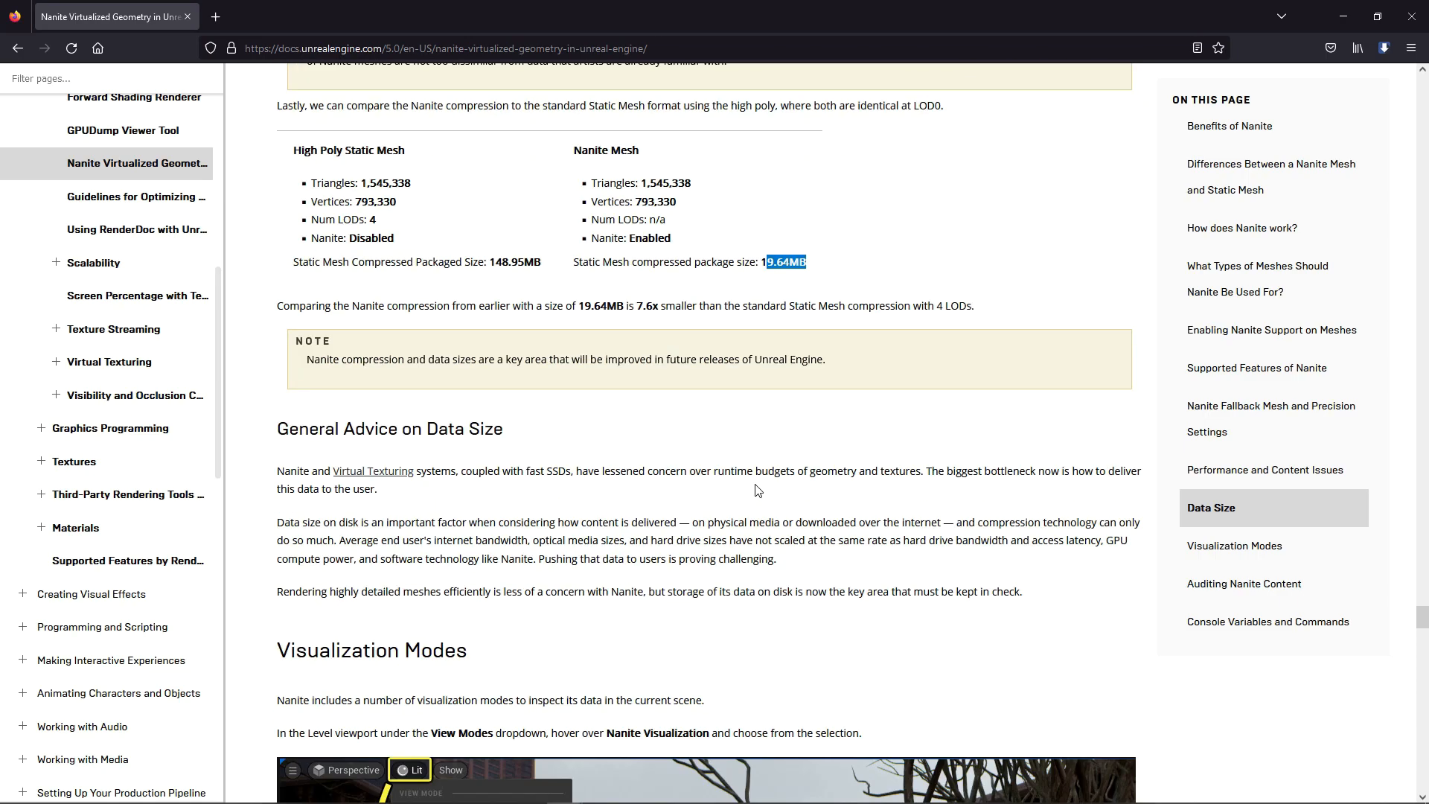
Step: Skim Visualization Modes and Auditing Nanite Content down to Console Variables and Commands
scroll(down, 3)
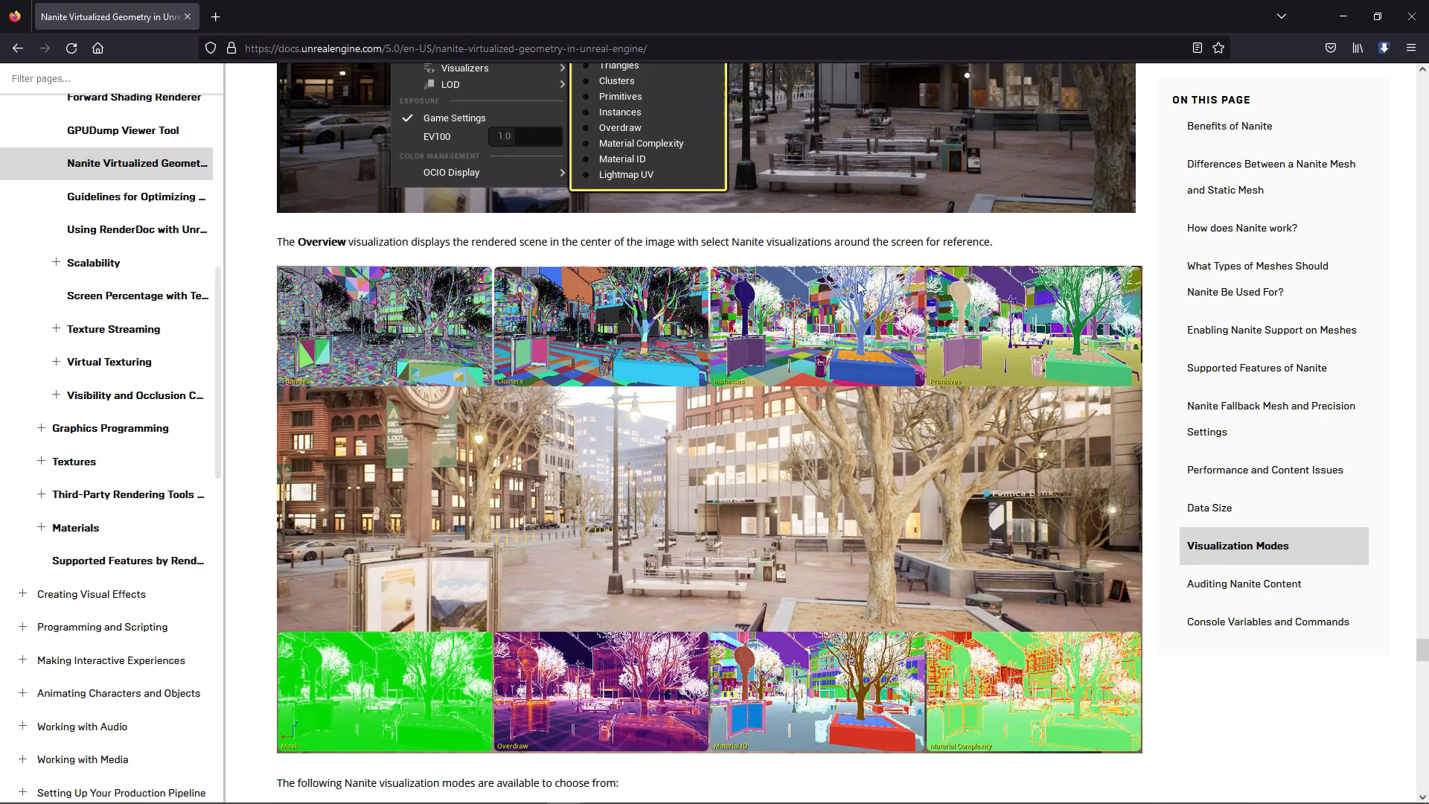
scroll(down, 3)
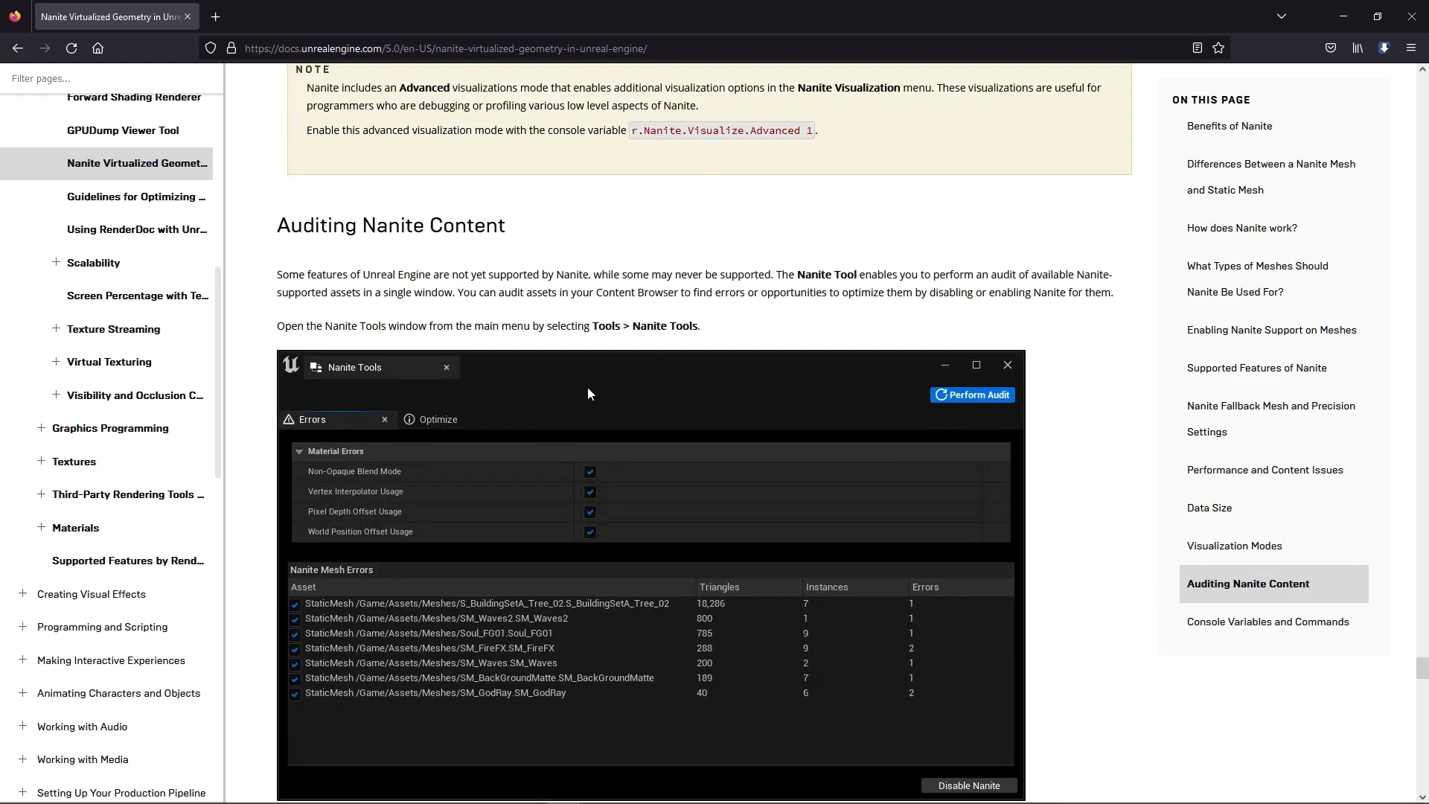
scroll(down, 3)
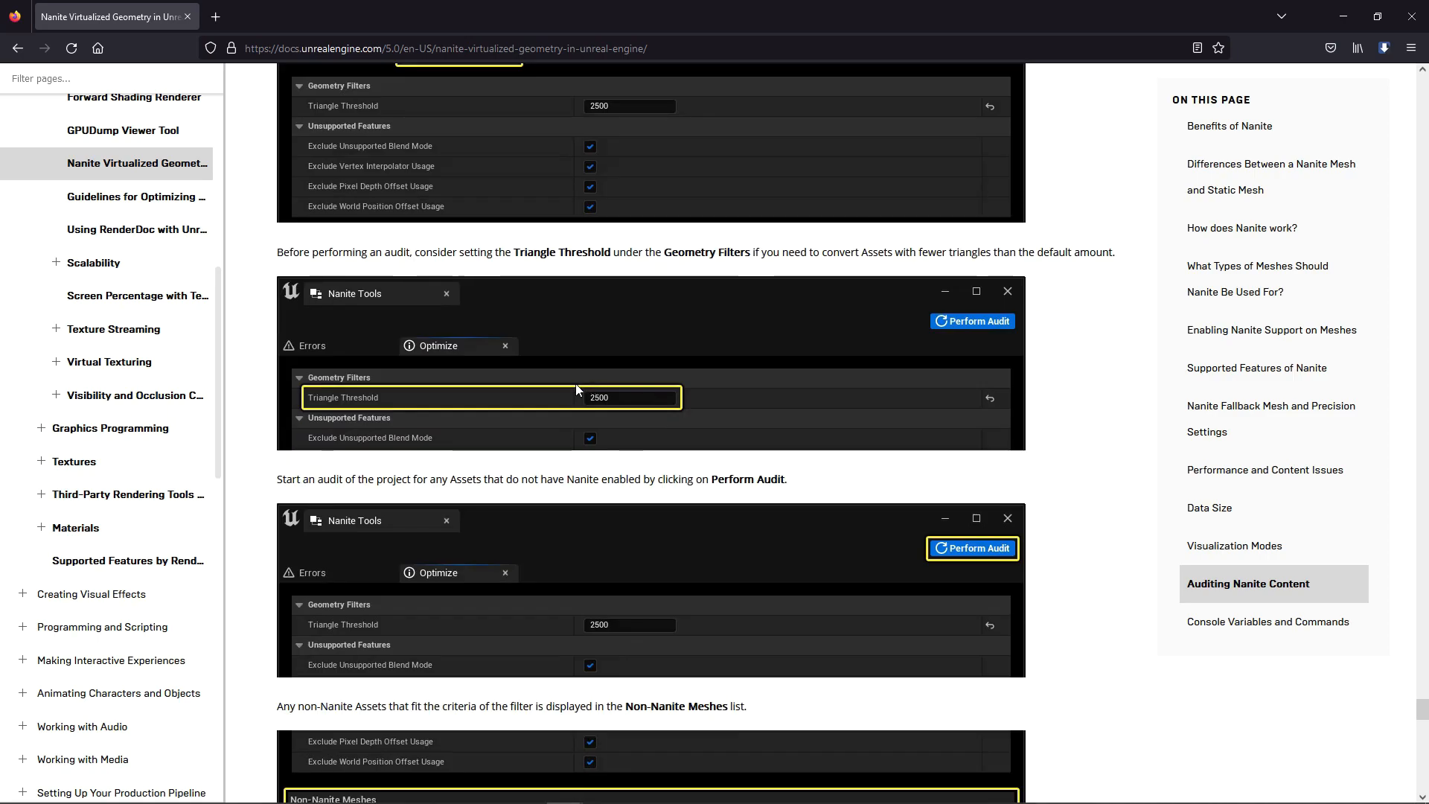
scroll(down, 3)
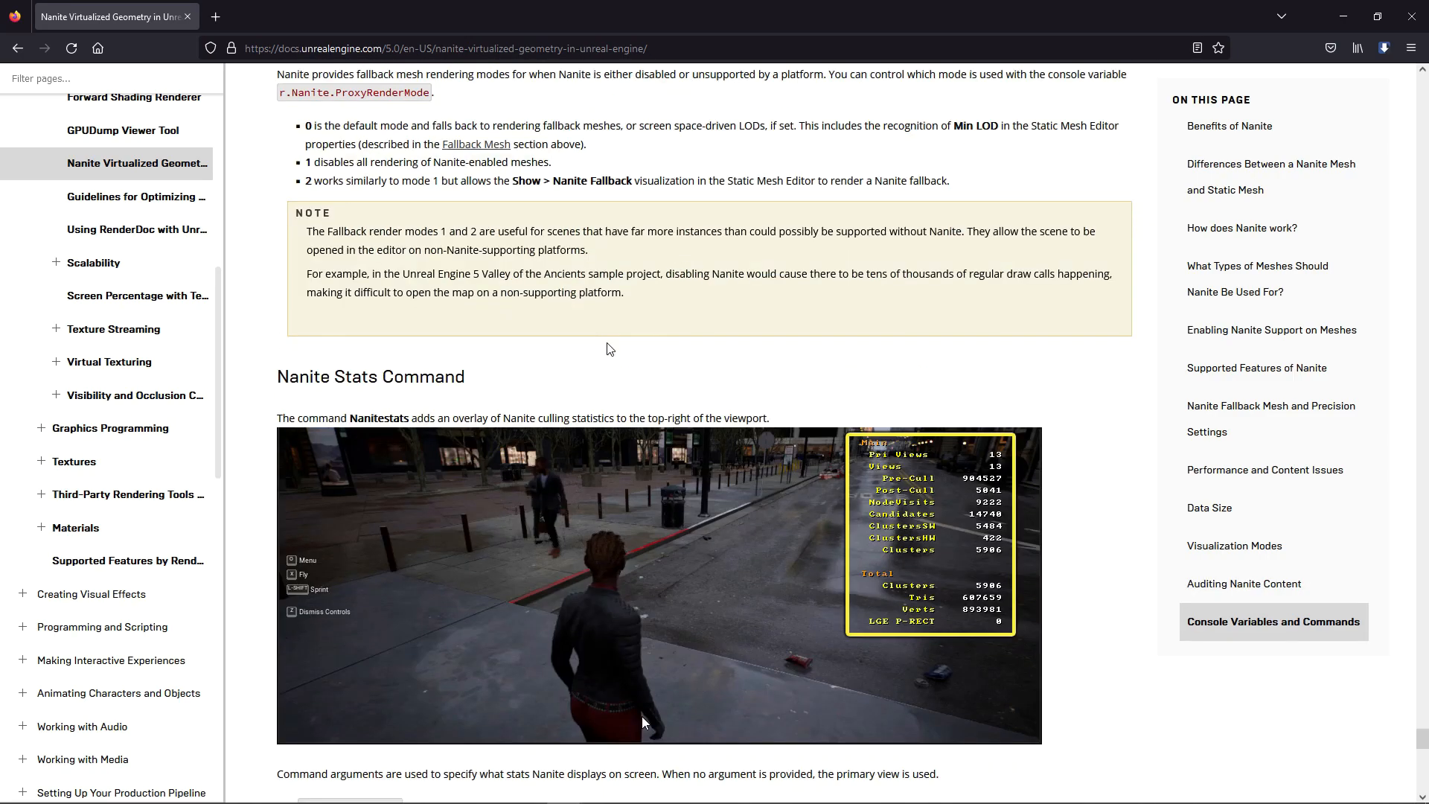
scroll(down, 3)
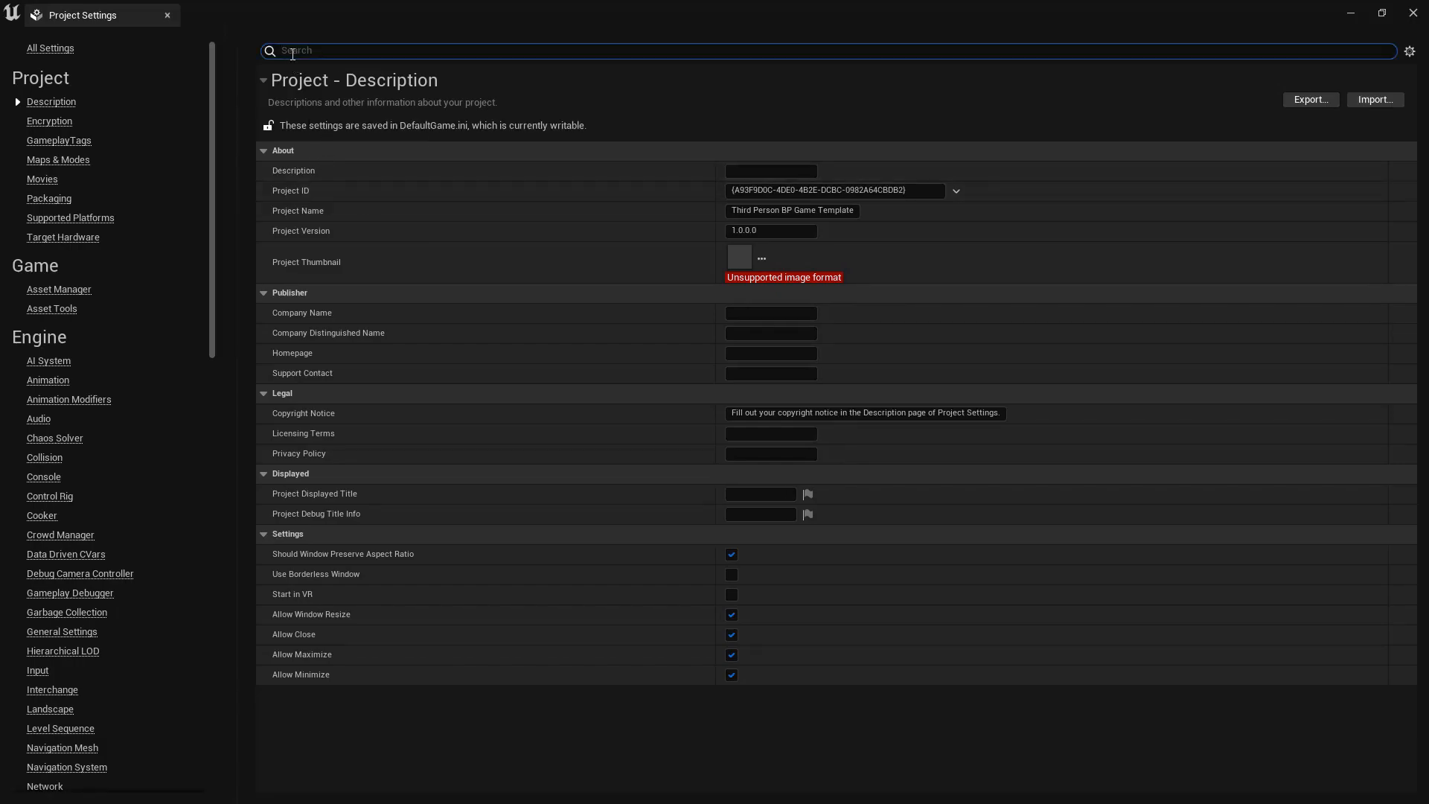
Step: Filter Project Settings by 'direct x' to confirm the Windows default RHI is DirectX 12
text(direct)
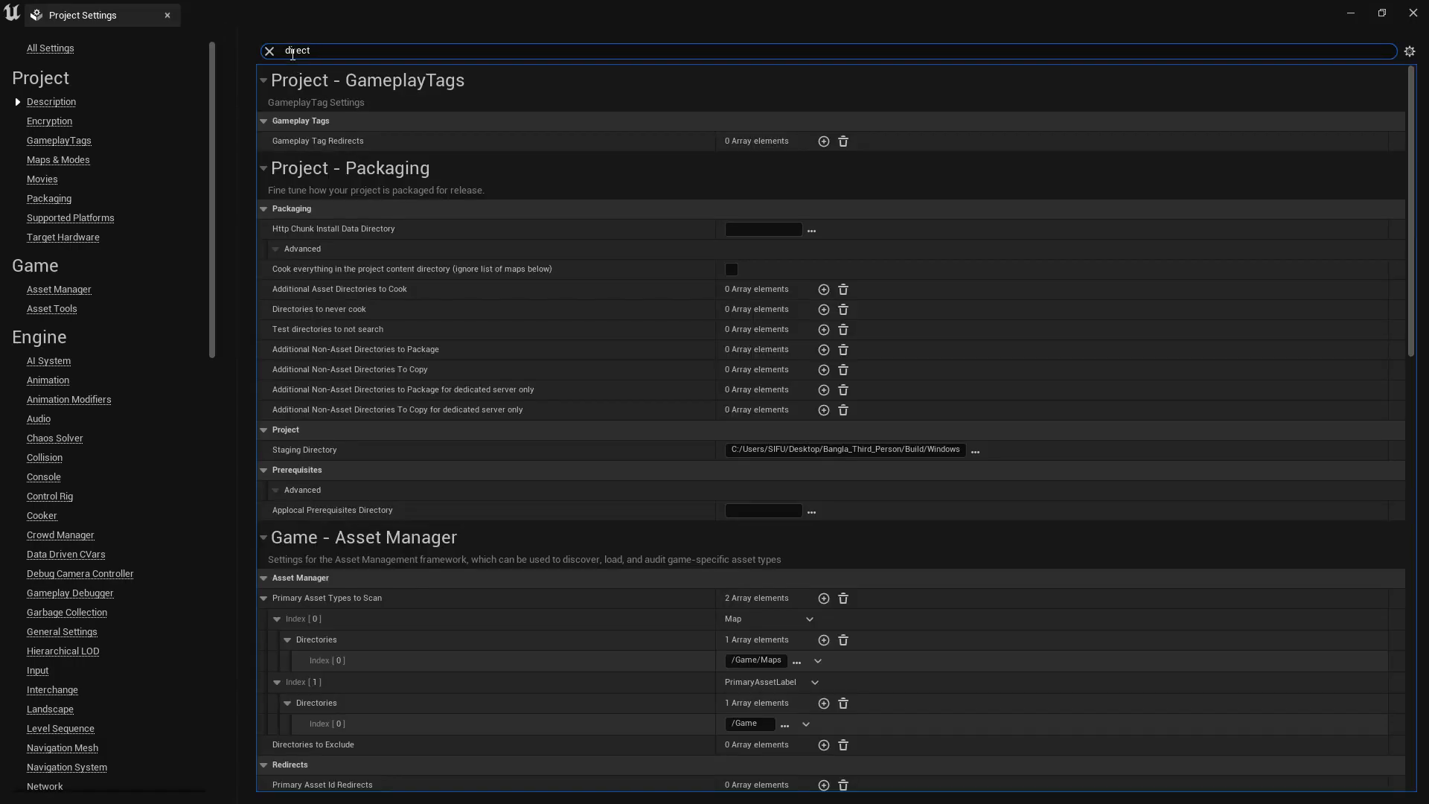
text(x)
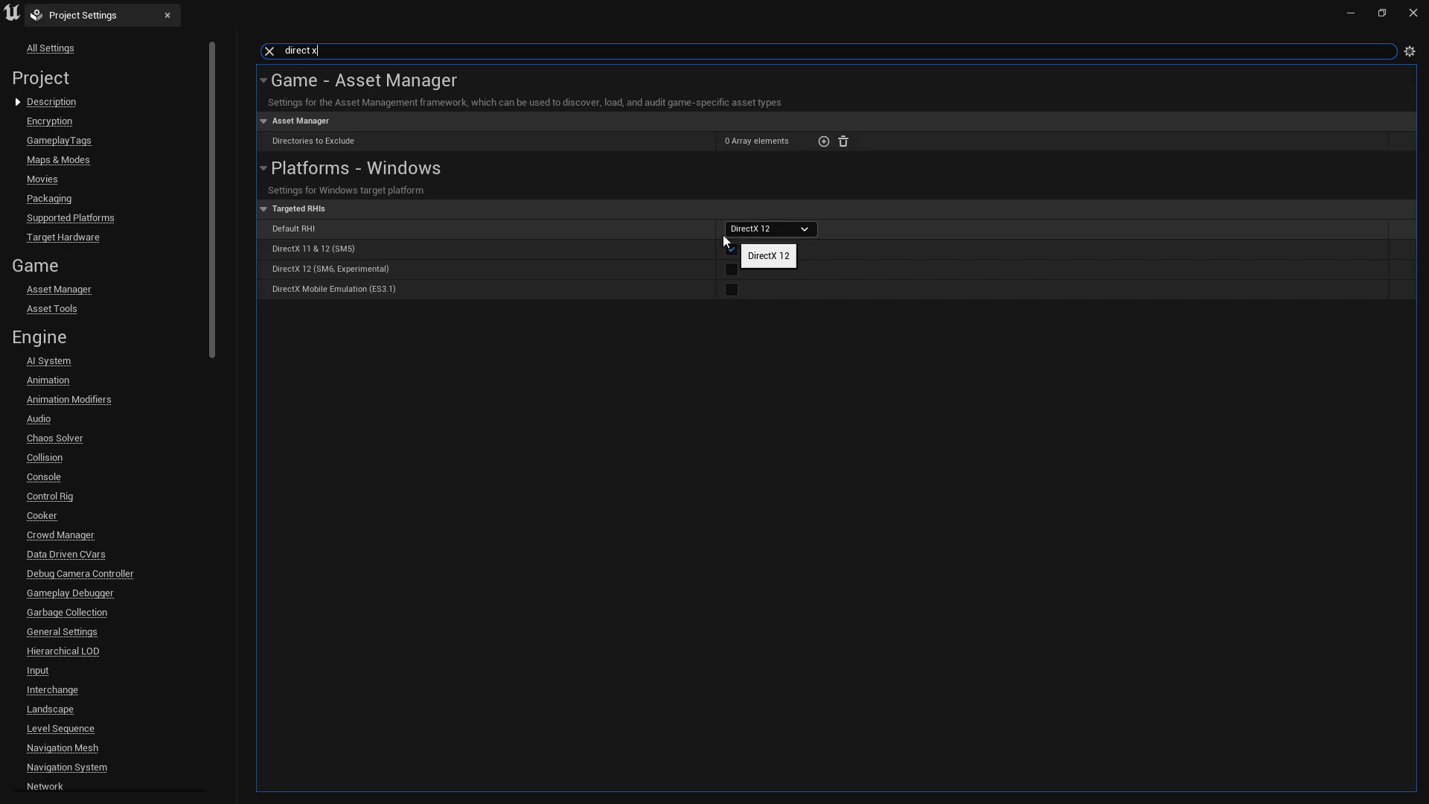
click(166, 15)
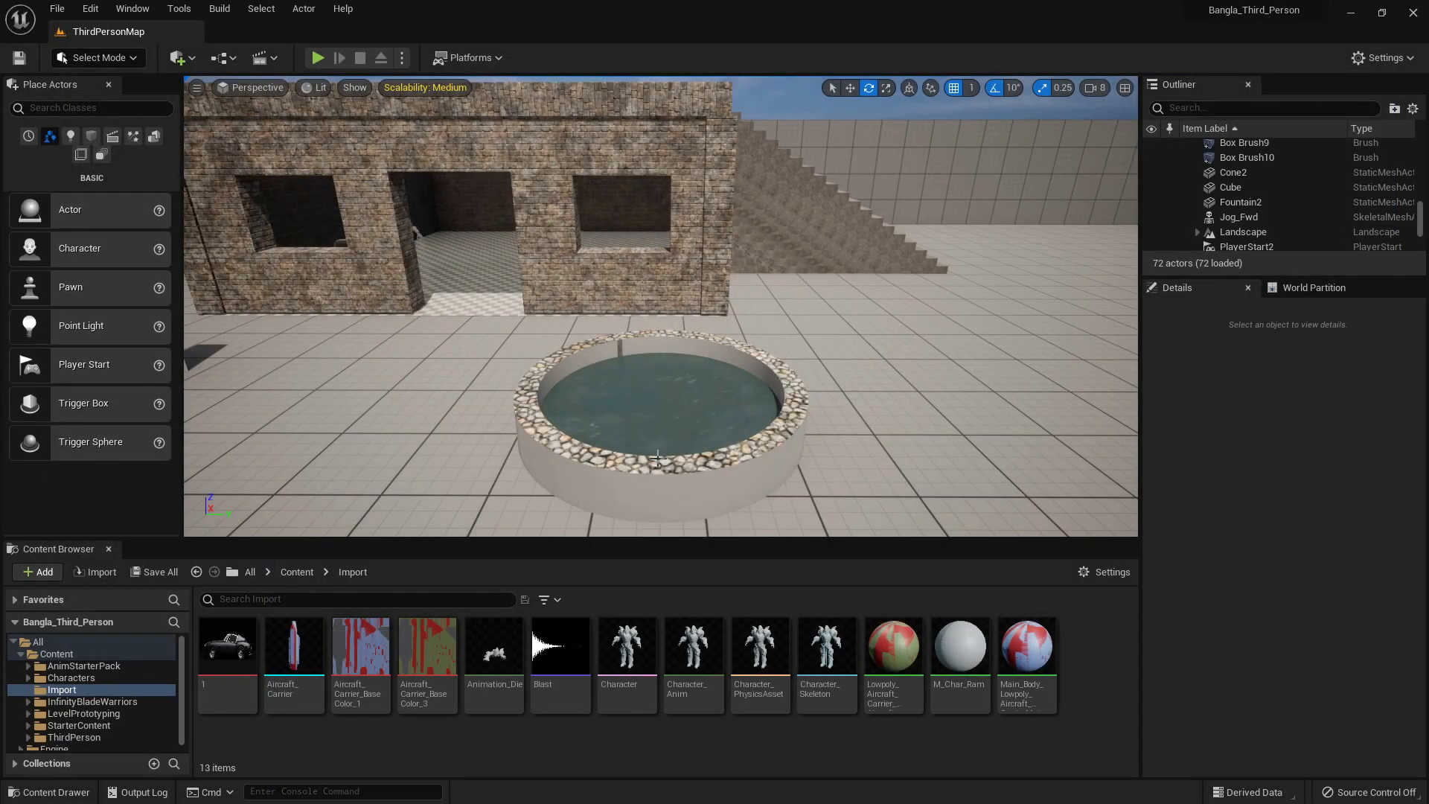
mouse_move(101, 571)
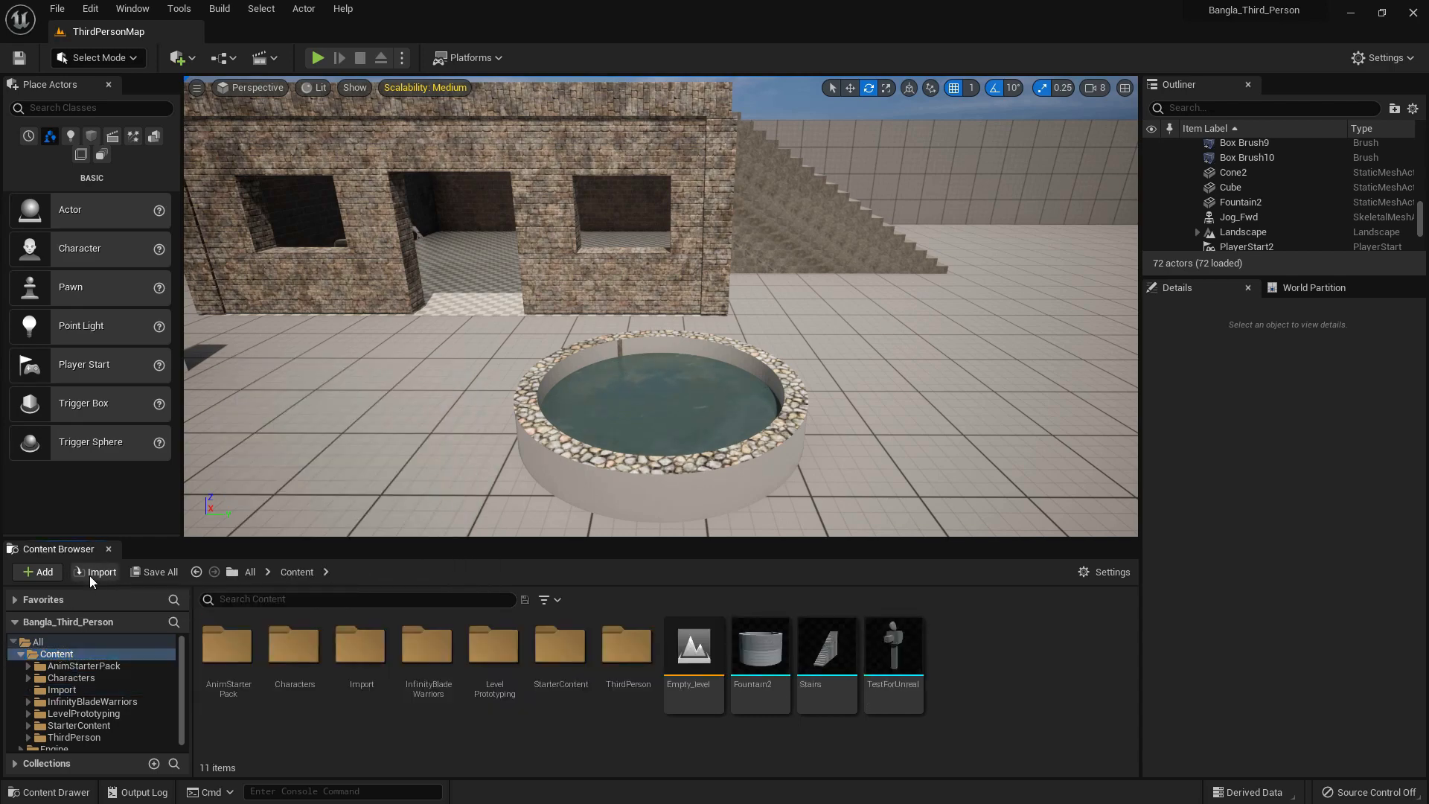
Step: Import the Aircraft_Carrier FBX into the Content folder with Build Nanite enabled
click(100, 571)
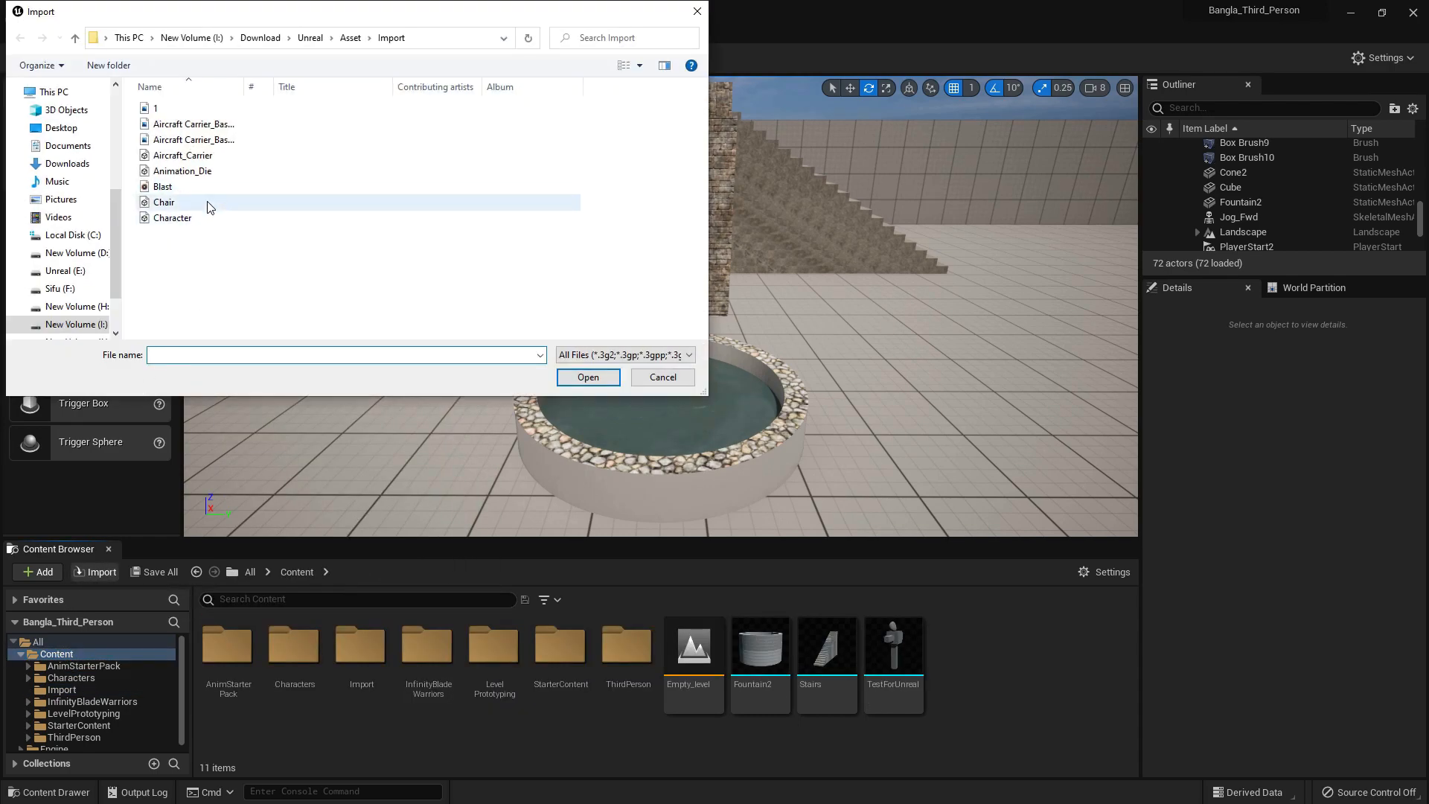
mouse_move(164, 201)
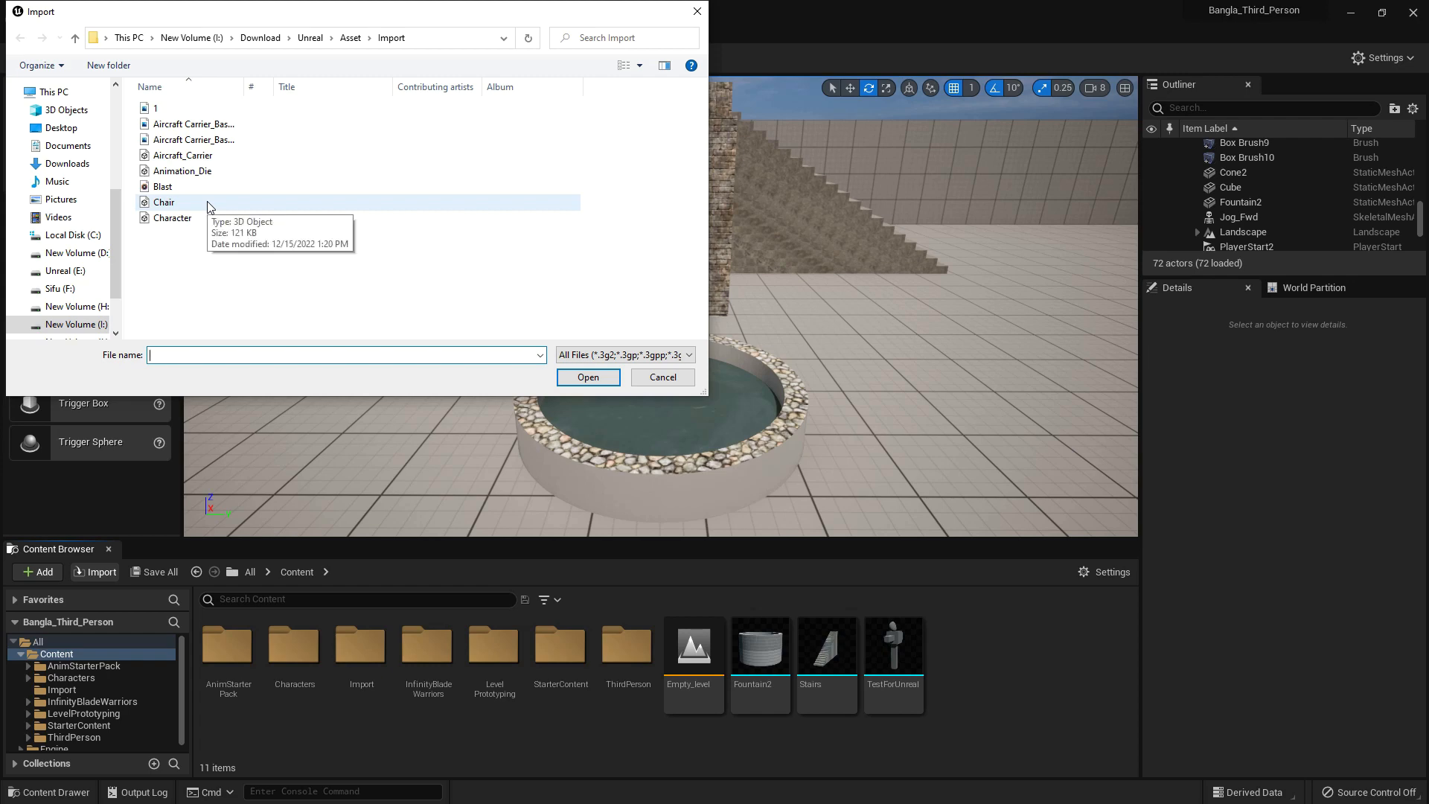
click(183, 155)
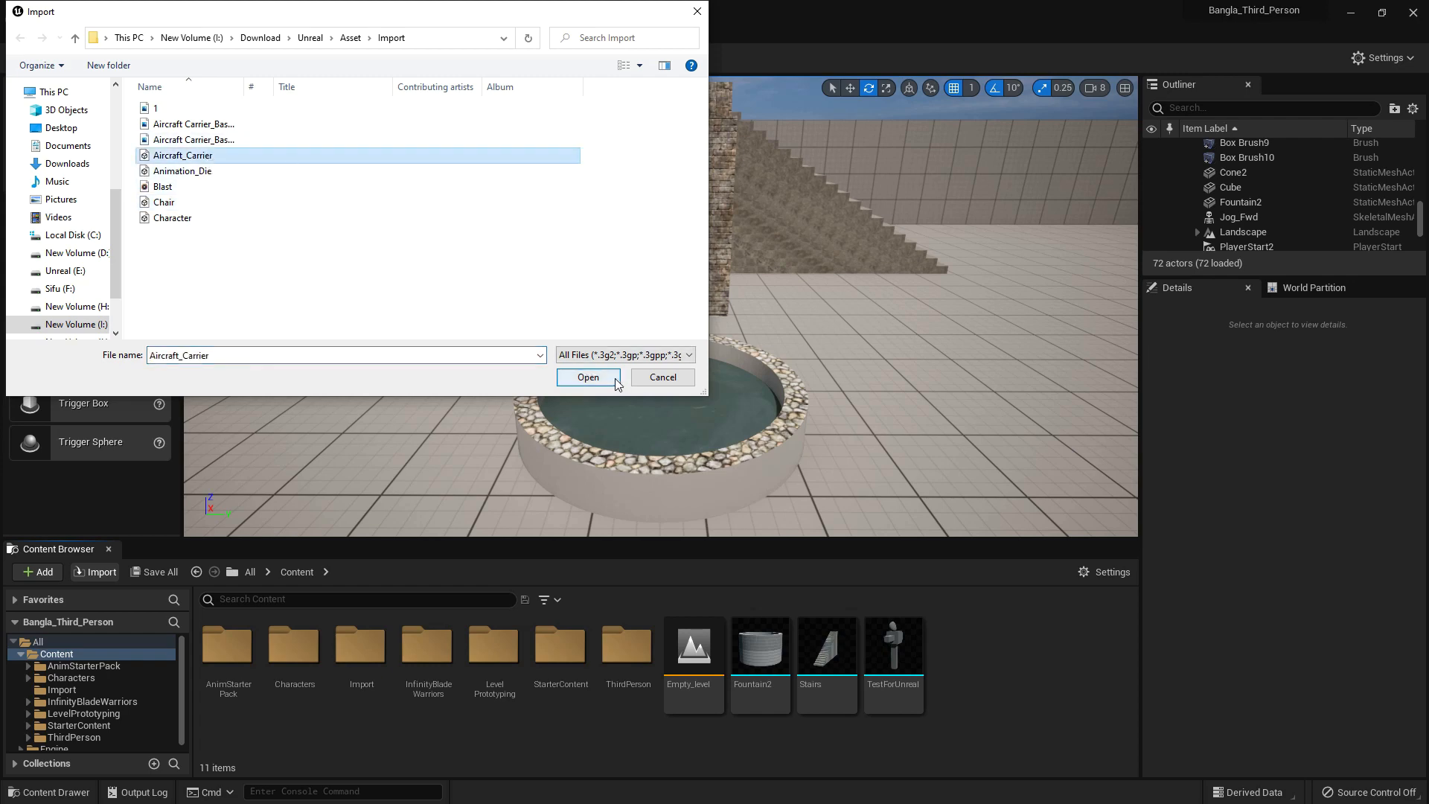
click(587, 376)
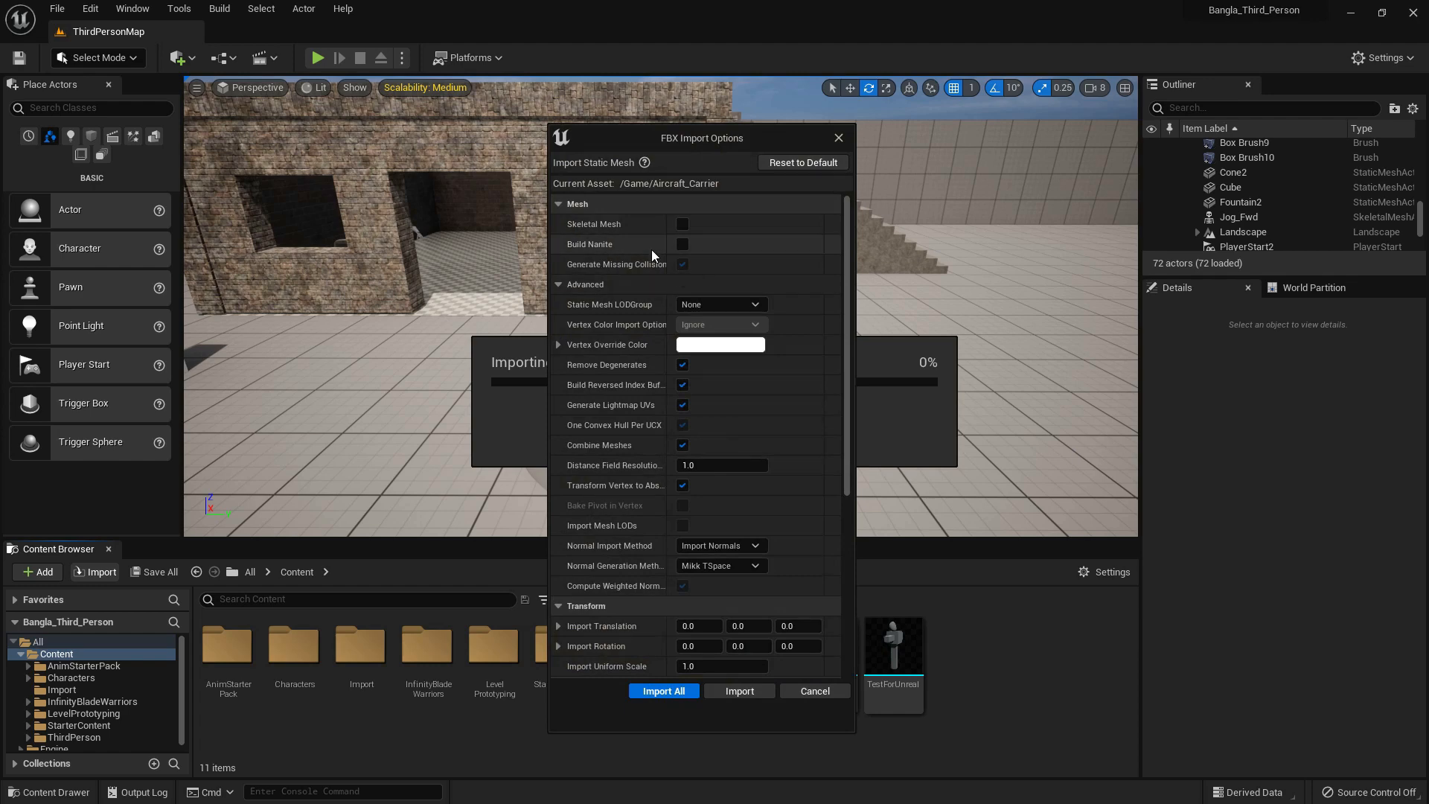
click(681, 244)
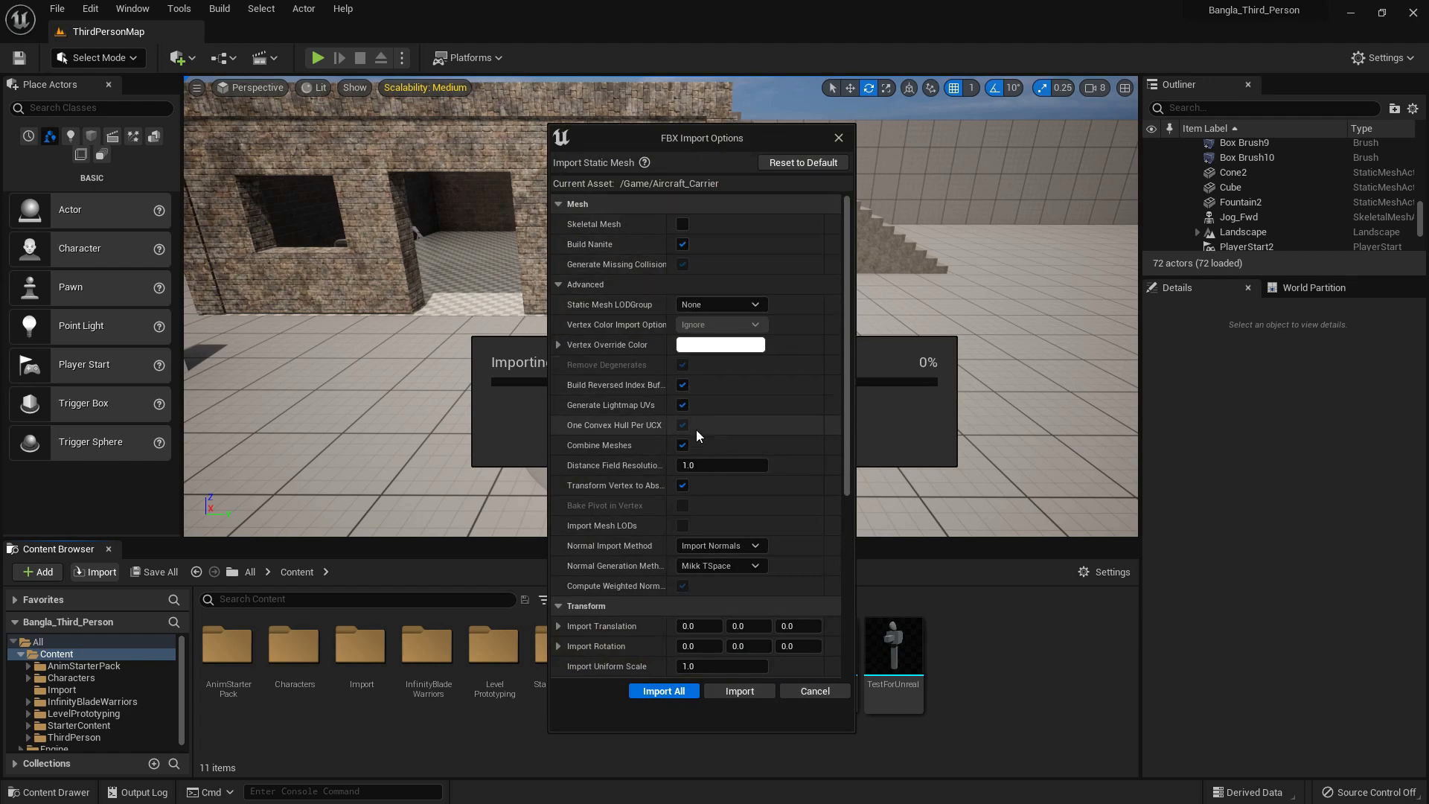
click(664, 689)
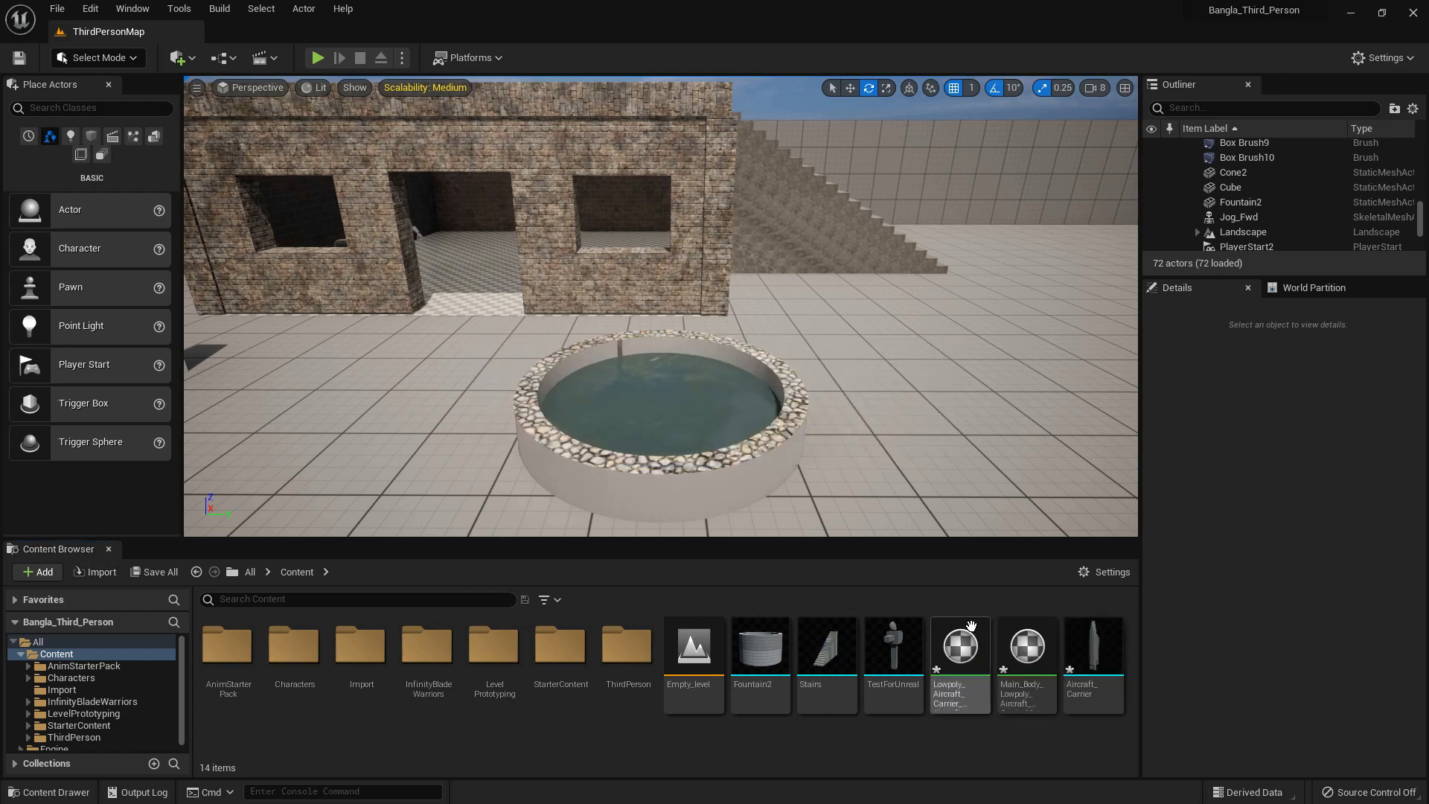
mouse_move(1064, 706)
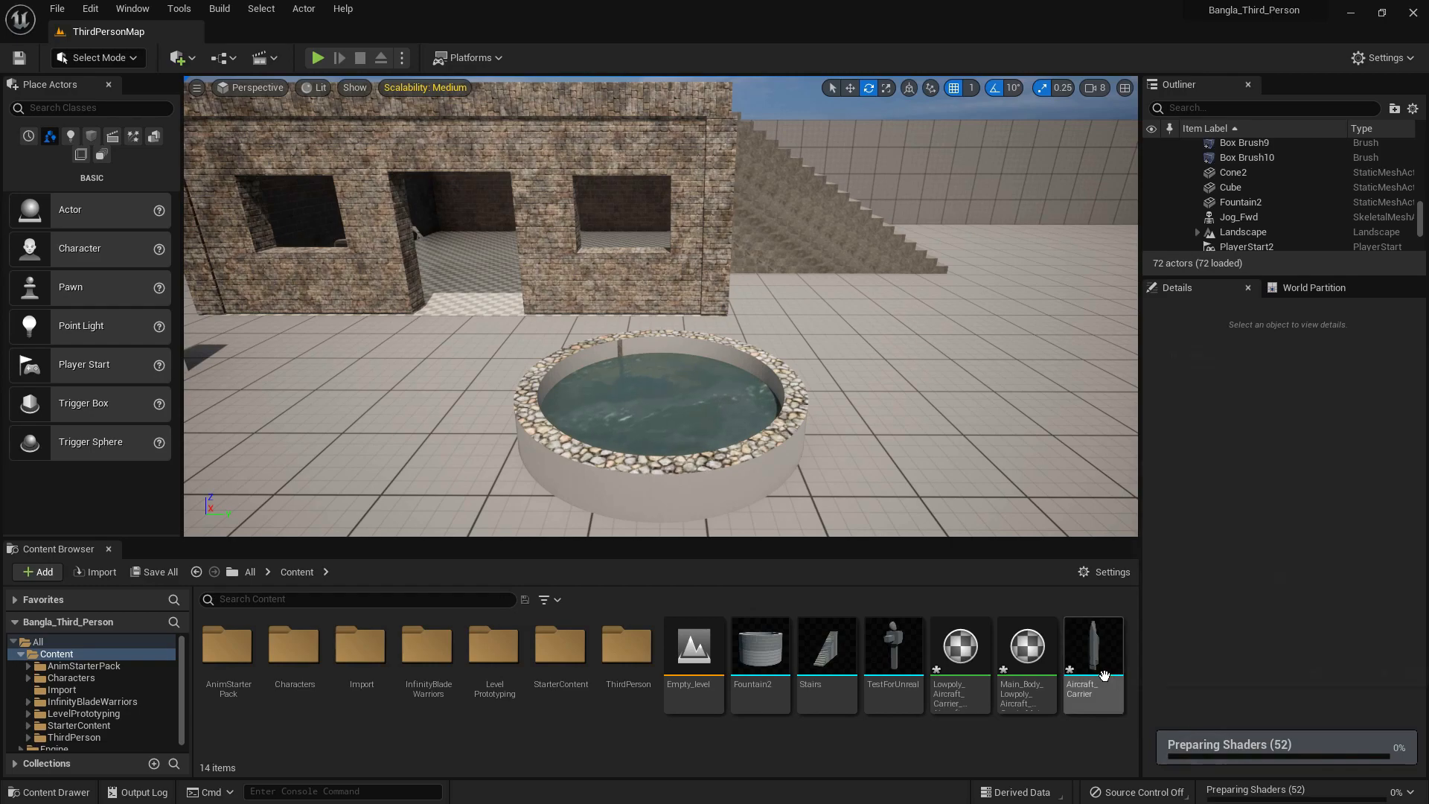
Step: Show the Import folder's Aircraft_Carrier, Aircraft_Carrier1 and Aircraft_Carrier2 meshes in the Content Browser
double_click(1091, 647)
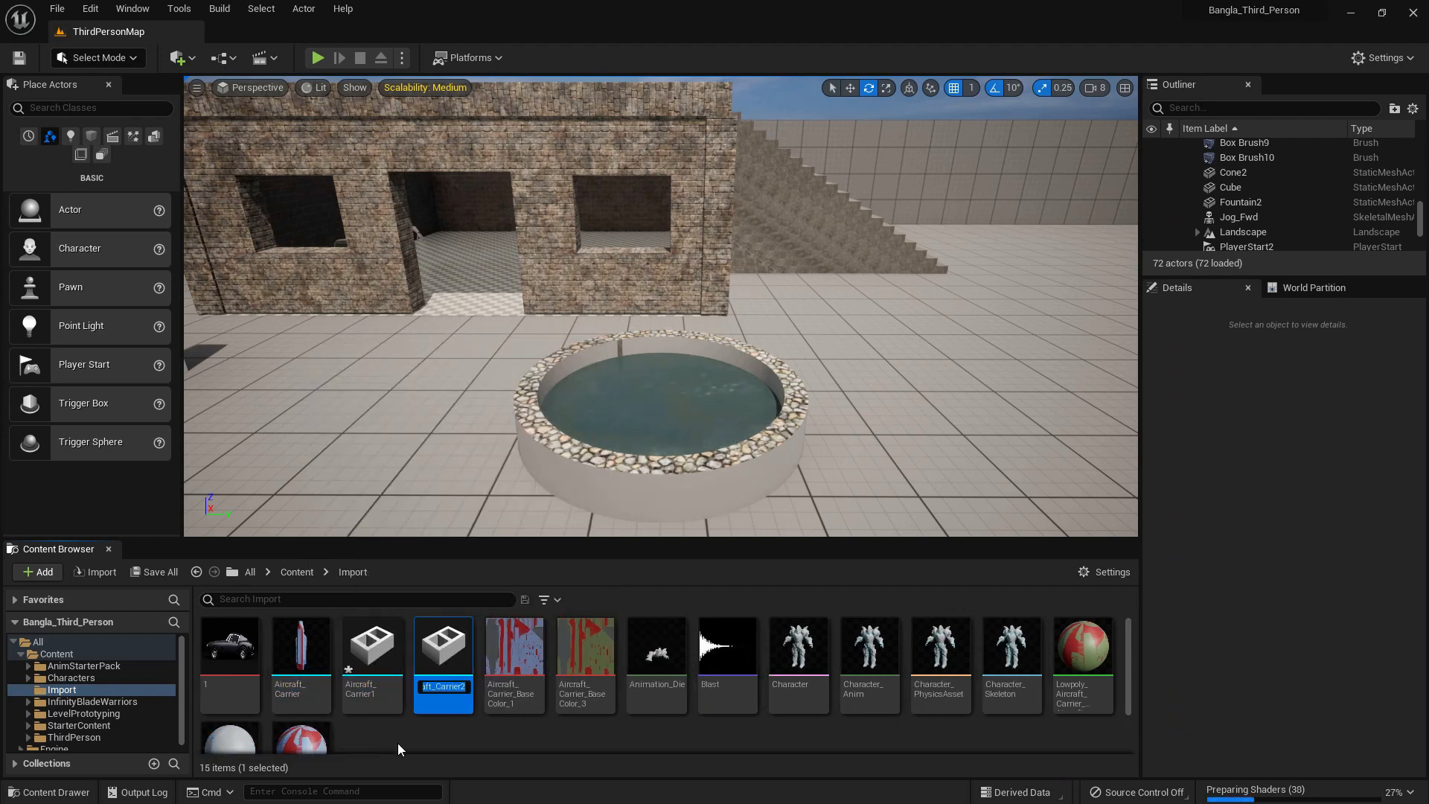
mouse_move(371, 643)
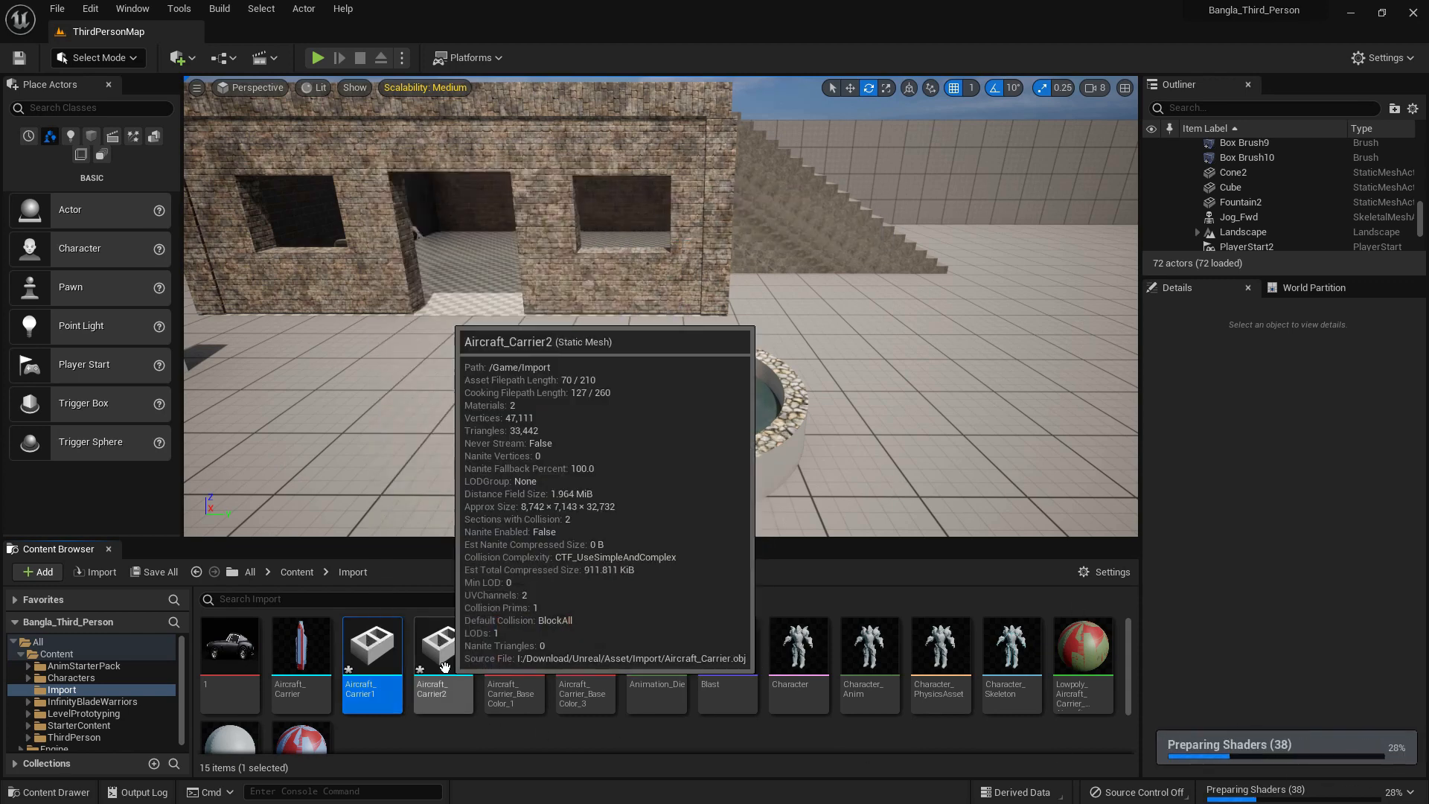
Step: Enable Nanite Support on the Aircraft_Carrier2 mesh, apply it, and return to the level
double_click(443, 643)
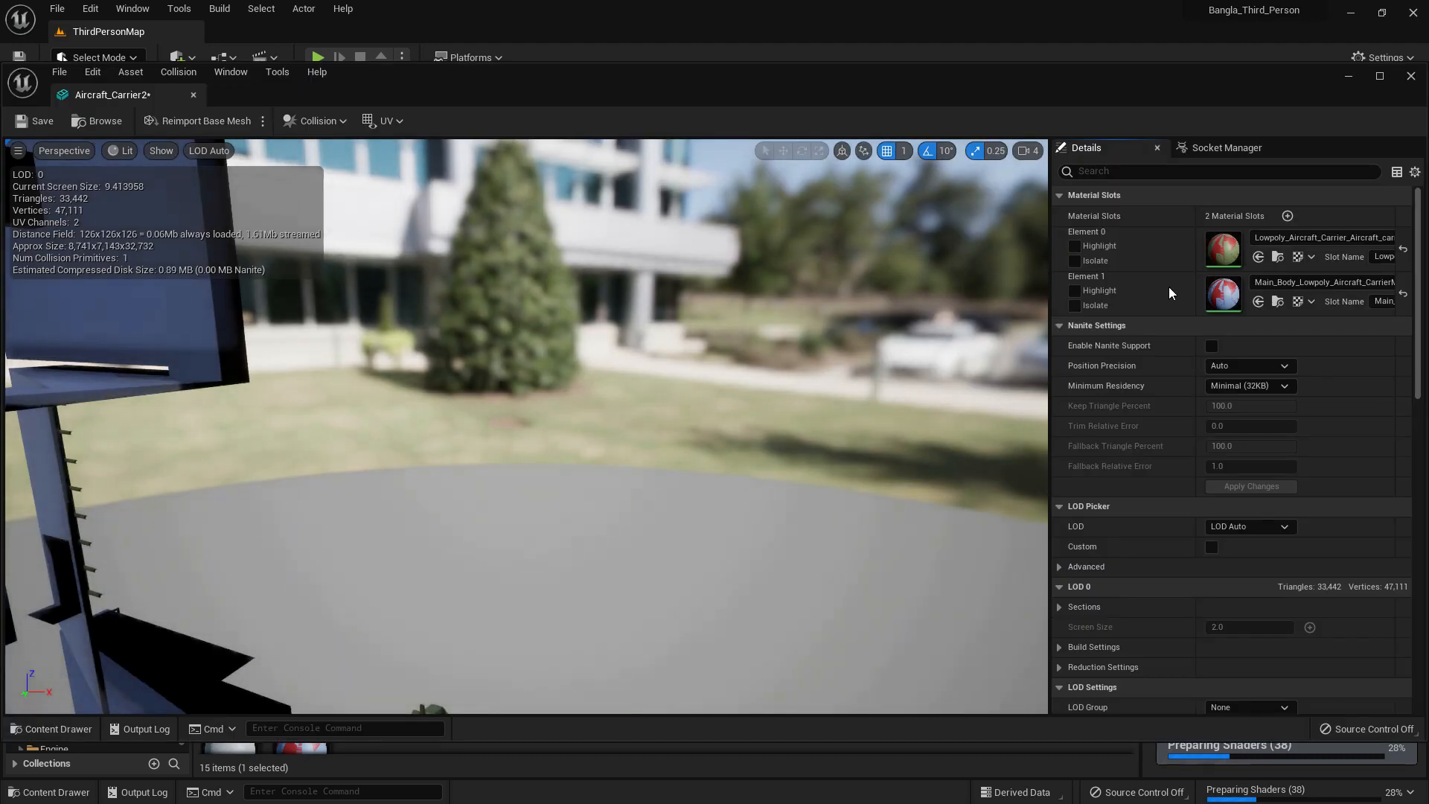
click(1211, 345)
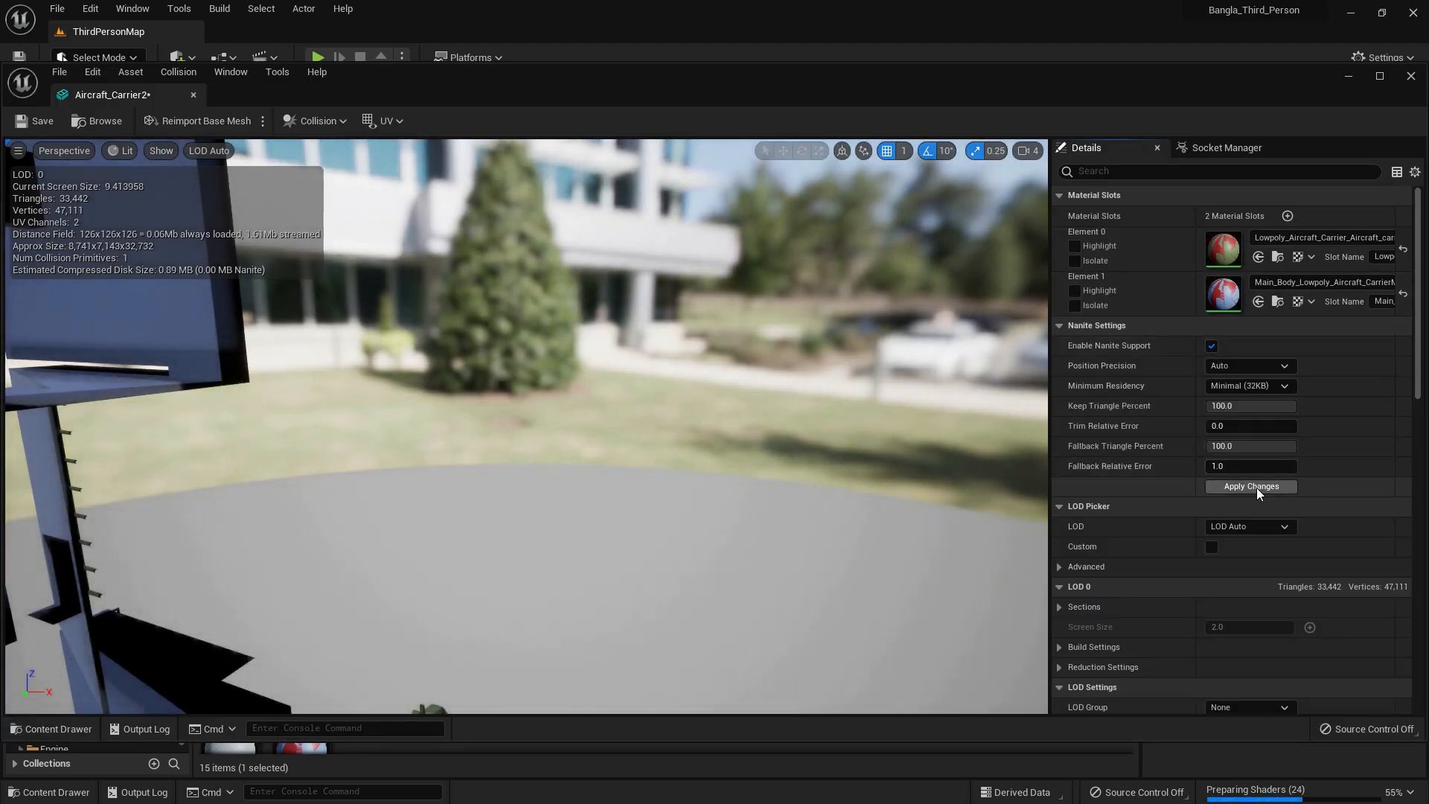
click(1251, 485)
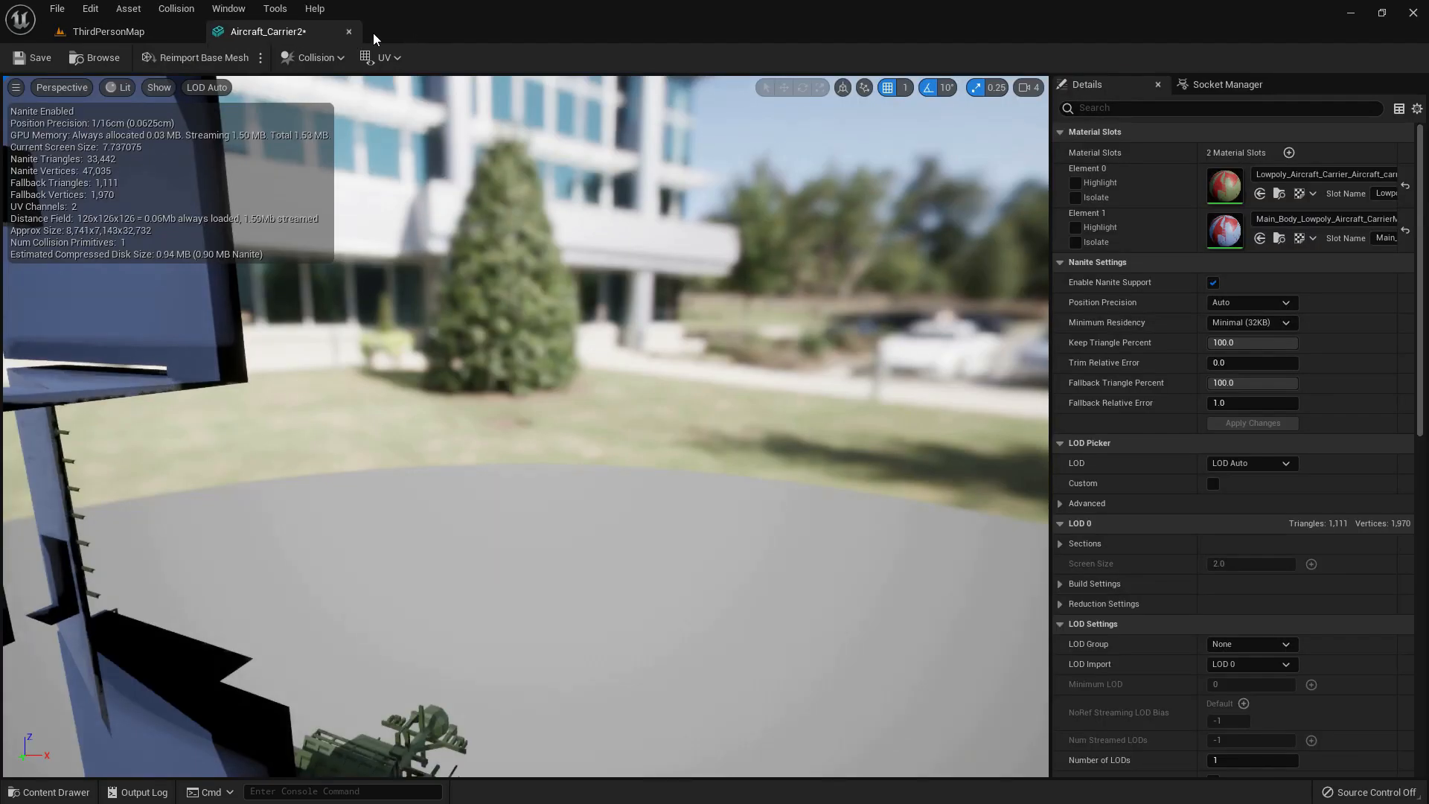
click(106, 32)
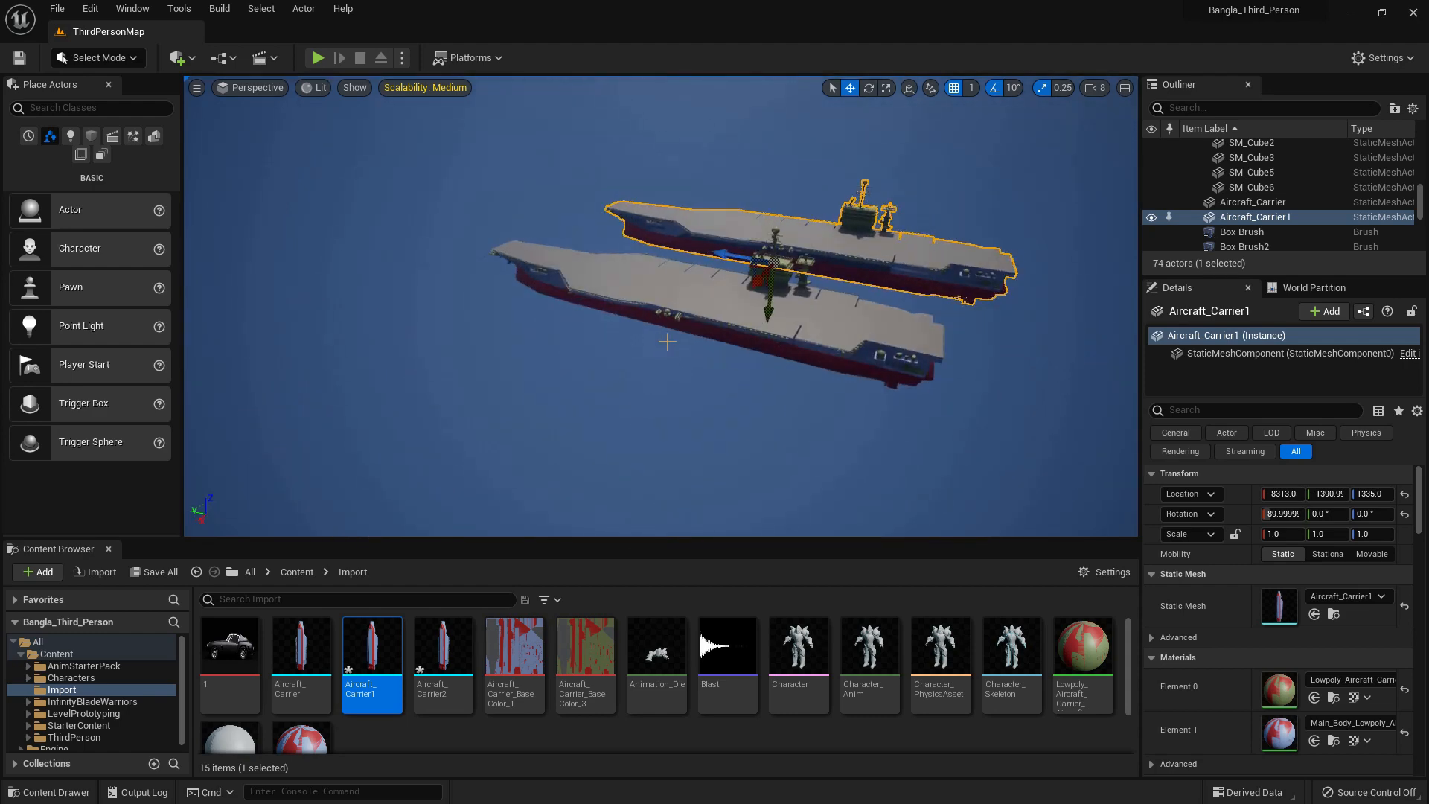
Step: Switch the viewport to Nanite Visualization Overview to compare both carriers
click(319, 88)
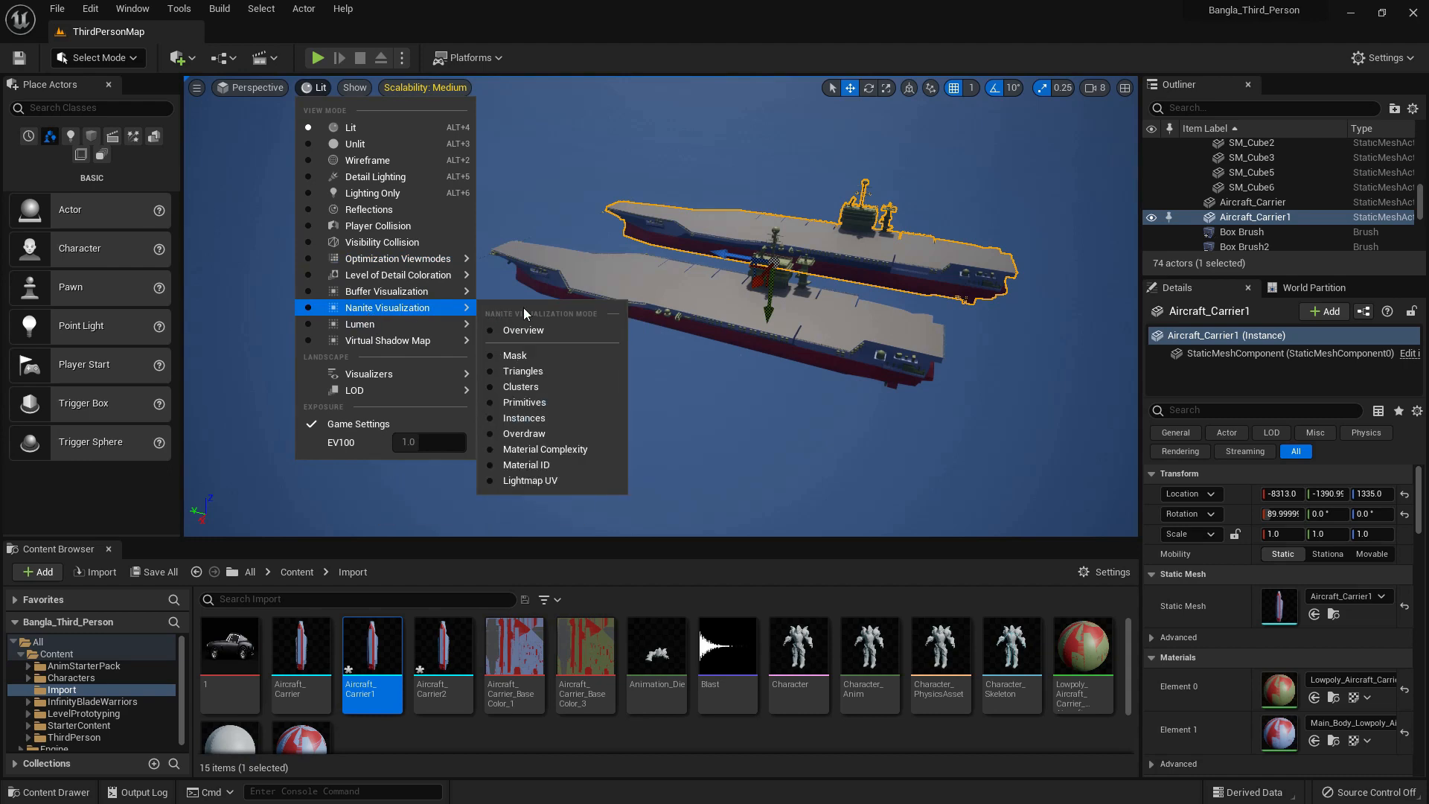
click(522, 330)
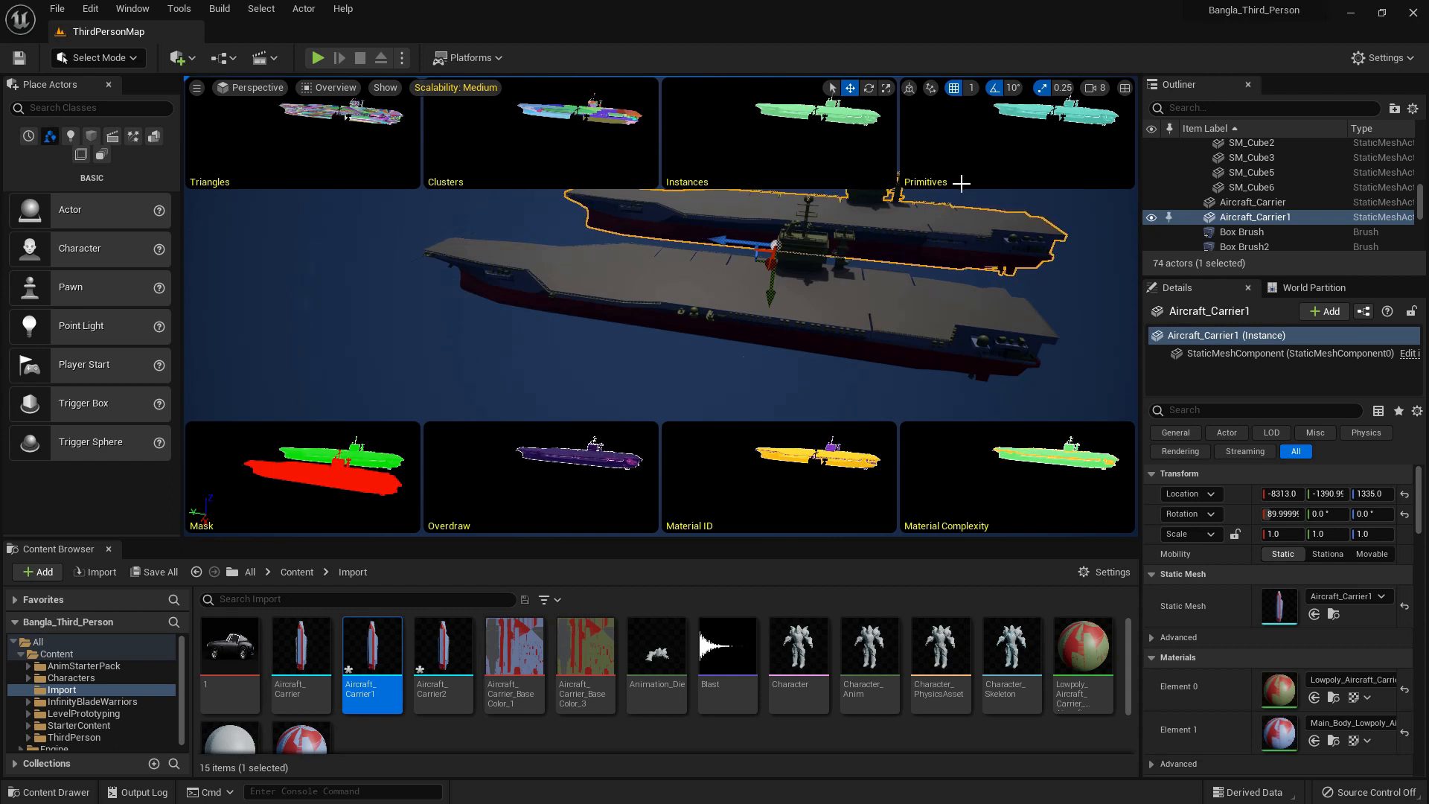
mouse_move(334, 522)
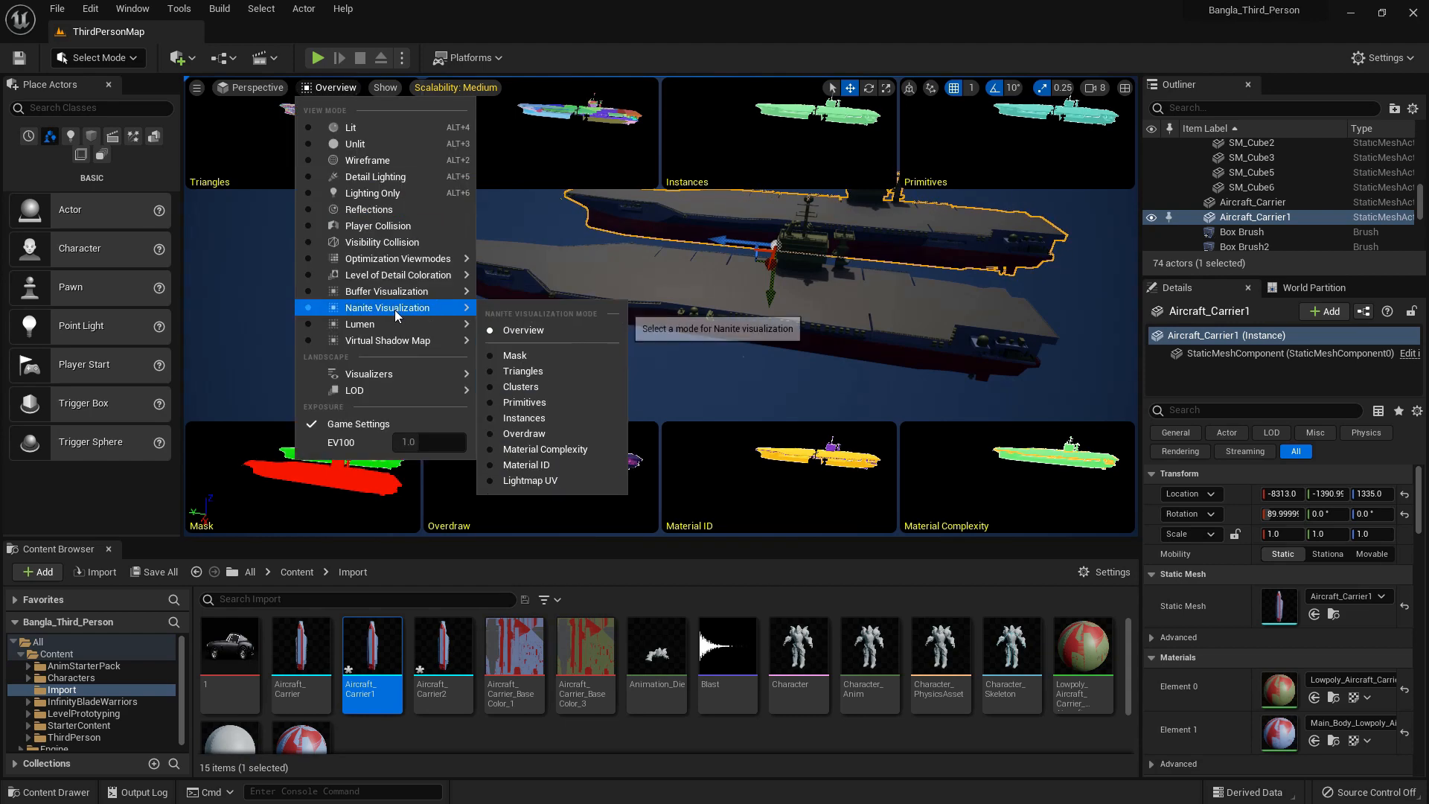
Step: Show the carriers in Nanite Mask view, then in Nanite Triangles view
click(515, 354)
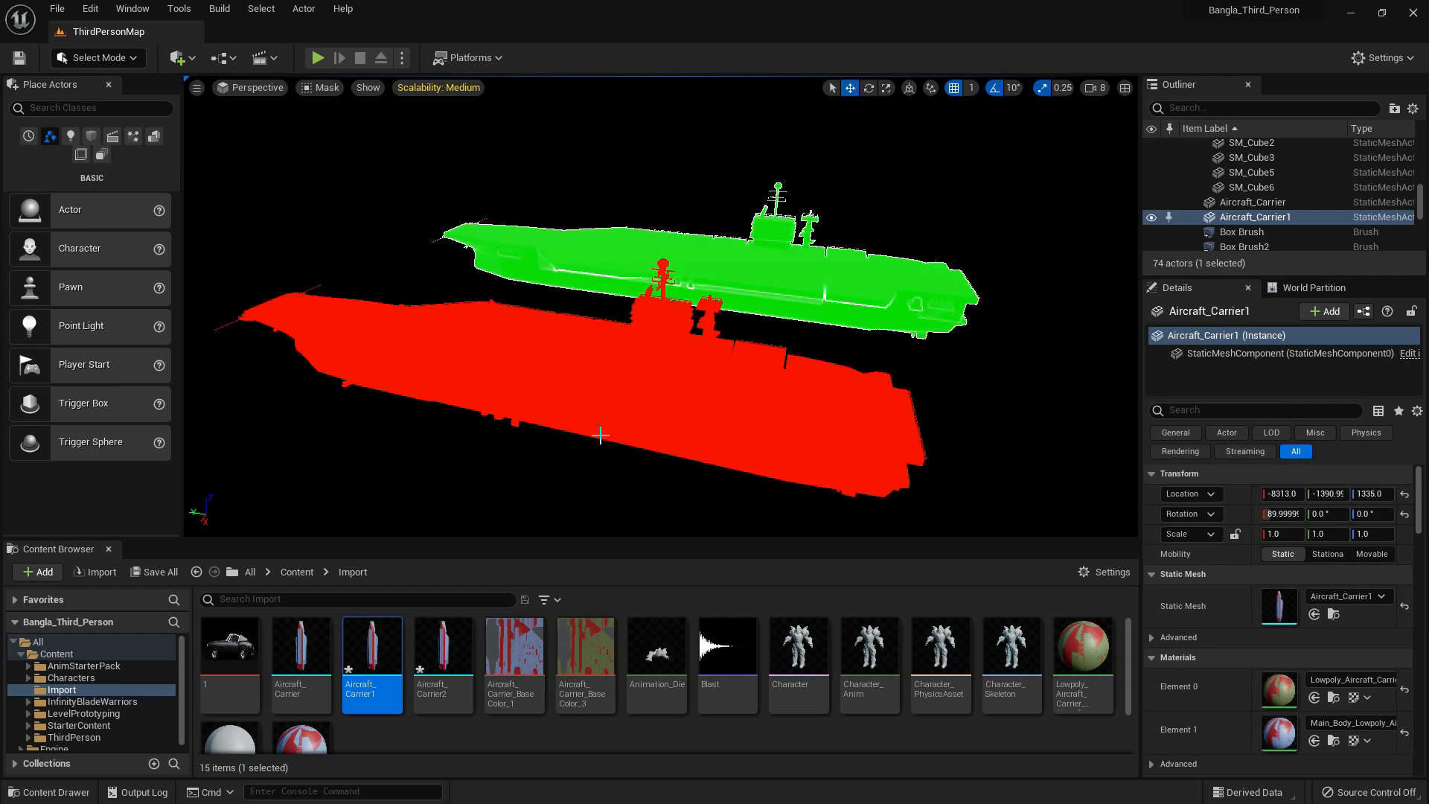
click(326, 88)
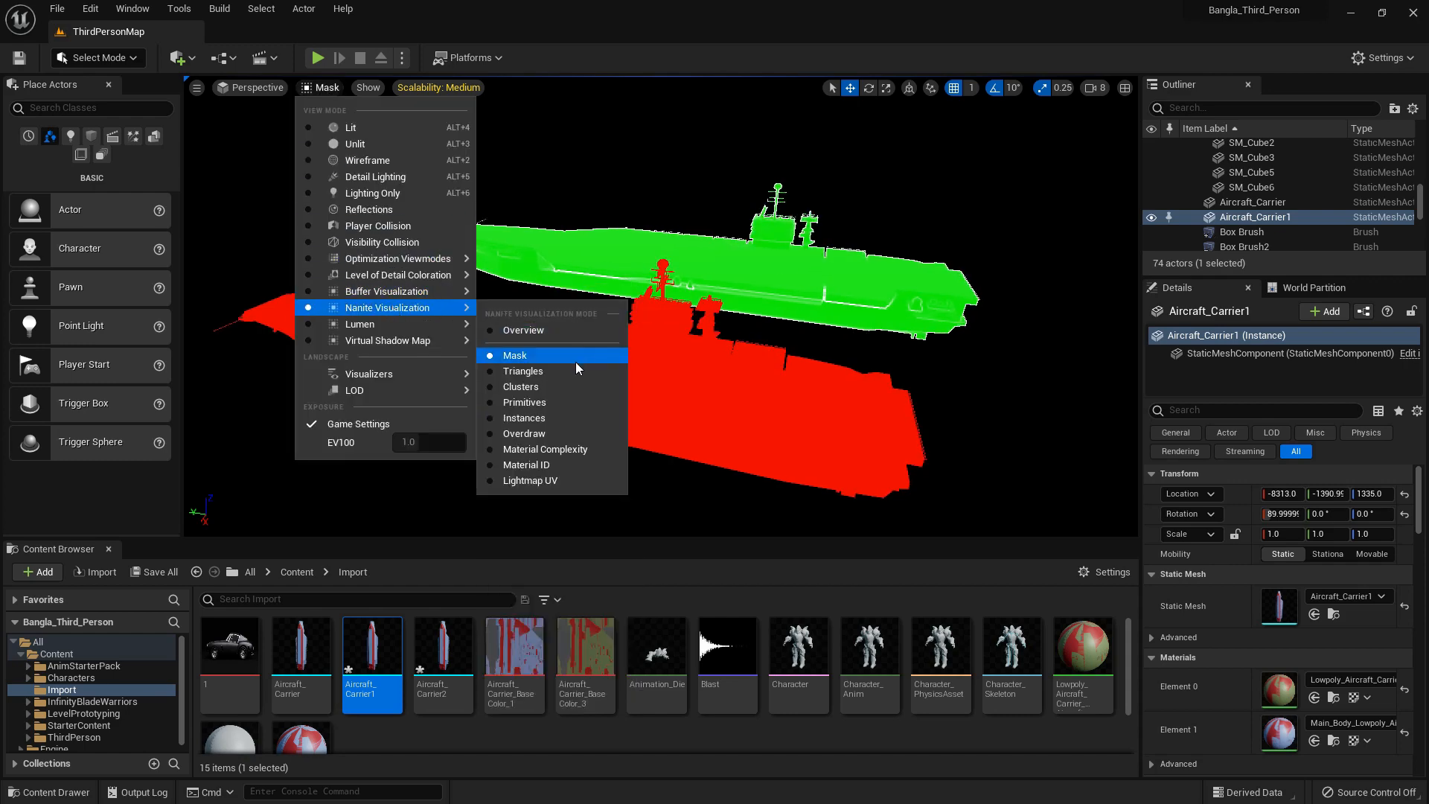
click(523, 371)
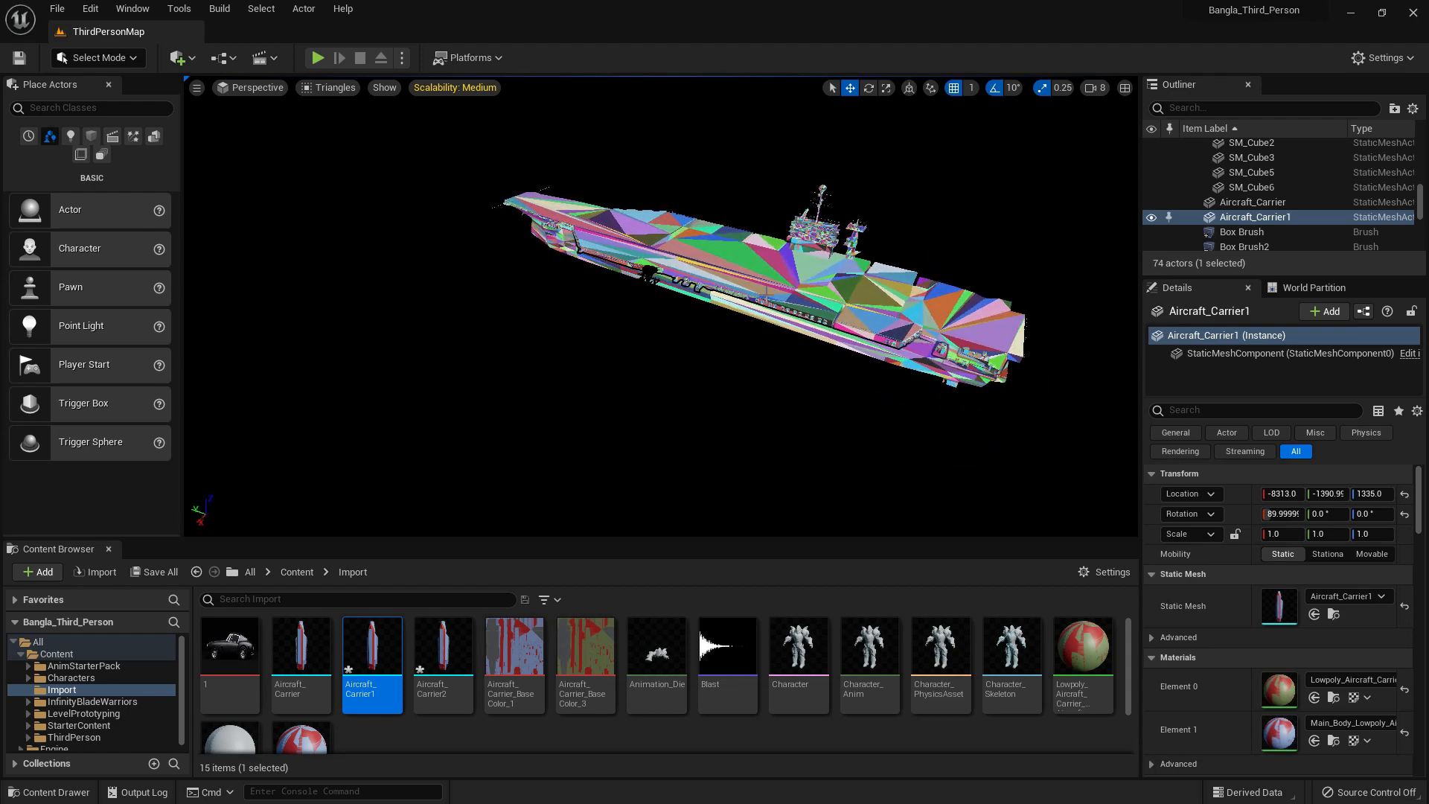
scroll(down, 3)
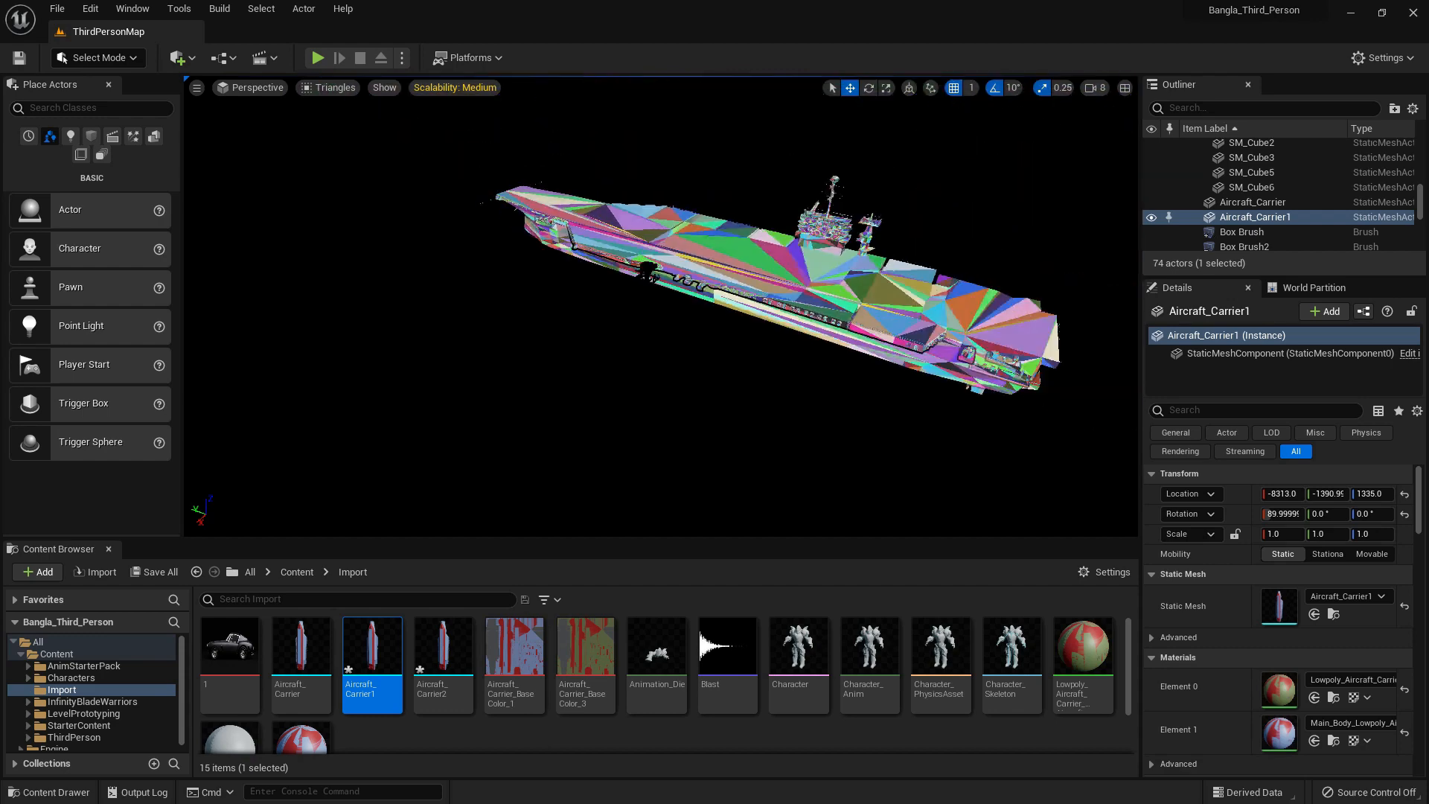
Step: View the carrier in Nanite Clusters, then Primitives, then return to Lit shading
click(327, 88)
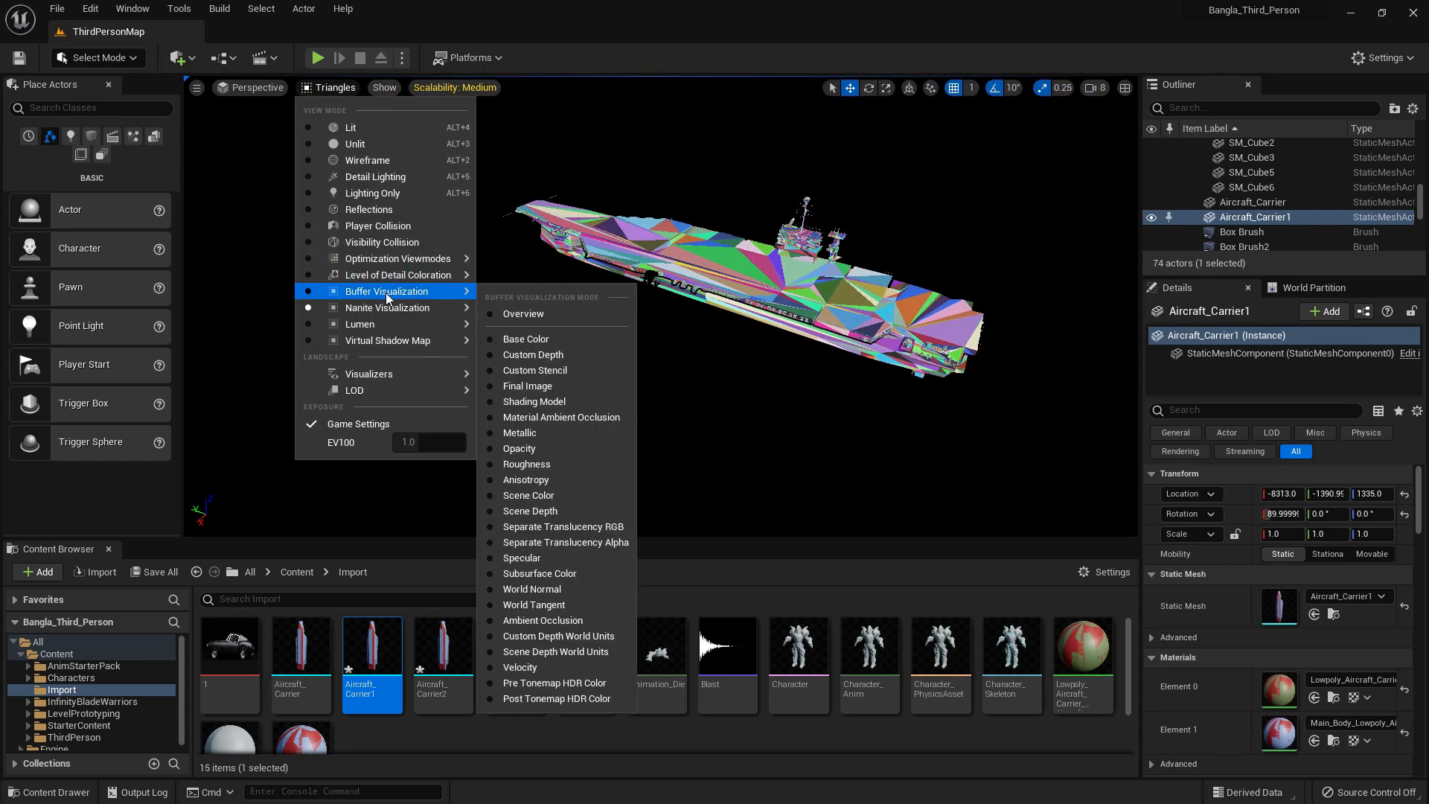
click(387, 307)
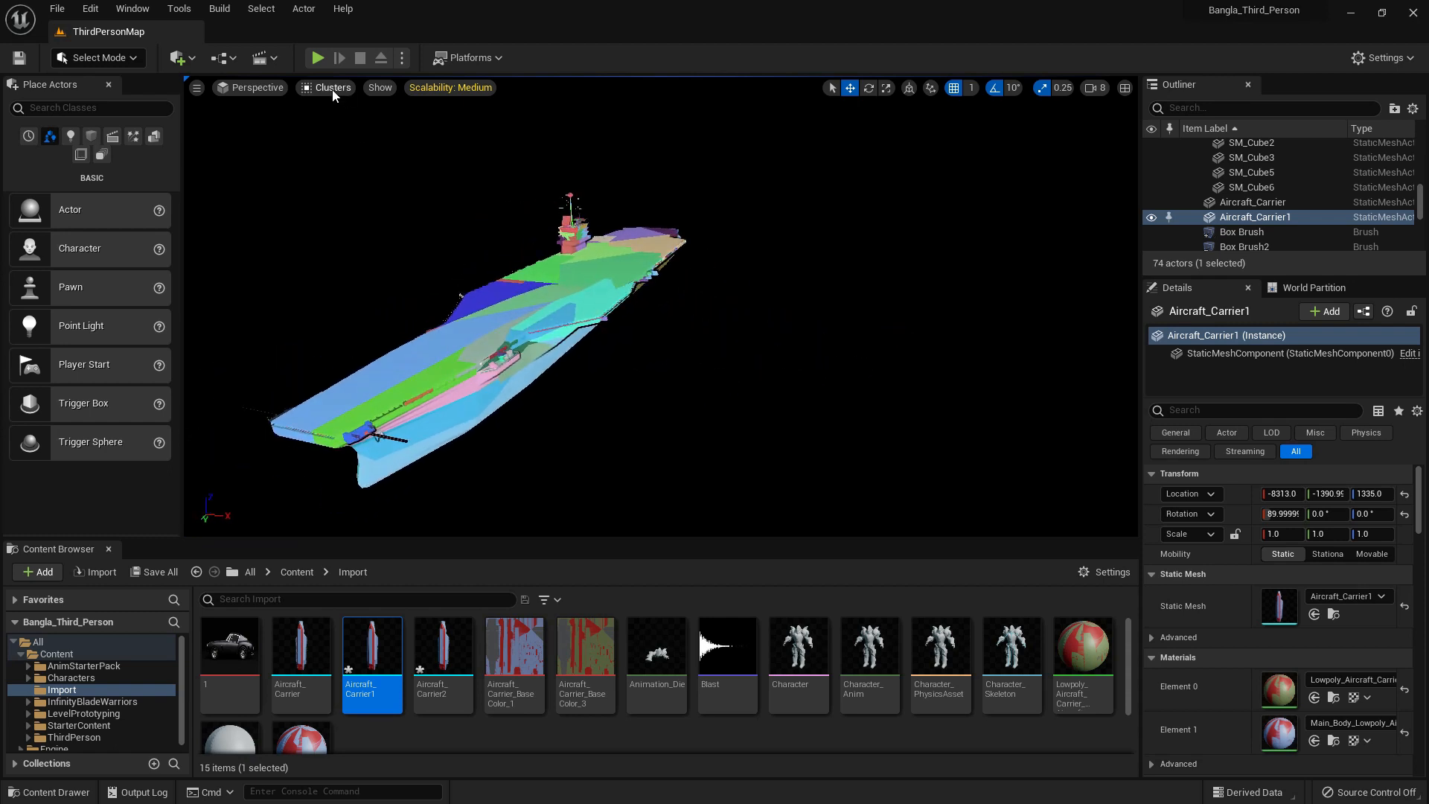
click(332, 87)
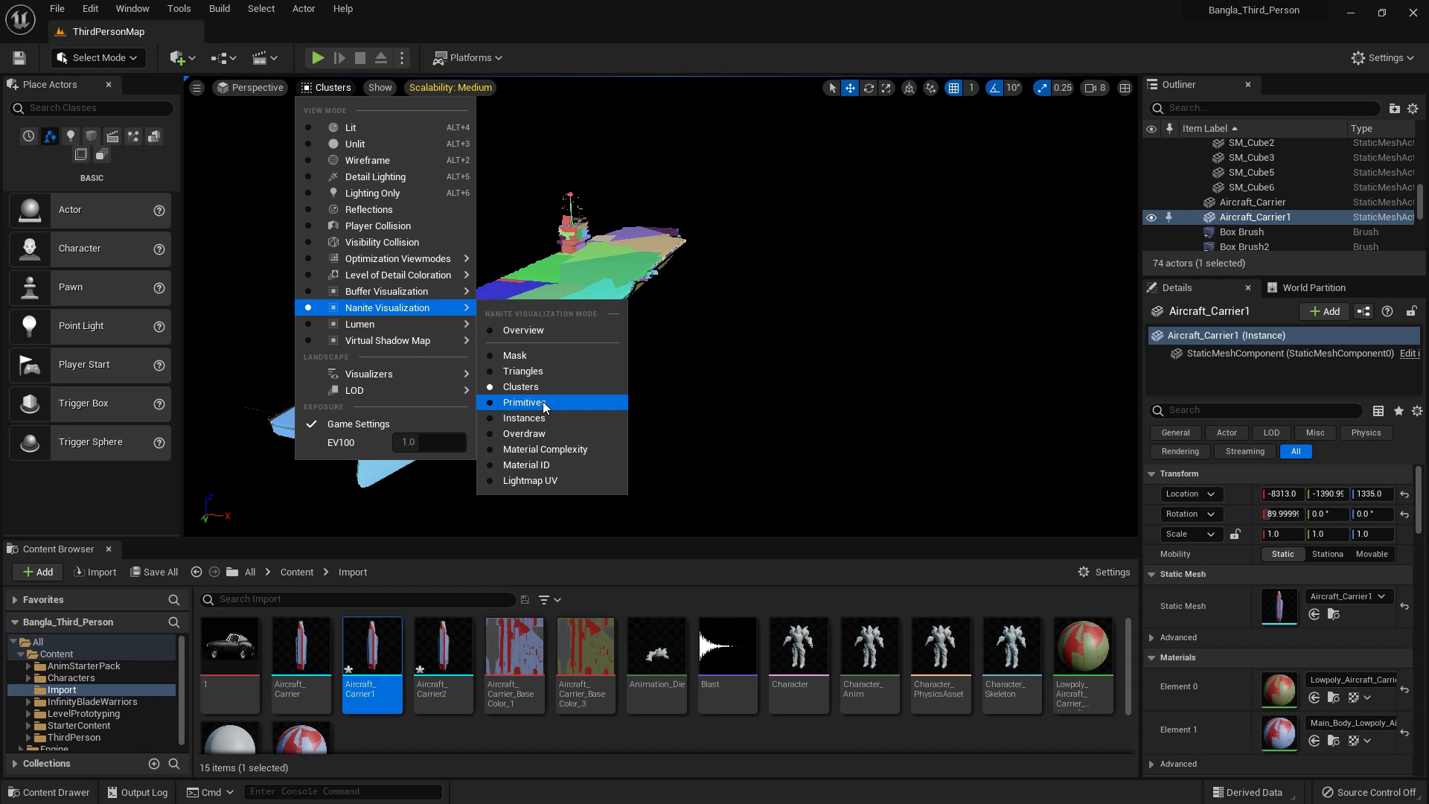
click(525, 402)
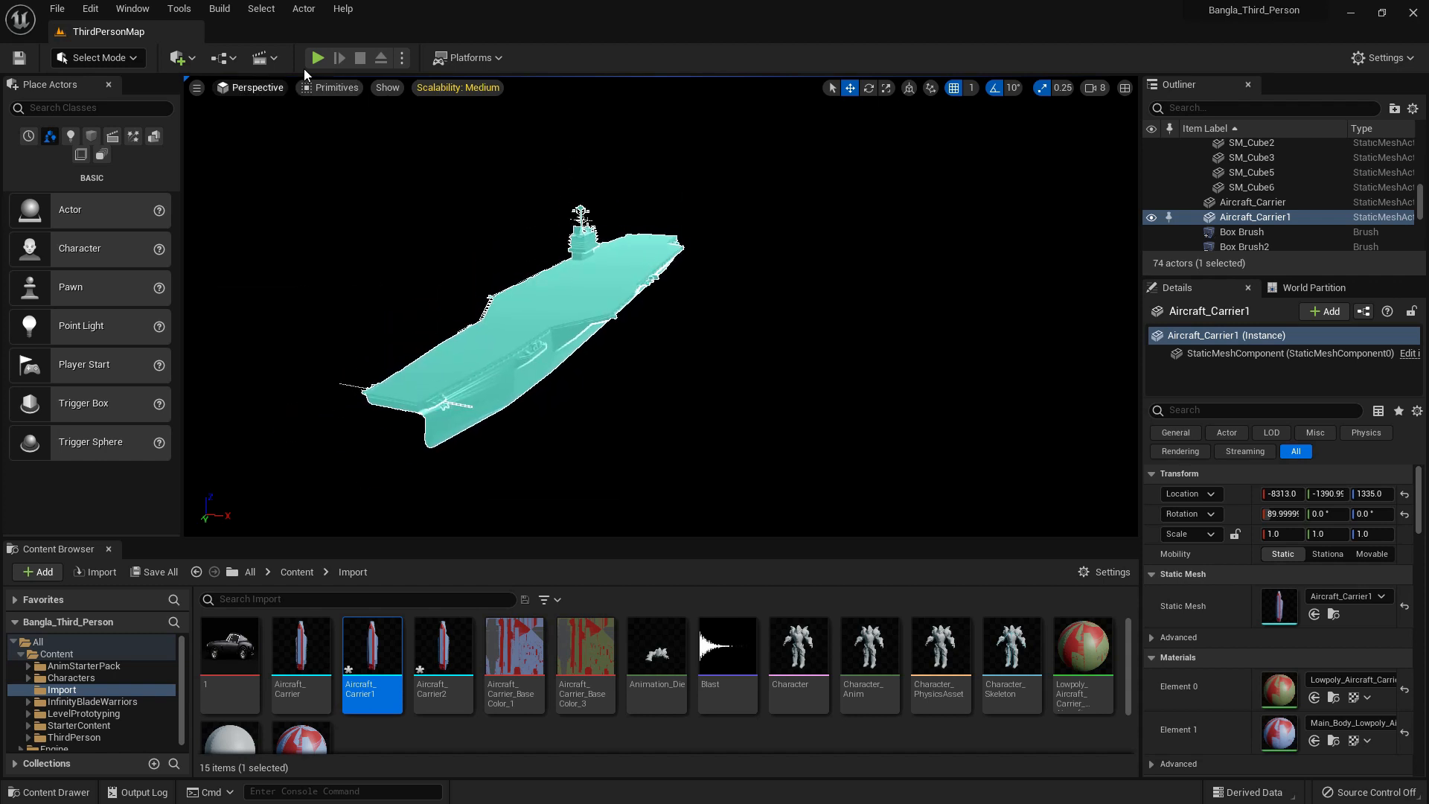
click(333, 88)
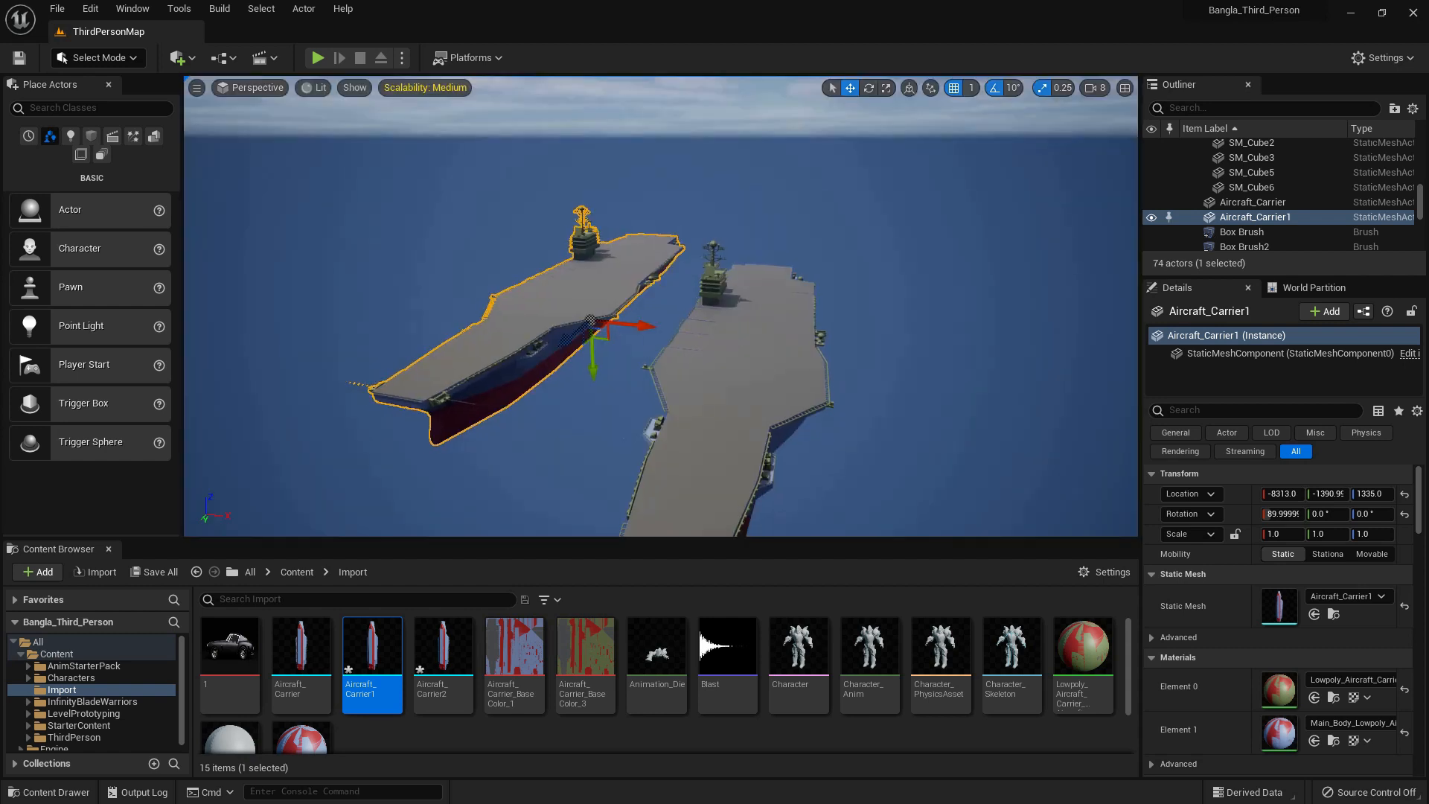